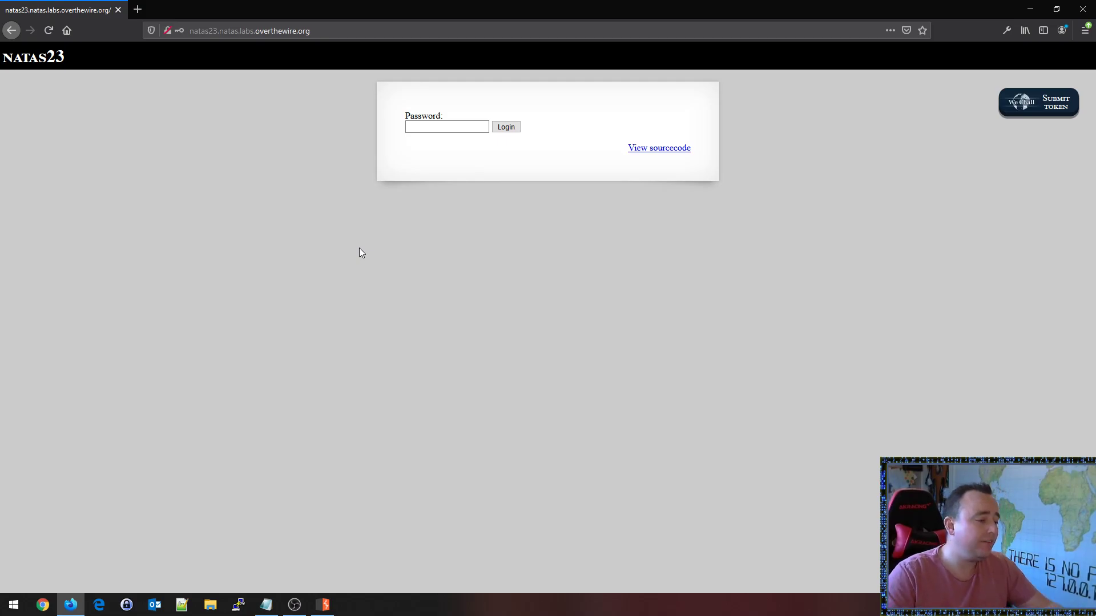
- Submit a guessed natas23 password ('admin') and see it rejected with 'Wrong!'
click(446, 127)
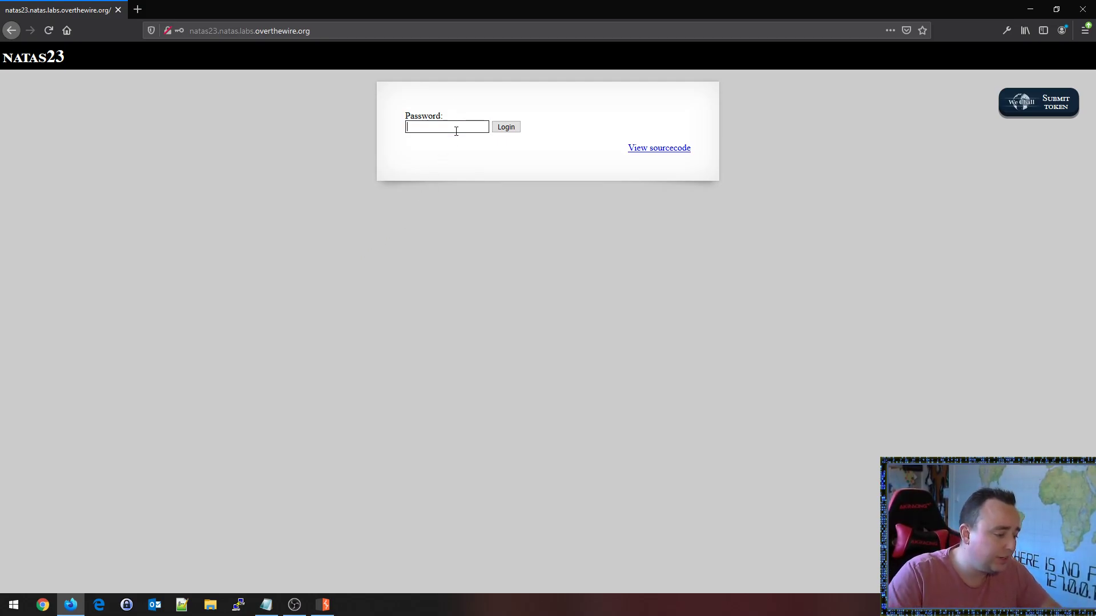
click(506, 127)
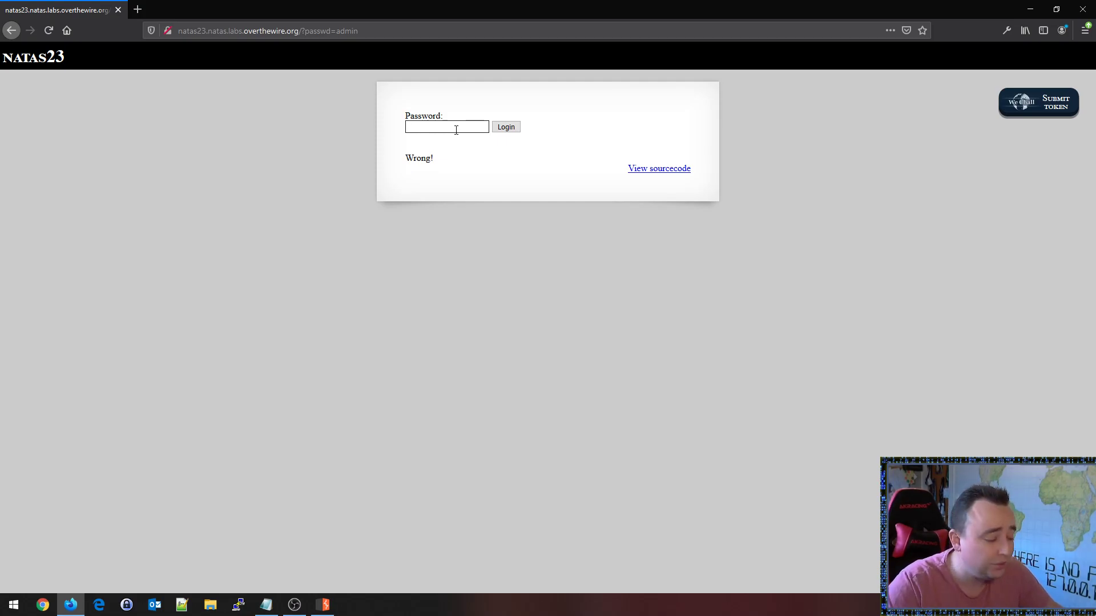
click(446, 126)
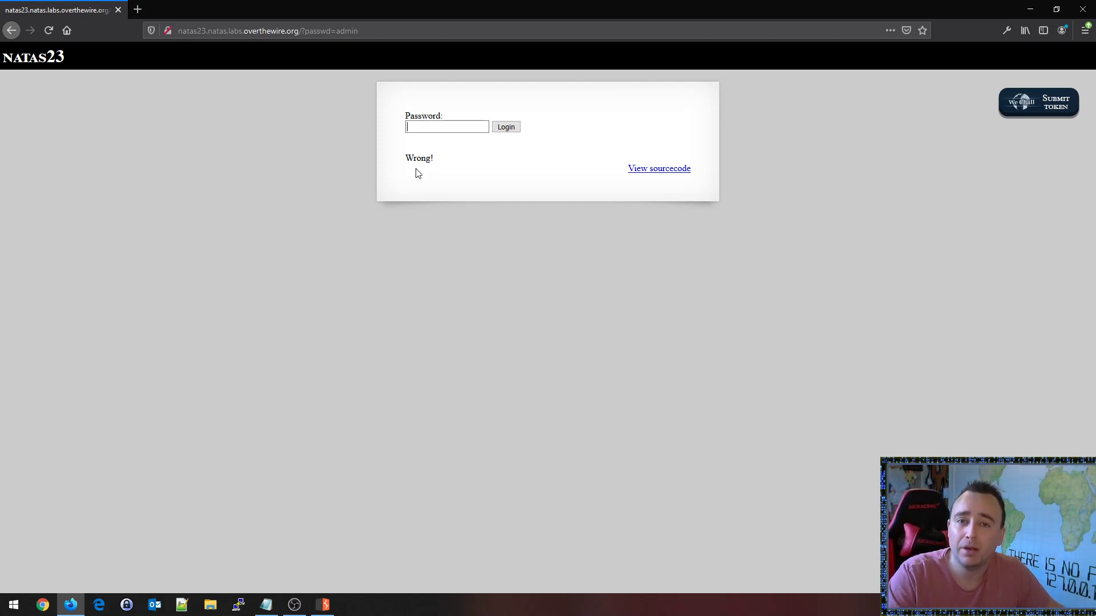
mouse_move(418, 541)
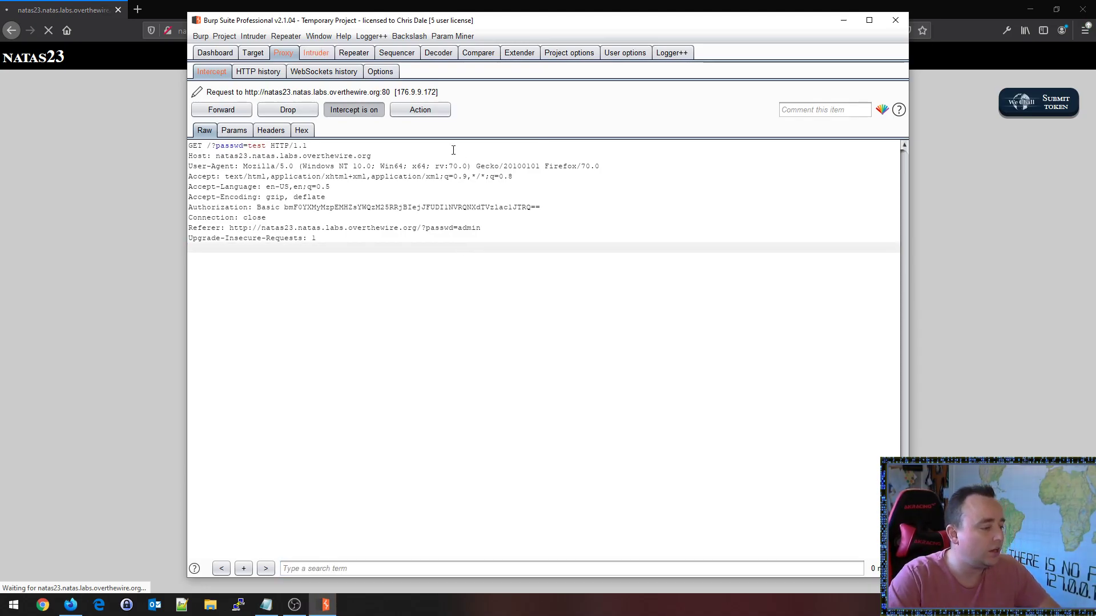
click(315, 53)
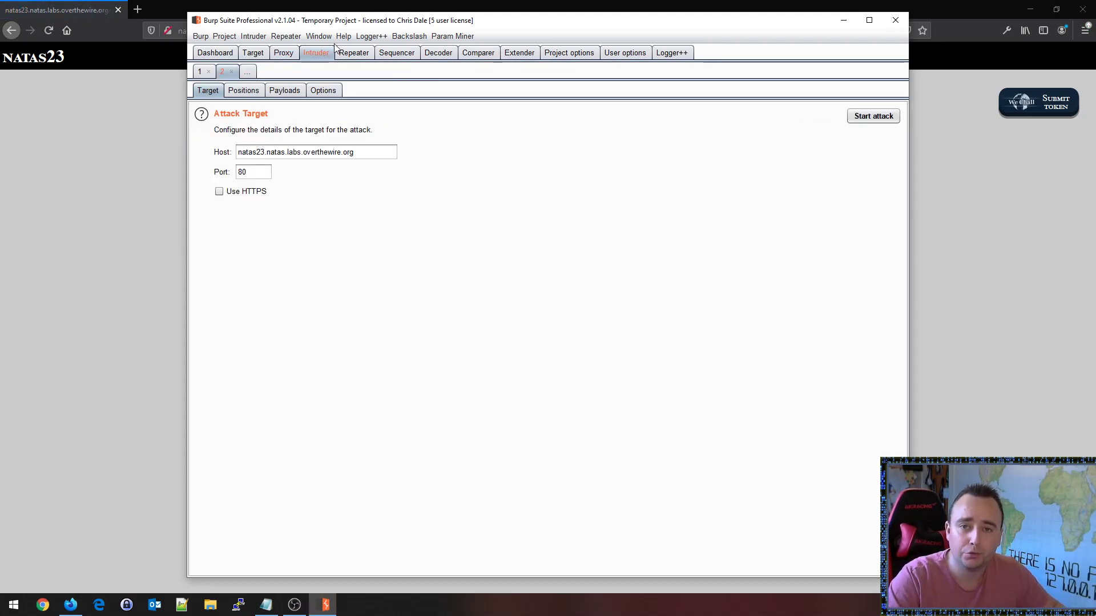
click(243, 89)
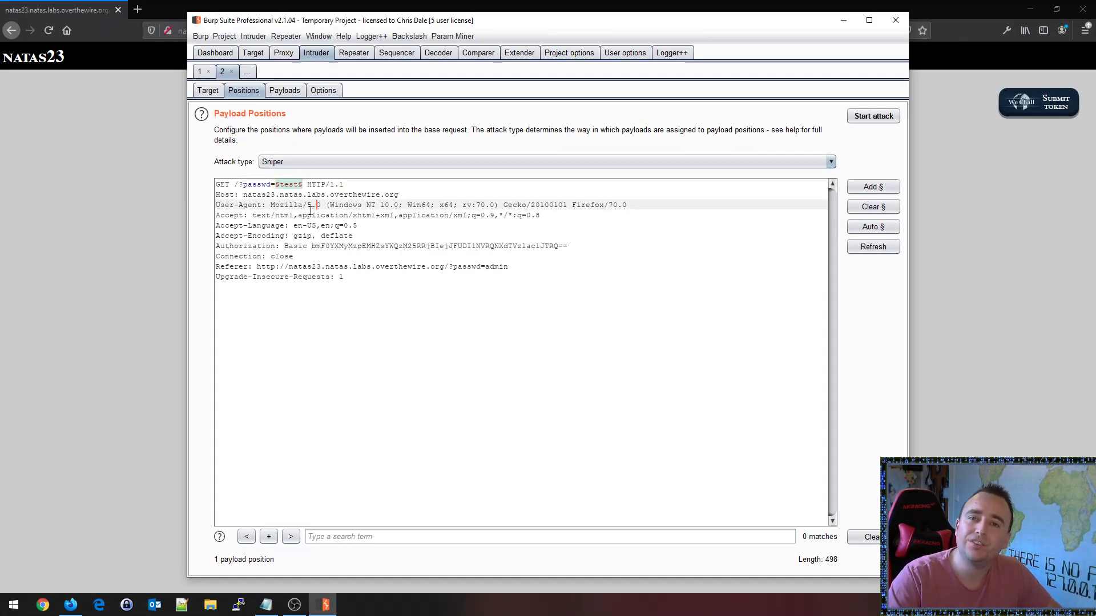
click(284, 89)
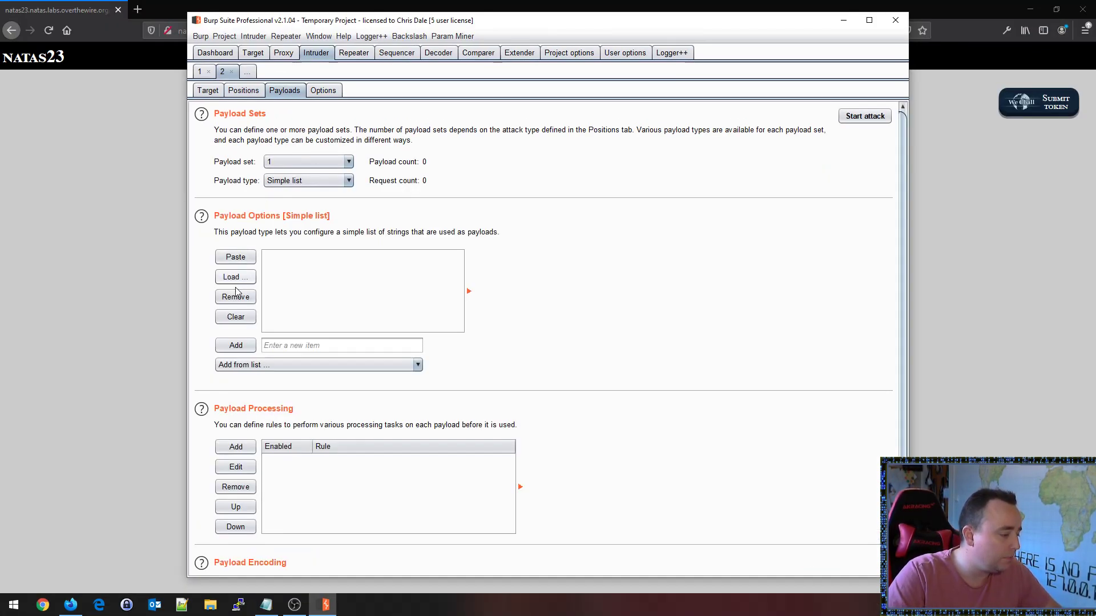
- Load the 256-entry byte-values wordlist from C:/repos/pentest/fuzzing as the simple-list payload
click(235, 276)
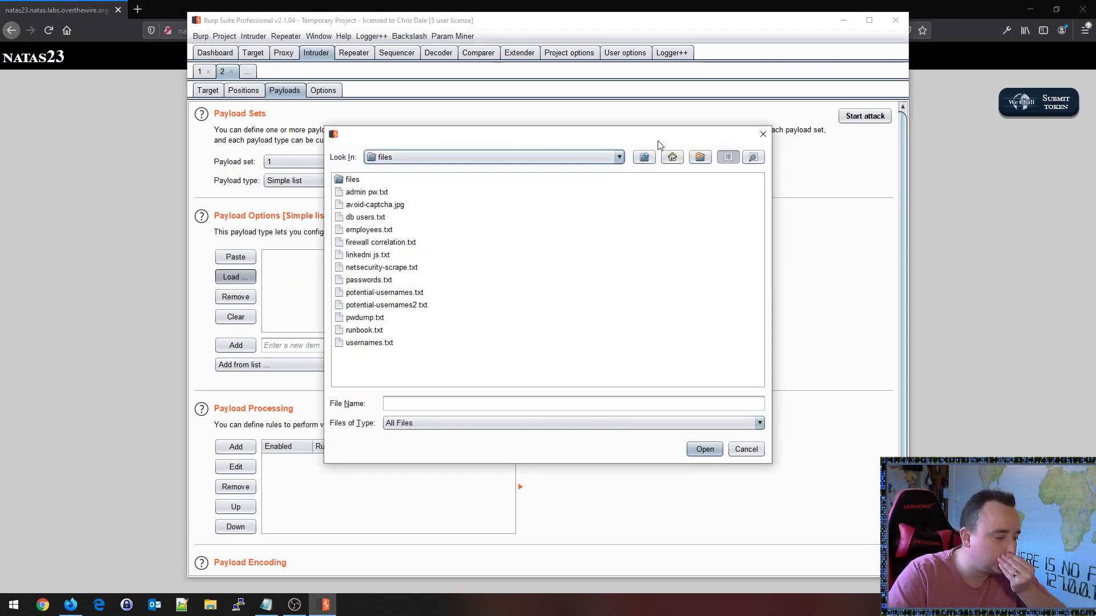
click(672, 156)
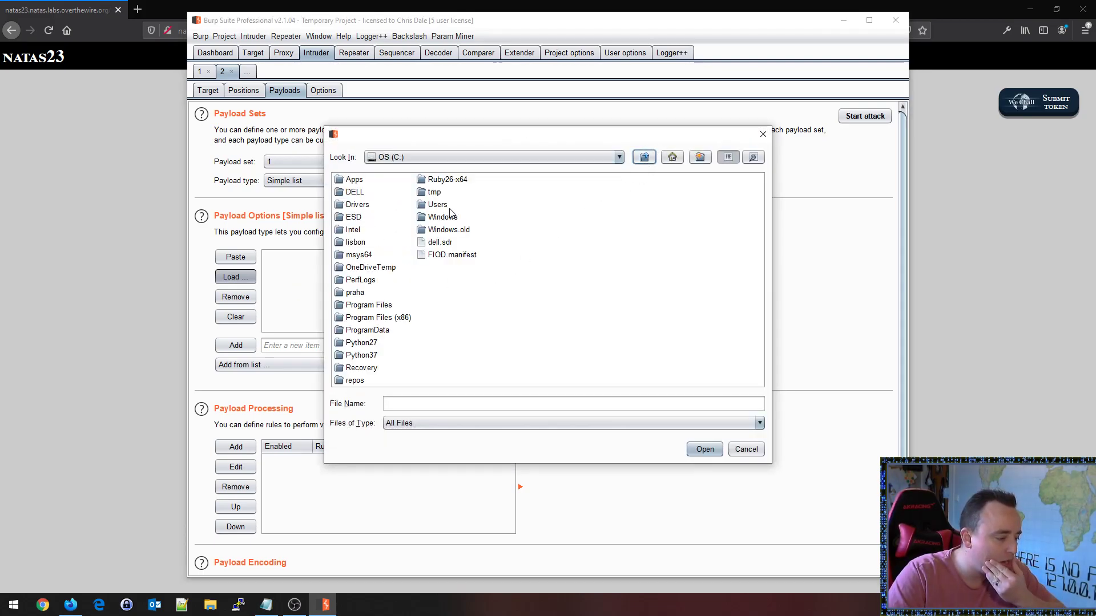
click(362, 368)
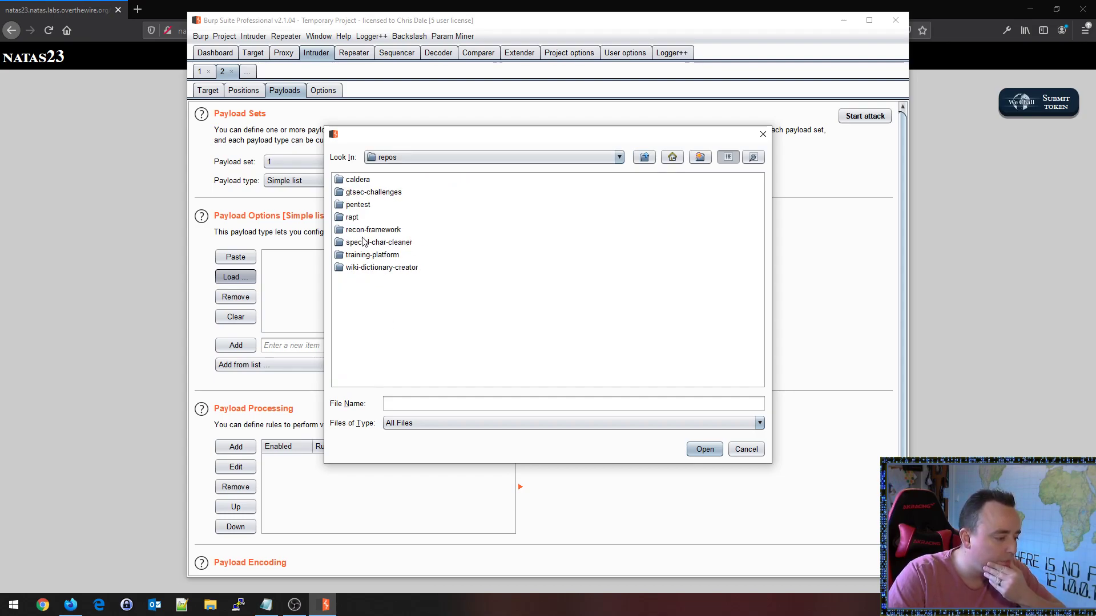
click(357, 205)
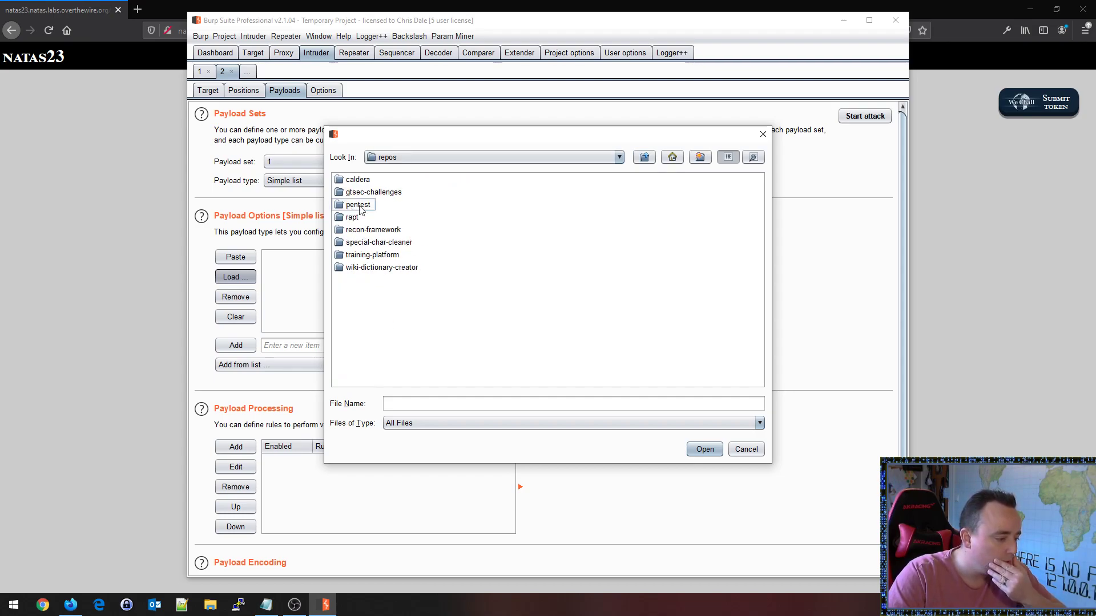
double_click(358, 204)
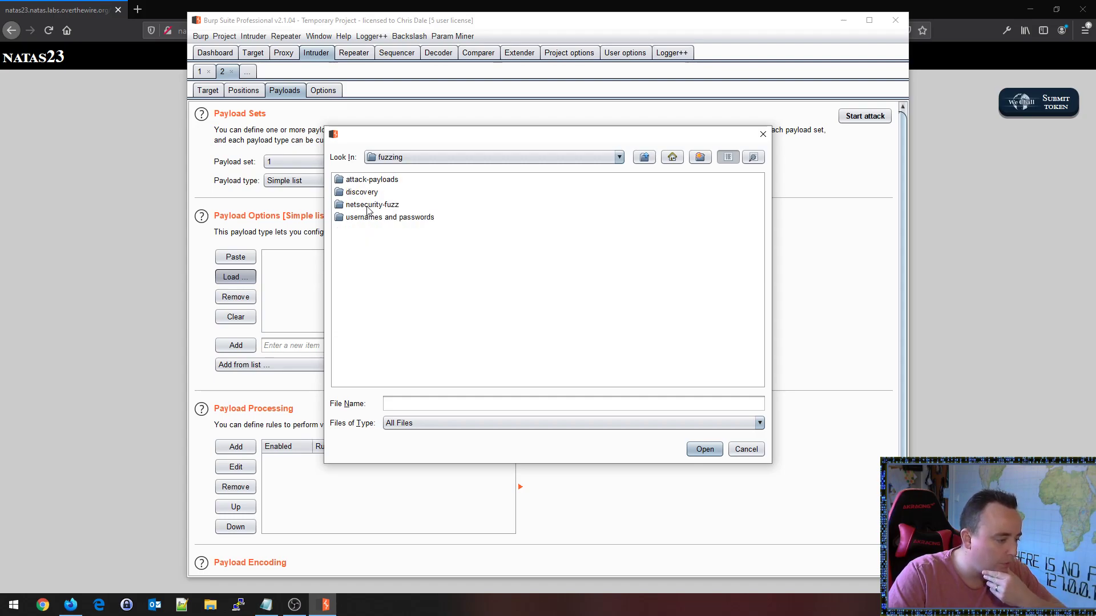
double_click(372, 204)
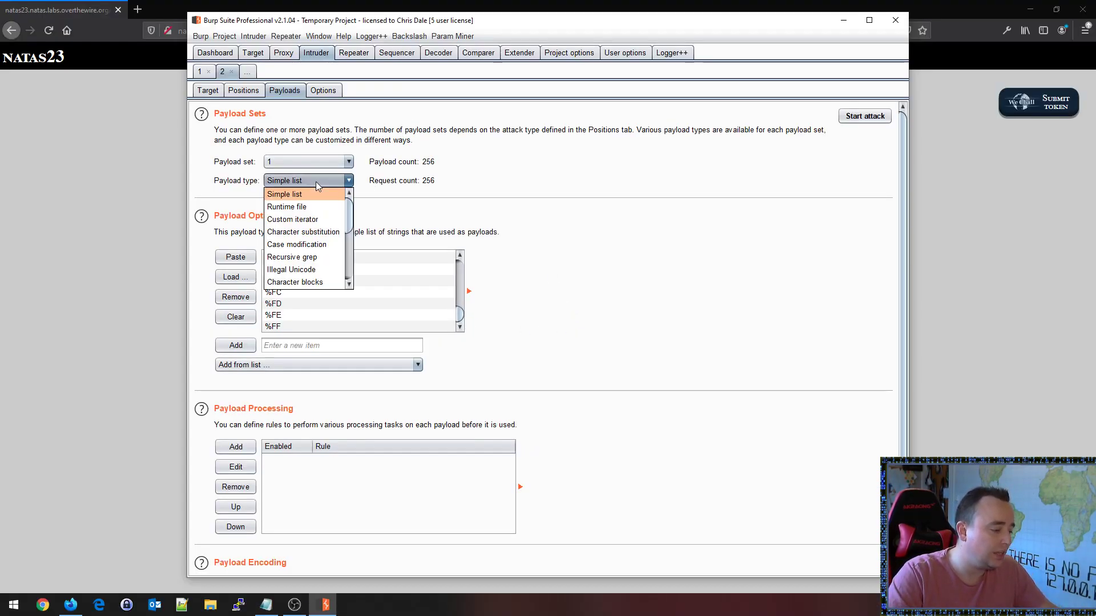
- Launch the first Intruder attack with the raw percent-encoded payload list
scroll(down, 3)
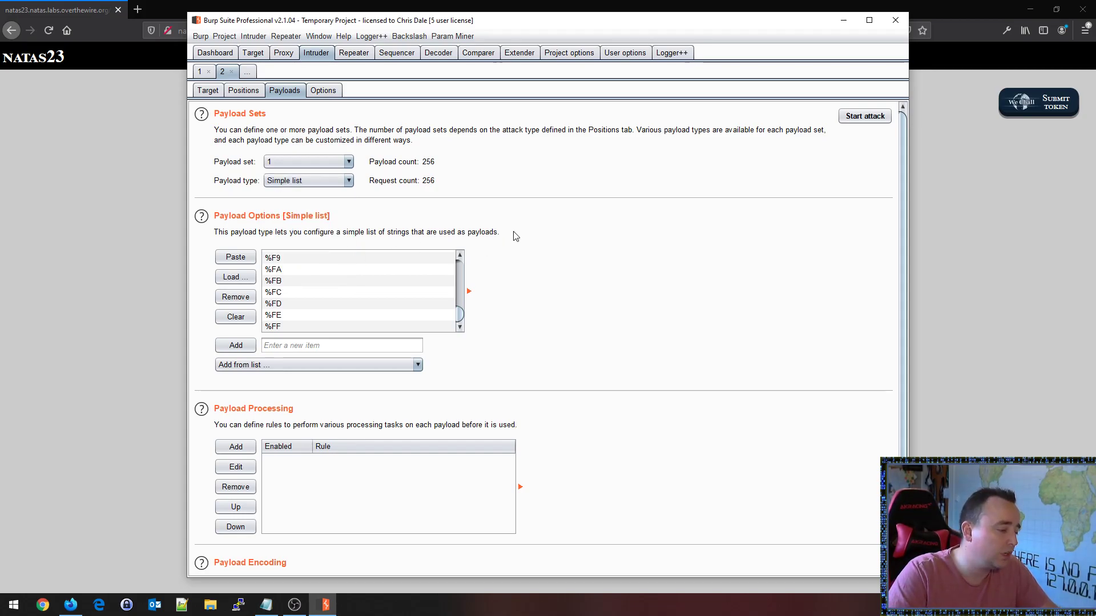
mouse_move(510, 242)
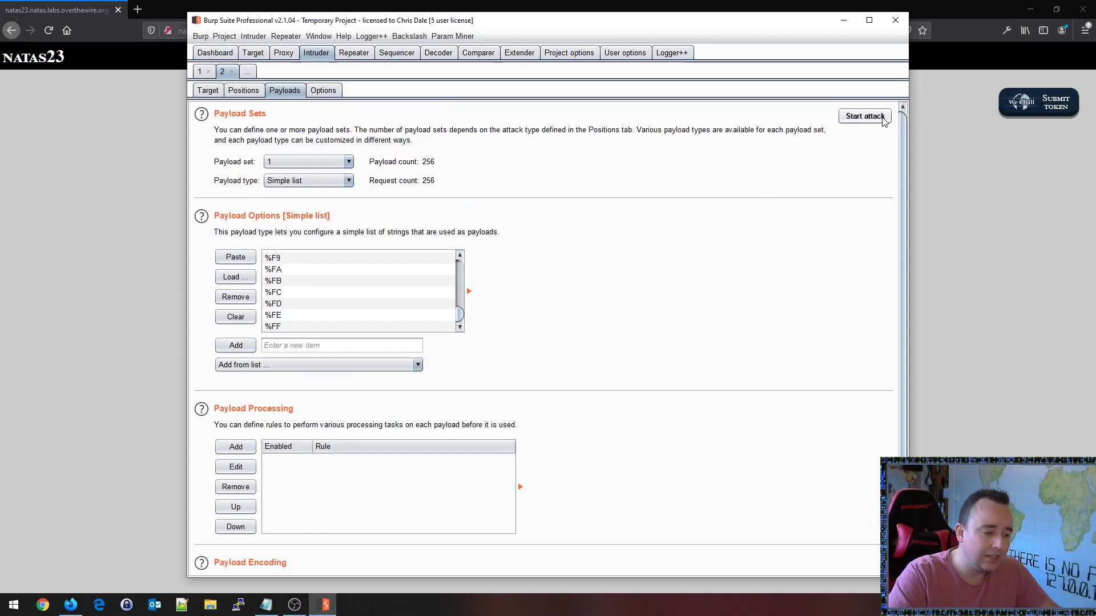
click(864, 117)
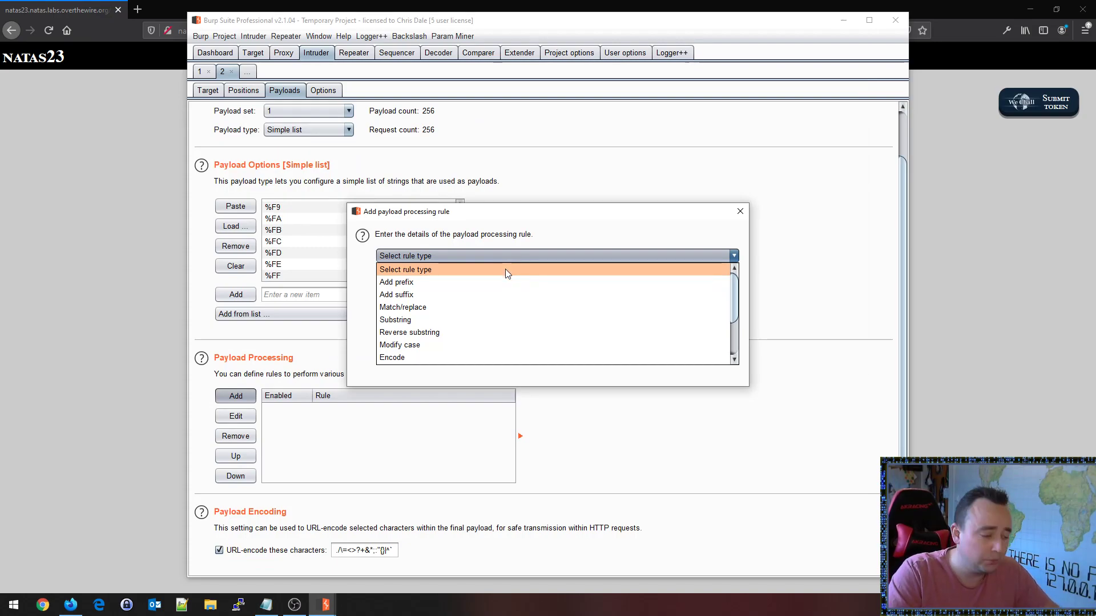
mouse_move(513, 281)
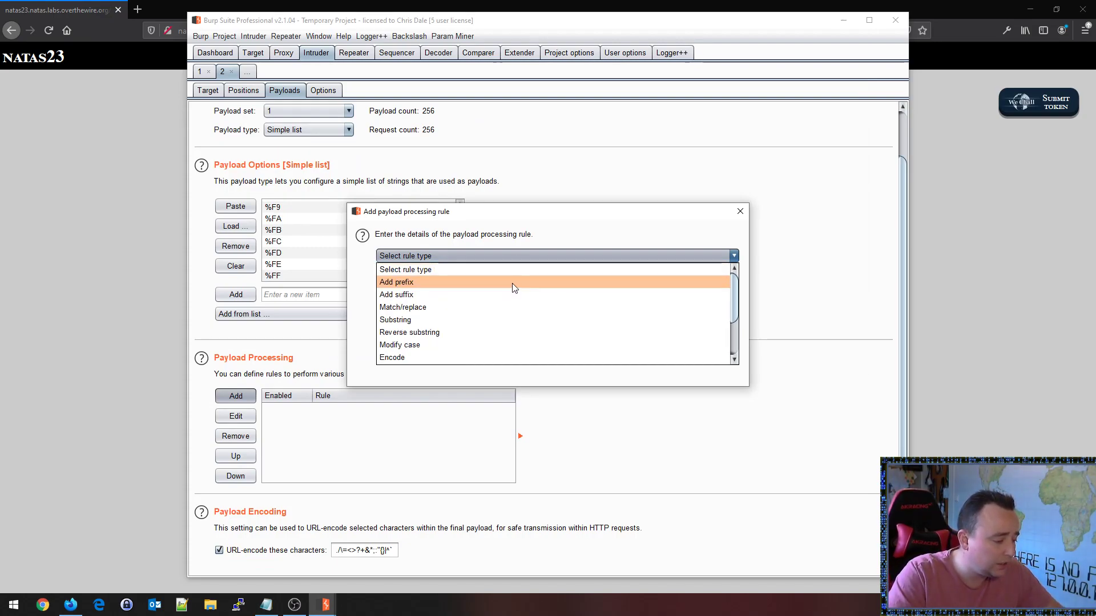
- Add a Decode > URL-decode payload processing rule and start a second attack
scroll(down, 3)
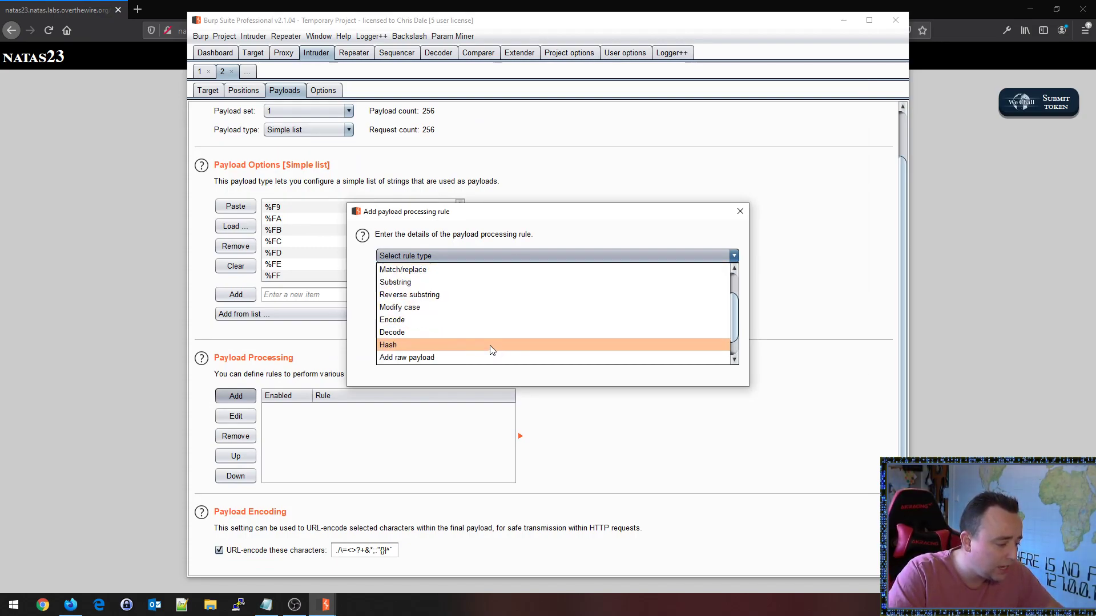
click(392, 333)
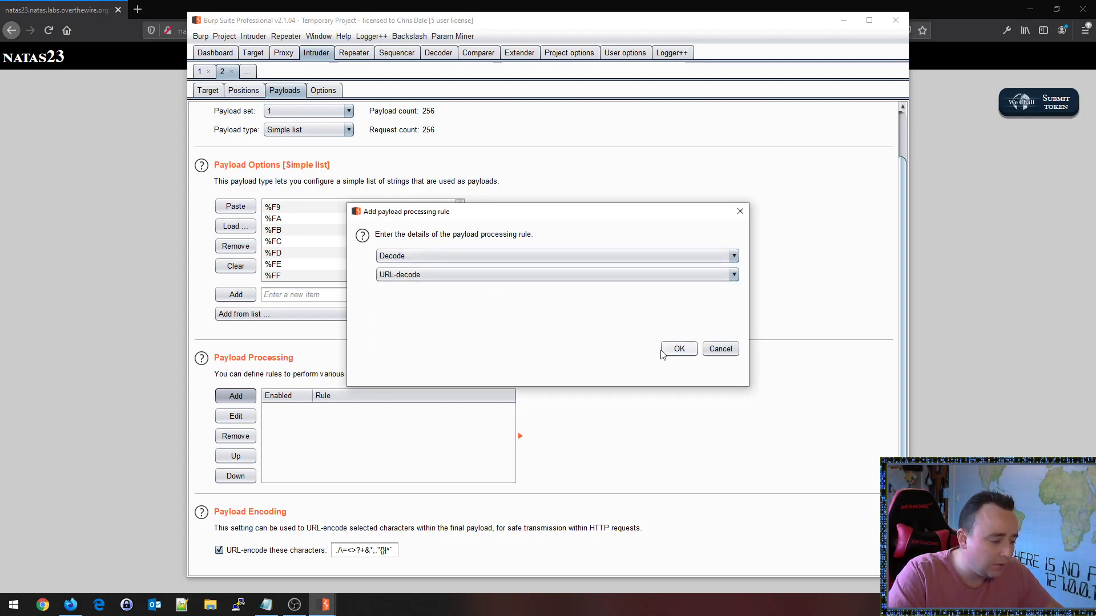
click(677, 349)
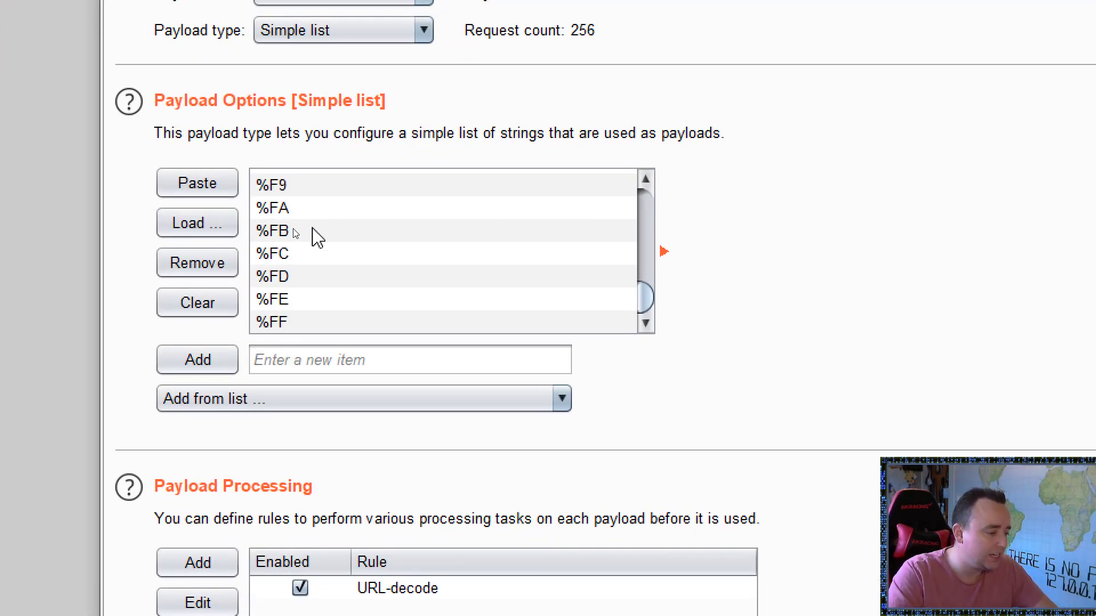
click(867, 117)
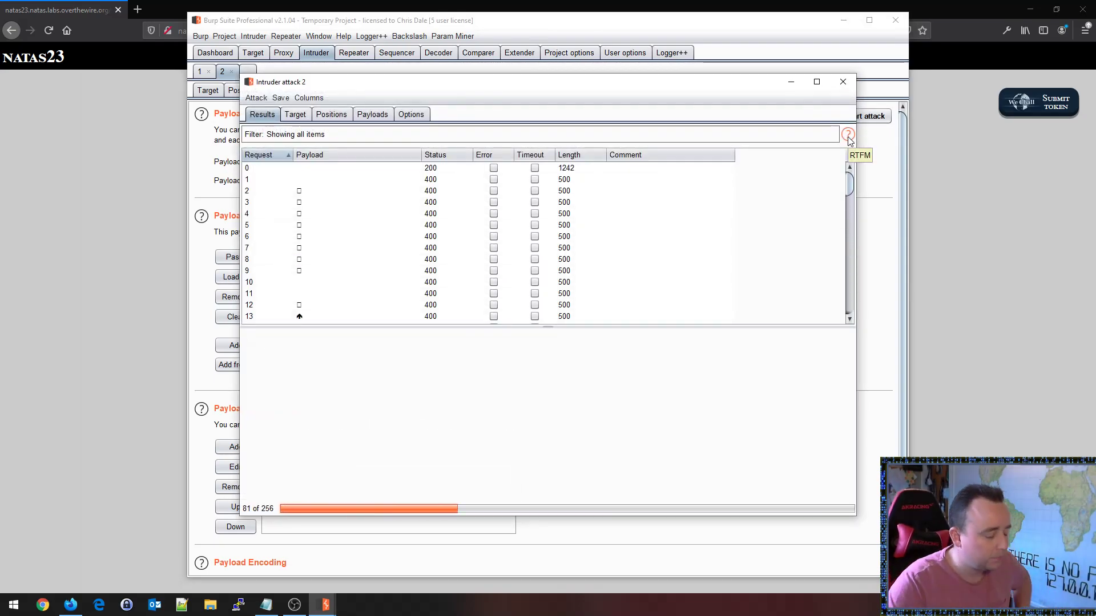
mouse_move(323, 605)
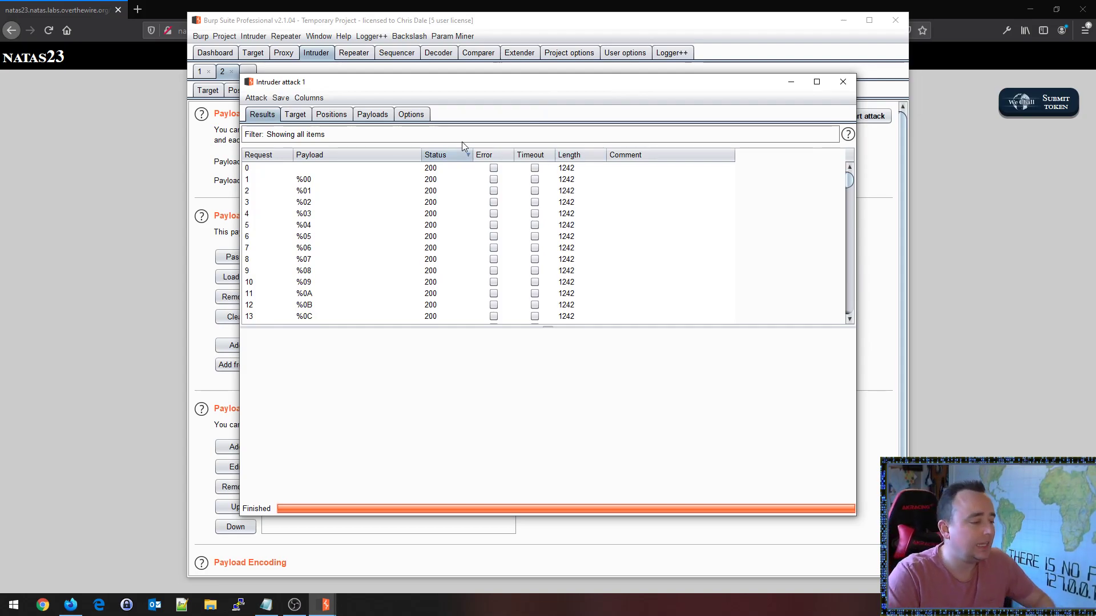
- Sort attack 1 results by Response completed descending, with %84 slowest at 615 ms
click(310, 97)
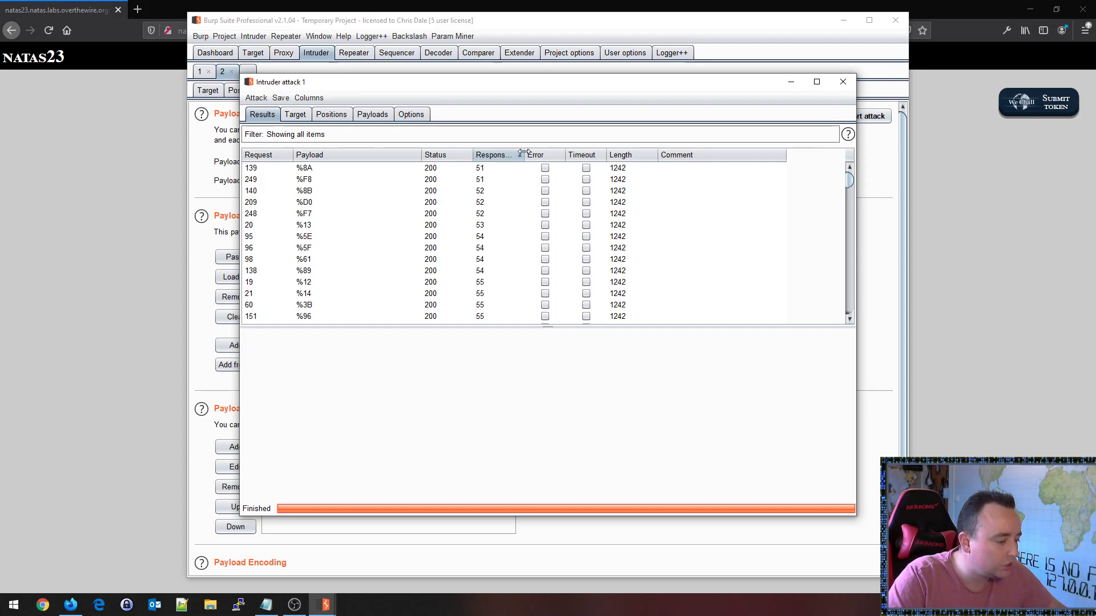
click(507, 154)
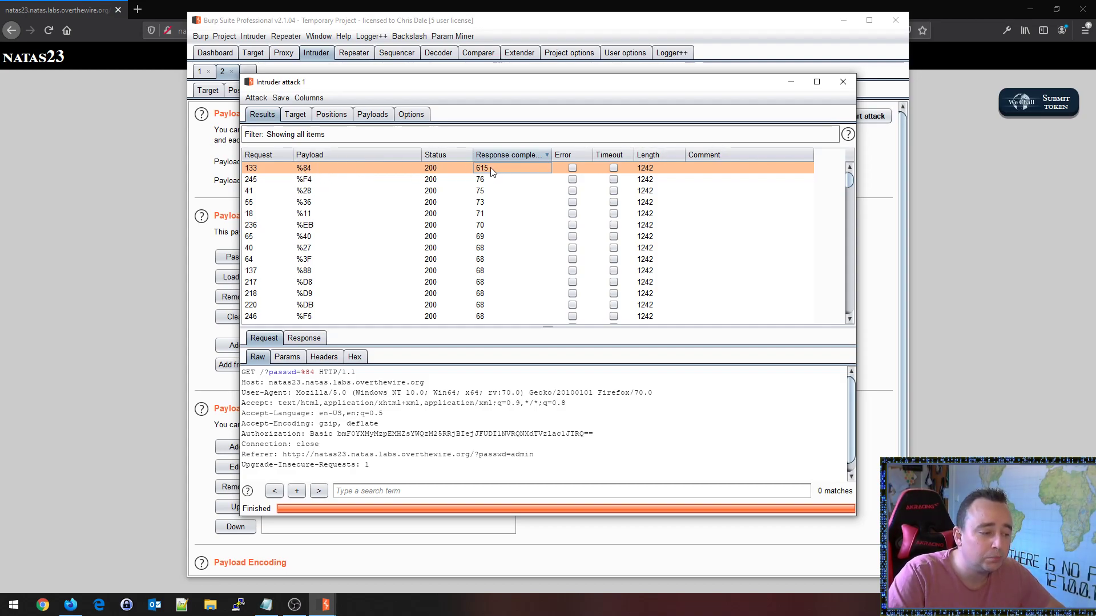
mouse_move(444, 175)
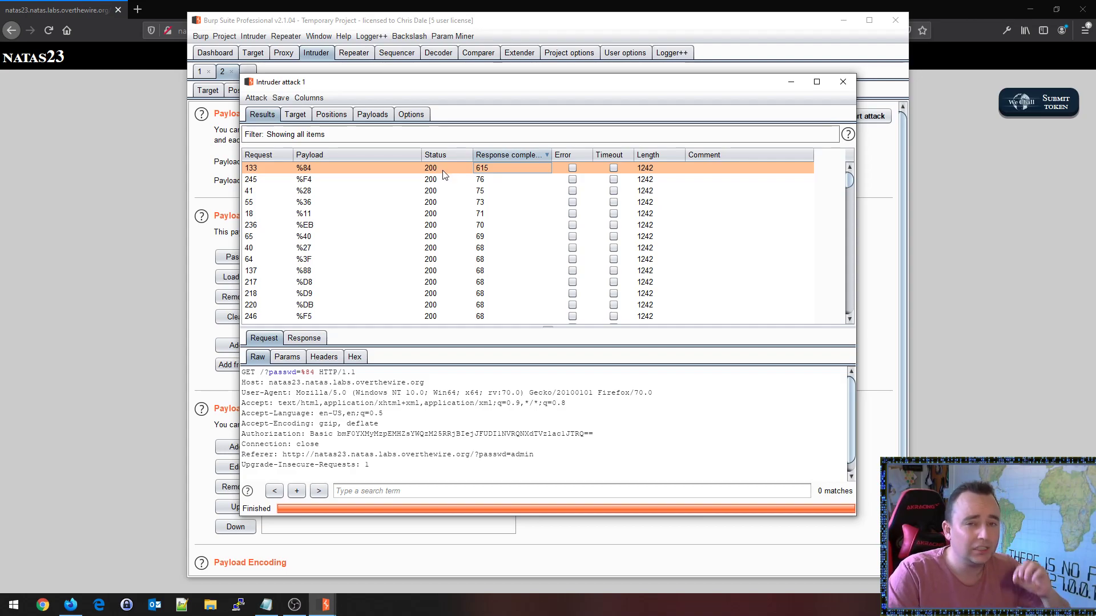
mouse_move(455, 166)
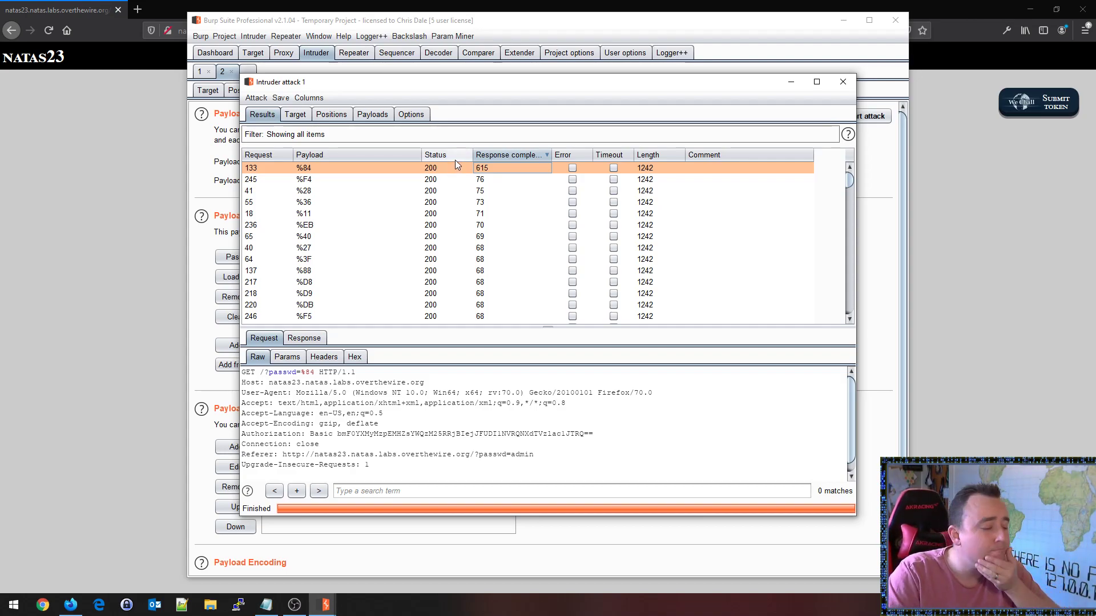
mouse_move(333, 179)
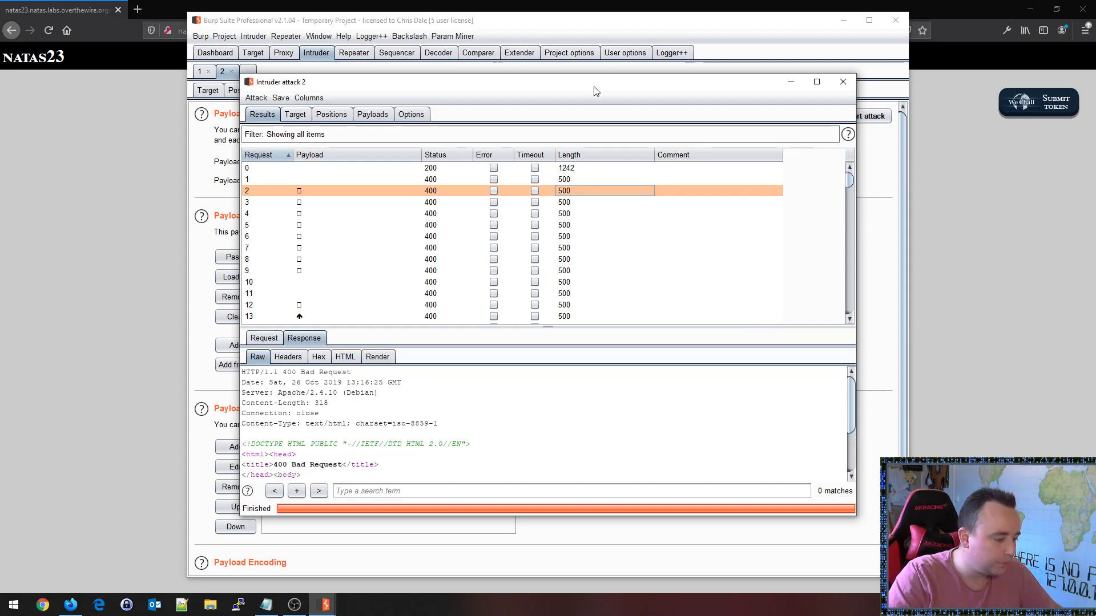
- Sort attack 2 results by status and review which control-byte payloads got 400 versus 200
click(815, 82)
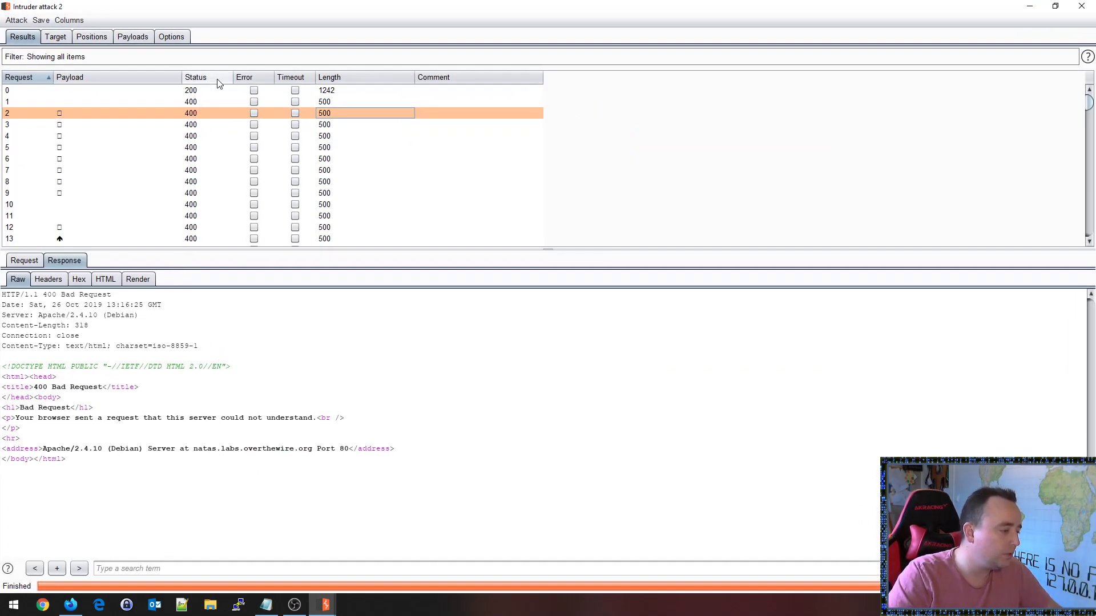
click(195, 77)
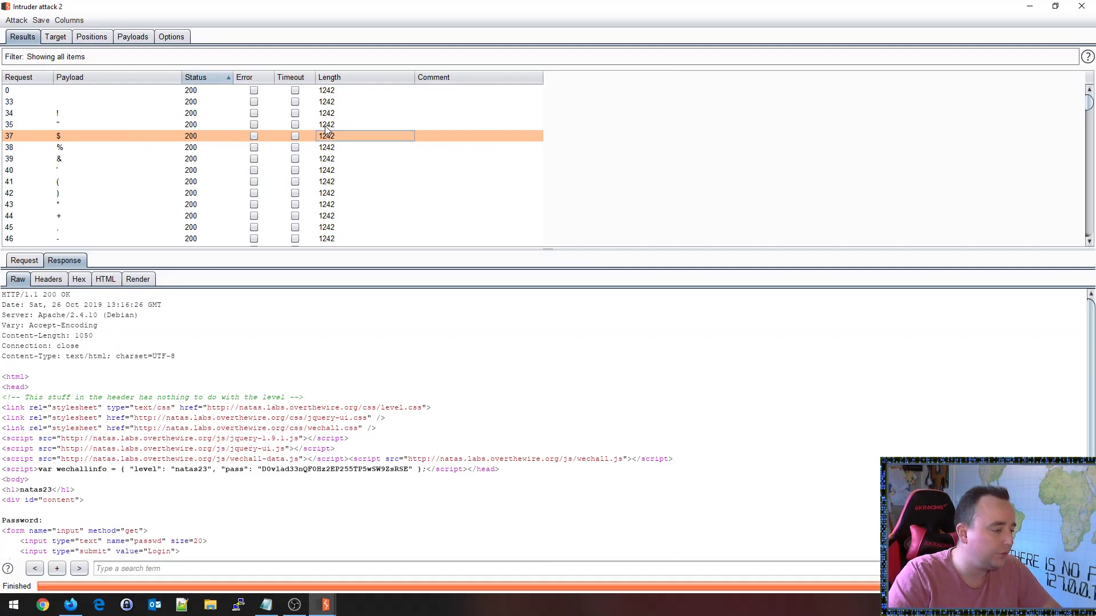
scroll(down, 3)
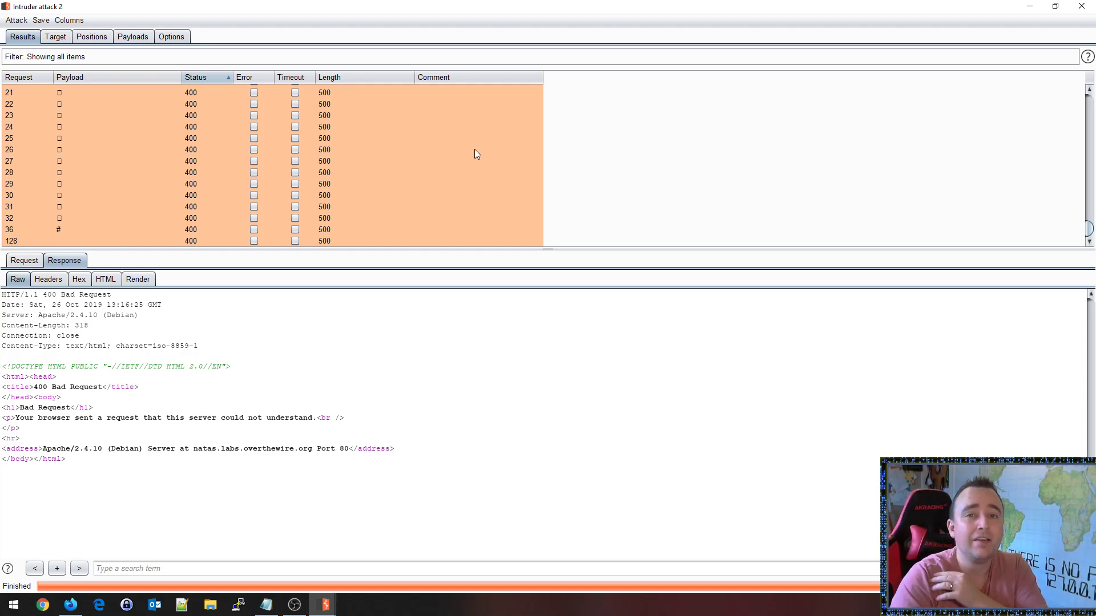
mouse_move(454, 250)
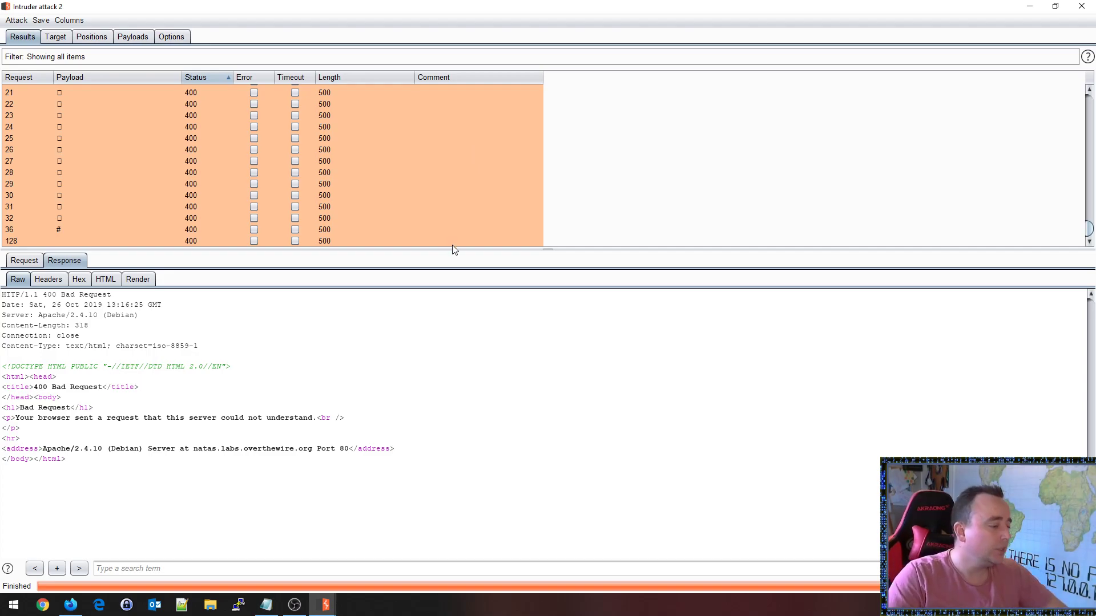
scroll(down, 3)
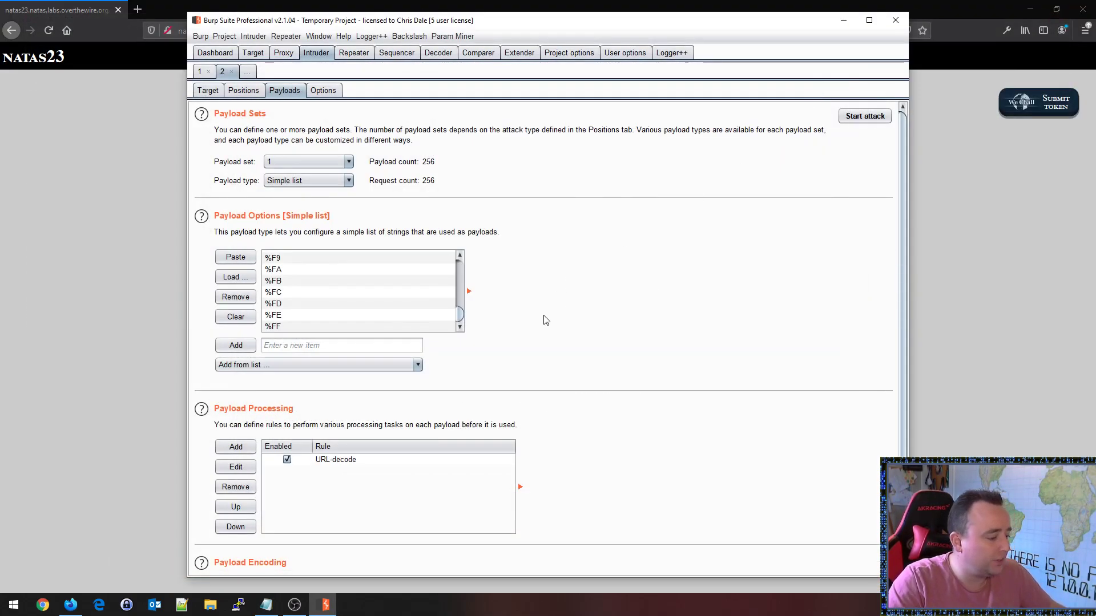
- Swap in the 54-entry 'Fuzzing - quick' payload list and launch a third attack
click(319, 364)
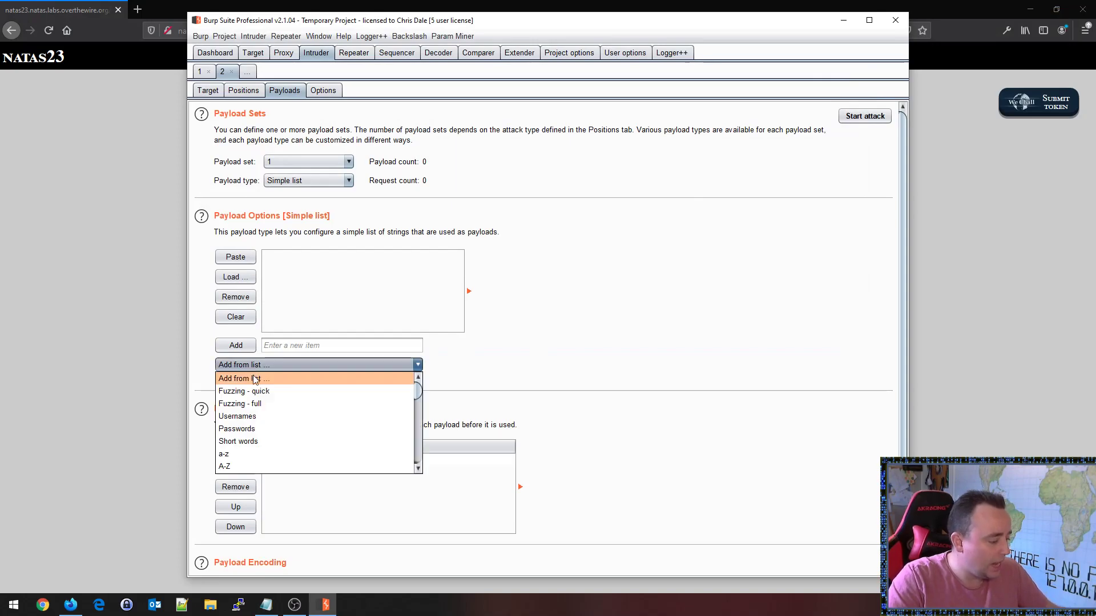
click(243, 390)
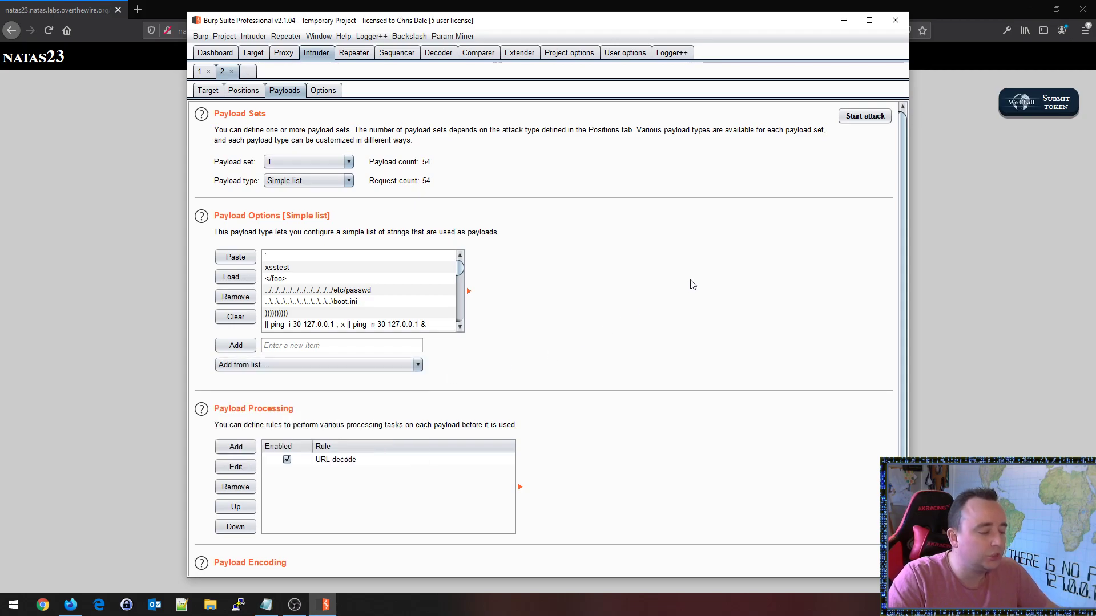
click(864, 117)
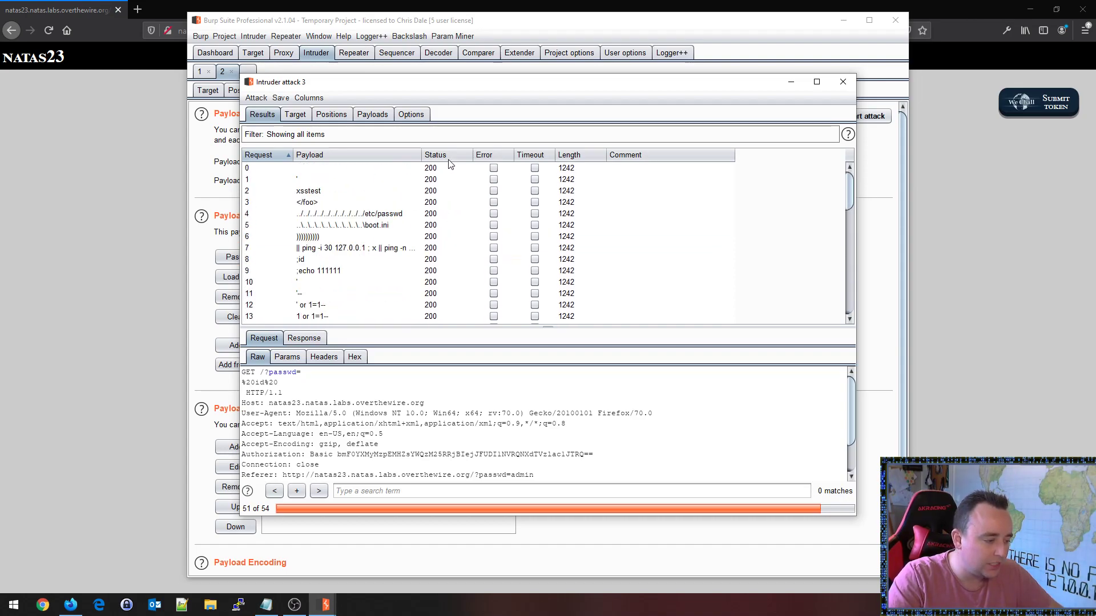
- Sort attack 3 by status and inspect raw requests 50, 52 and 54 for the failed mail-header payloads
click(435, 154)
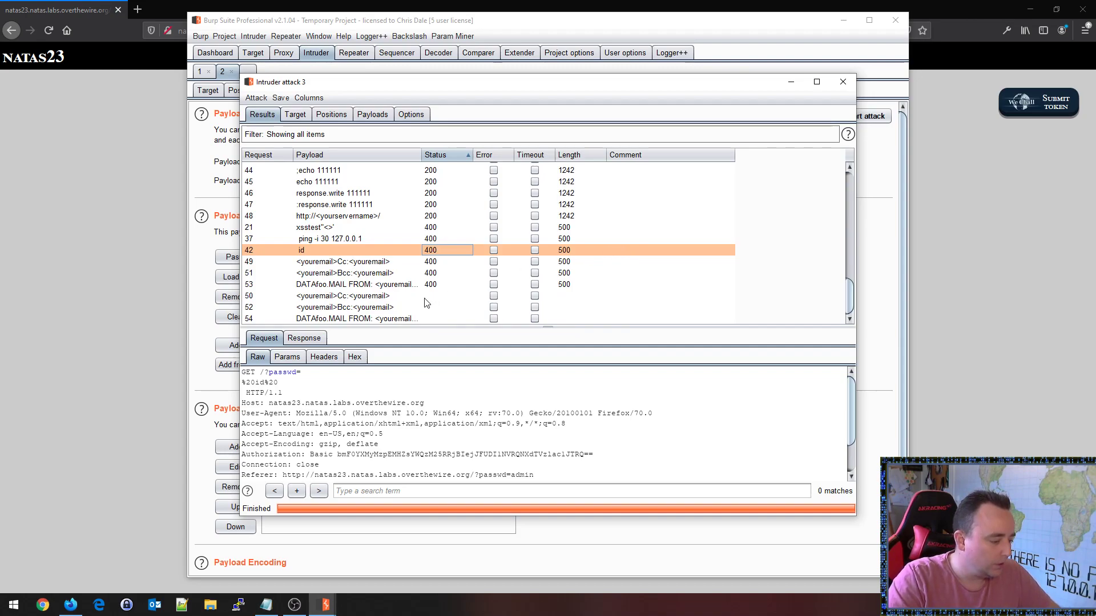
click(342, 296)
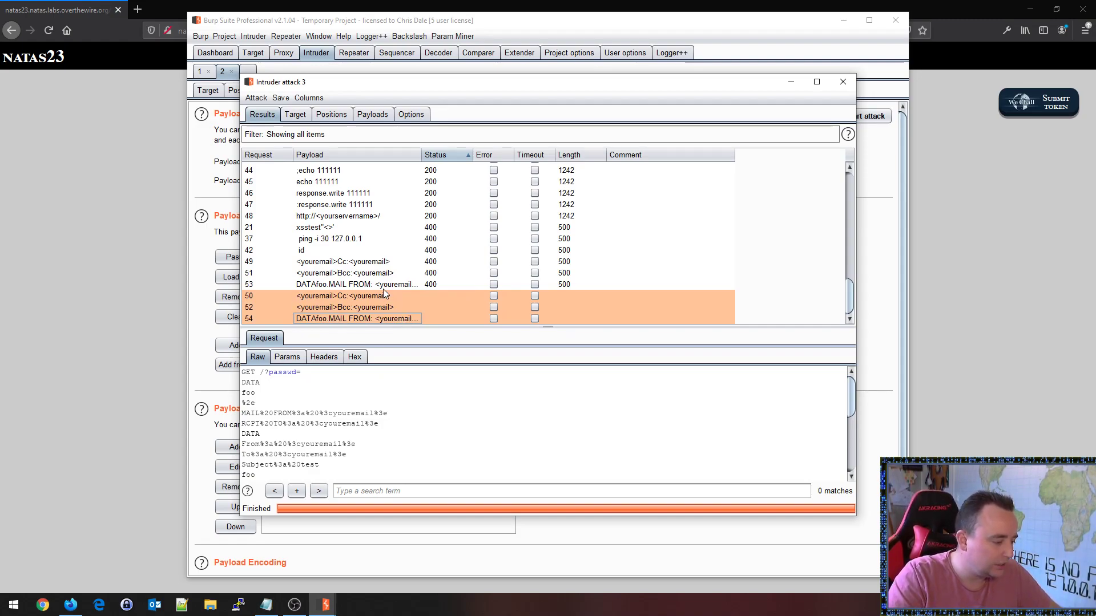
click(343, 262)
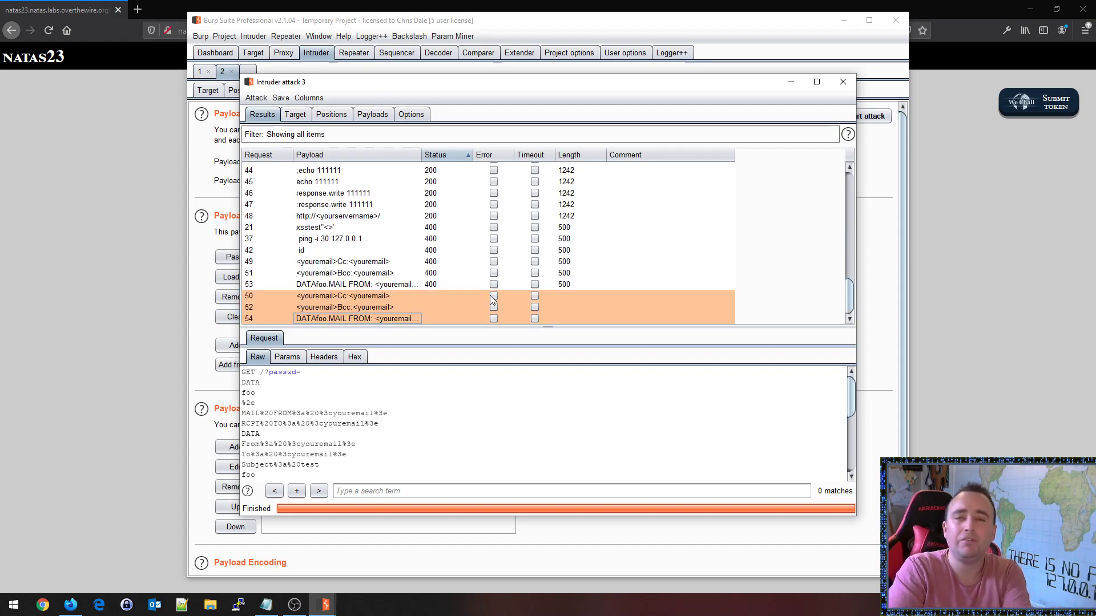
mouse_move(506, 293)
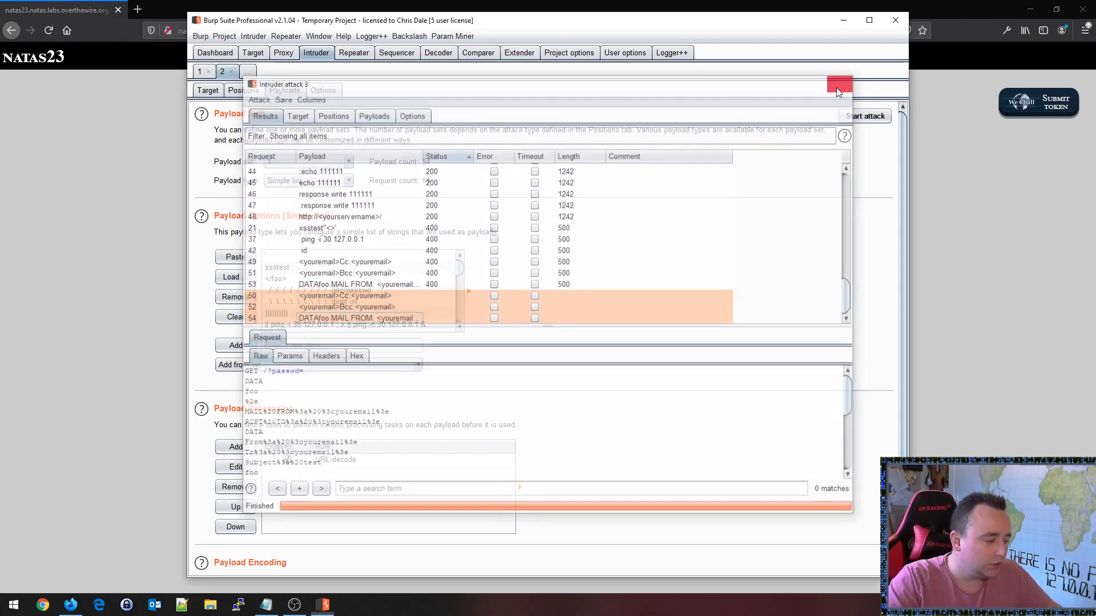
- Close the results and add an '&developer' parameter after the passwd payload marker
click(839, 84)
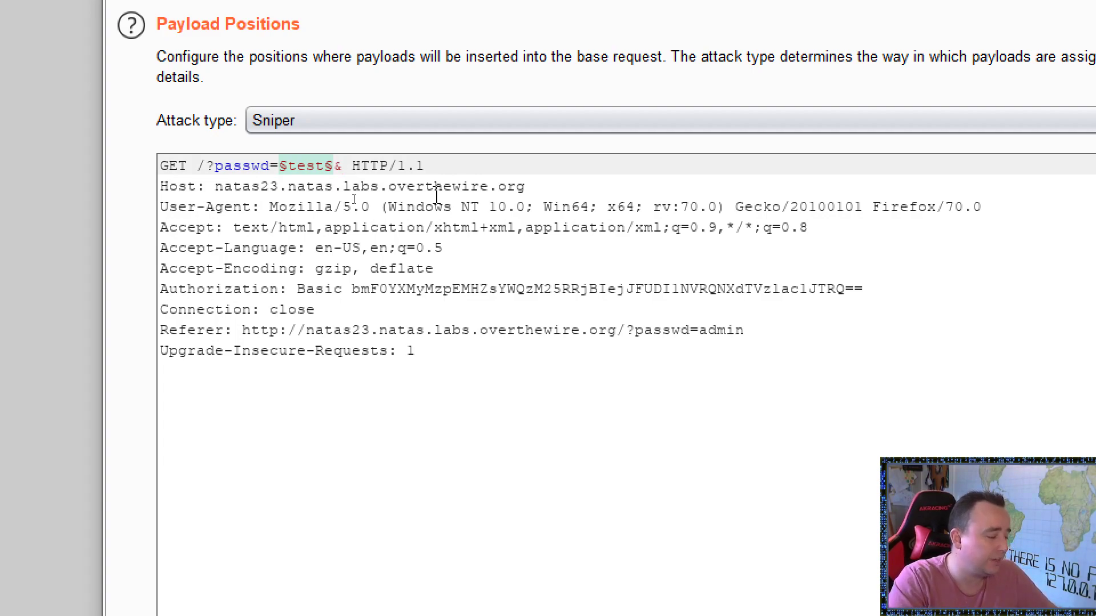
text(developer)
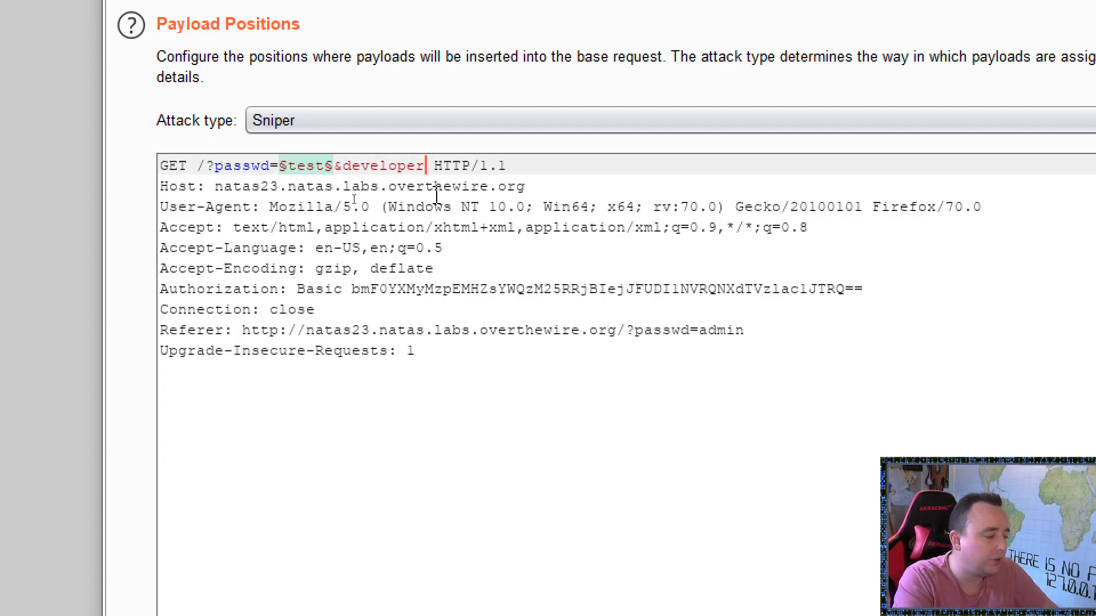
- Undo the developer=on edit and try an X-Forwarded-Ip: 127... header on the request
text(=on)
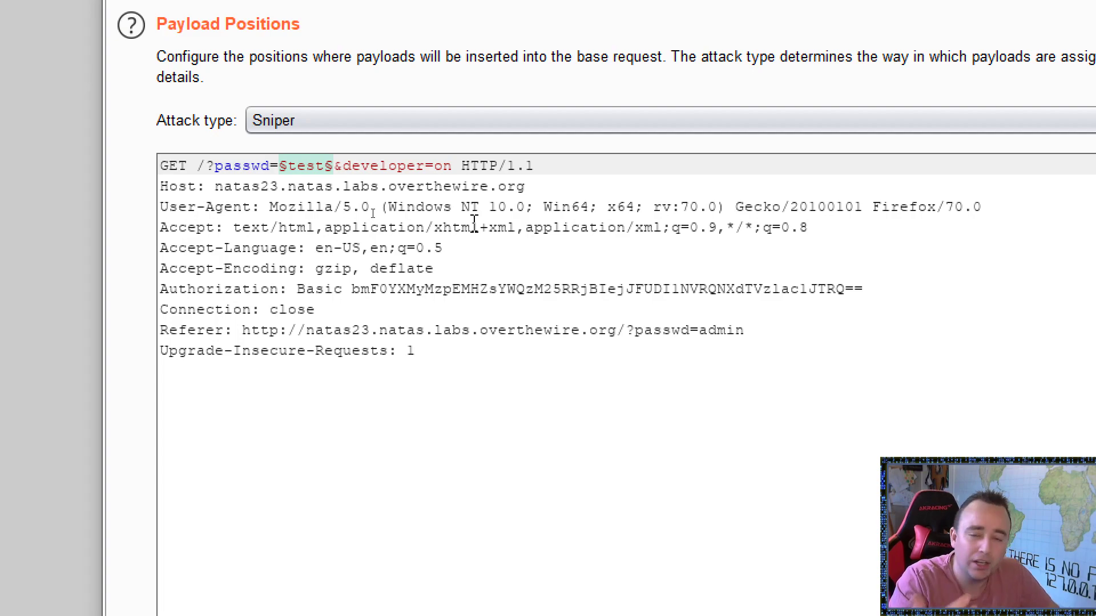
key(Backspace)
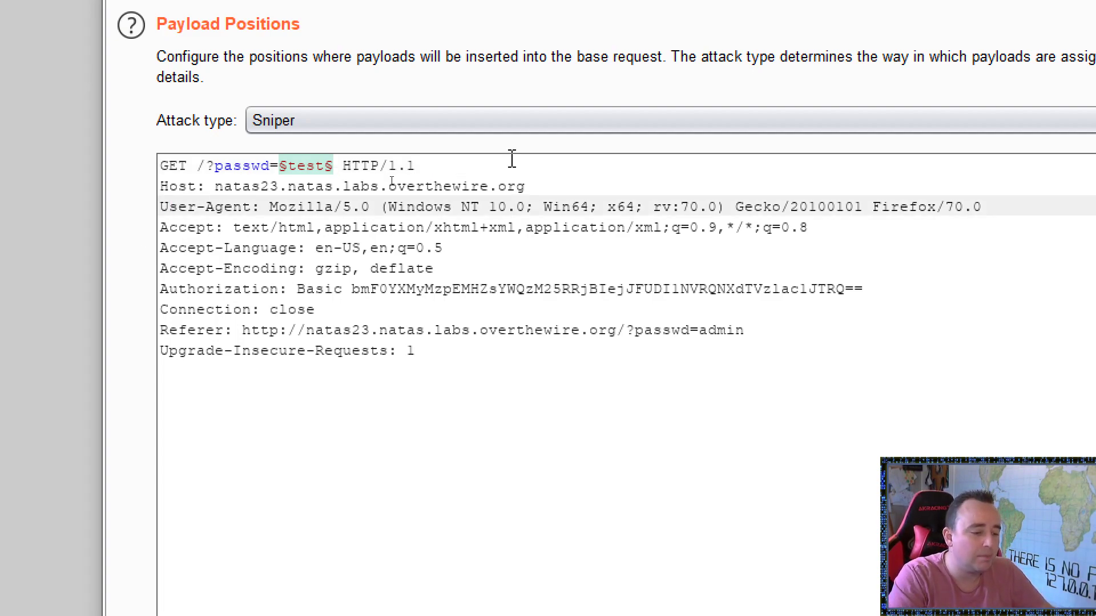
text(X-Fr)
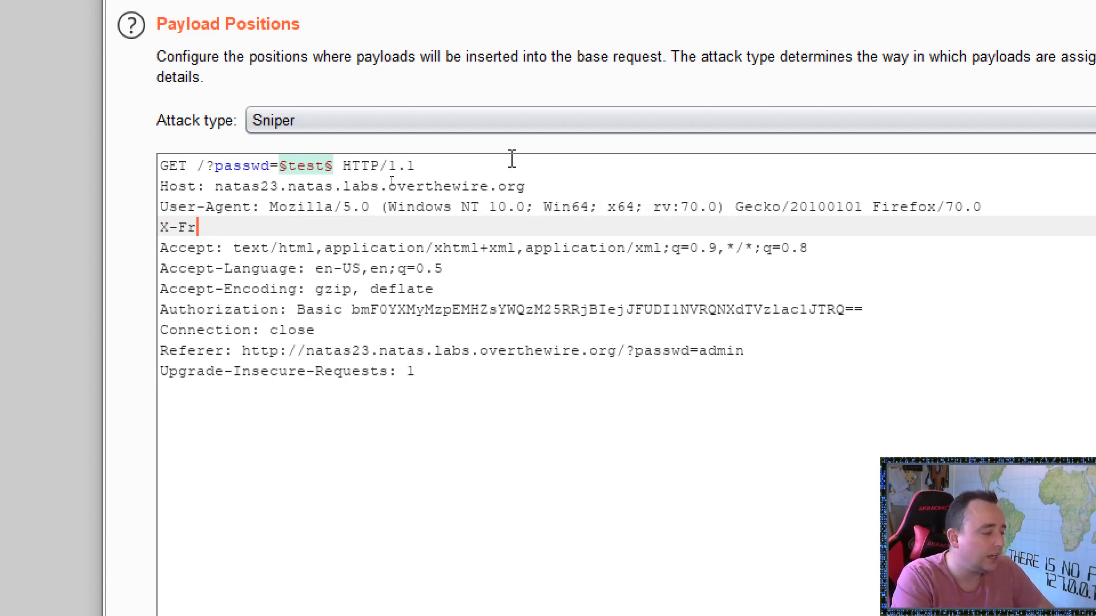
text(orwarded-Ip)
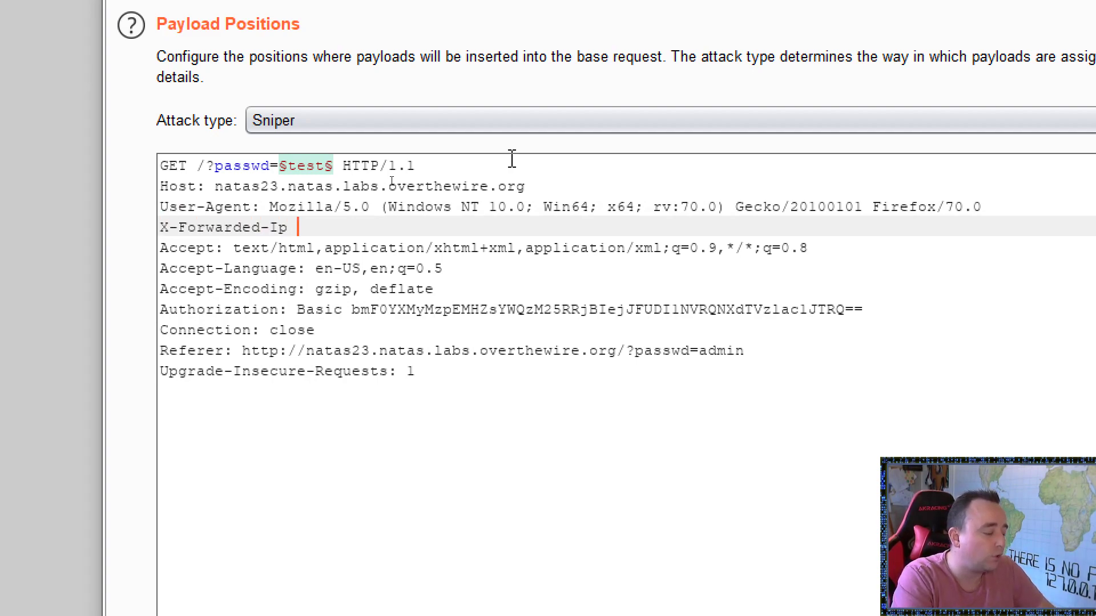
text(127)
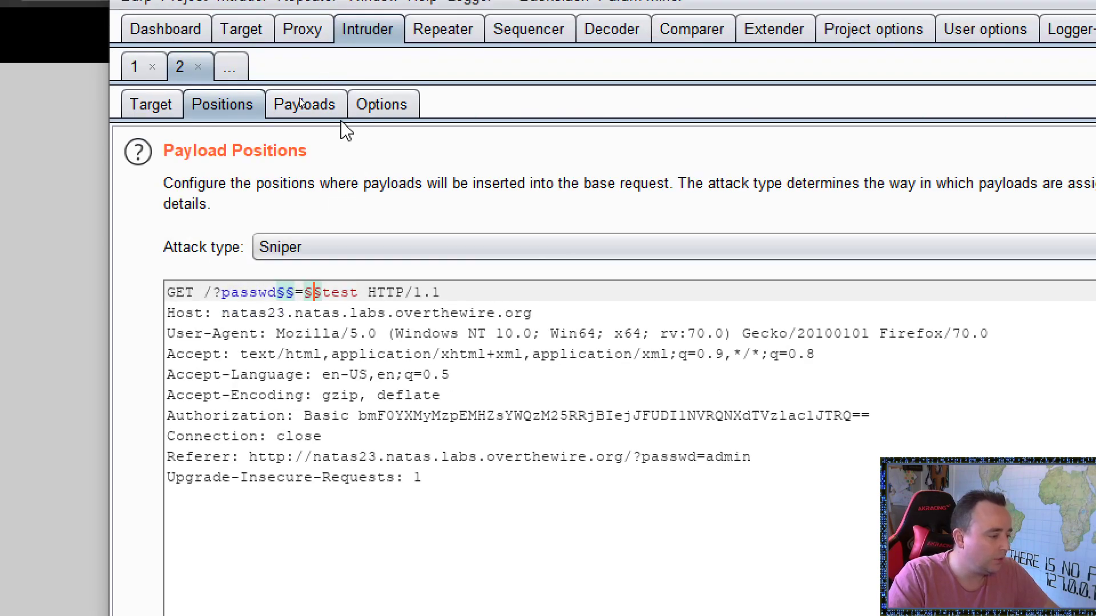
- Load the 24-entry type-juggling payload list (TRUE, FALSE, NULL, array()…) and review its entries and positions
click(305, 104)
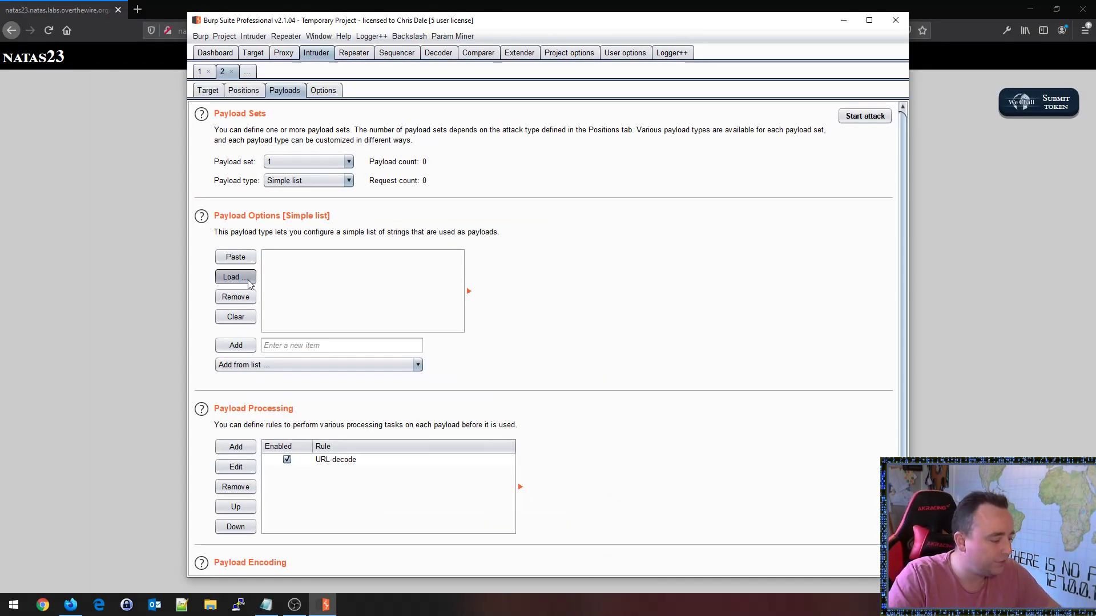
click(235, 276)
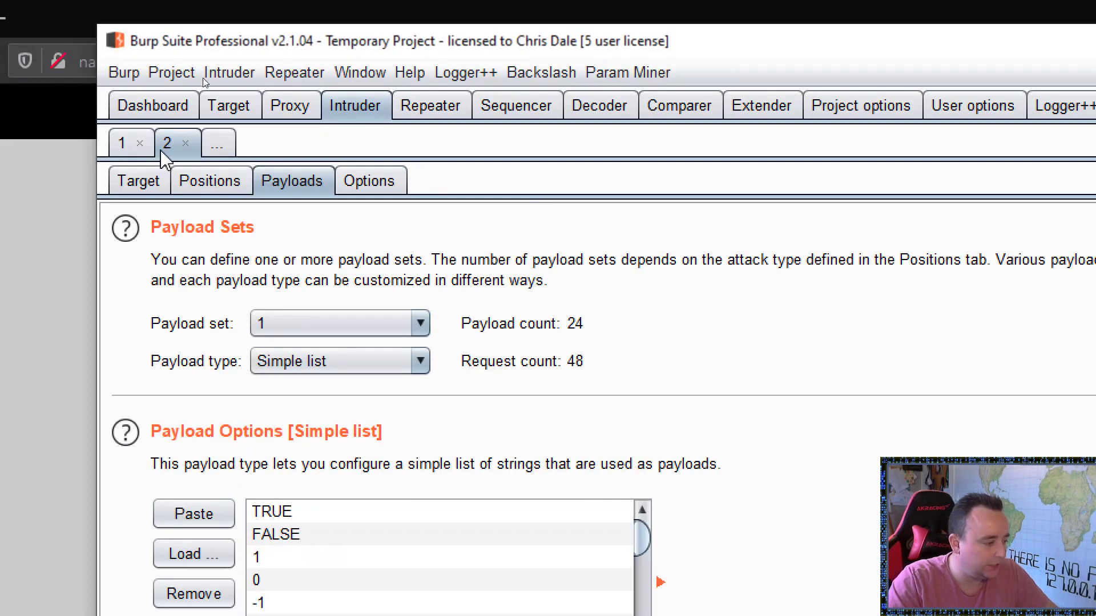
click(223, 180)
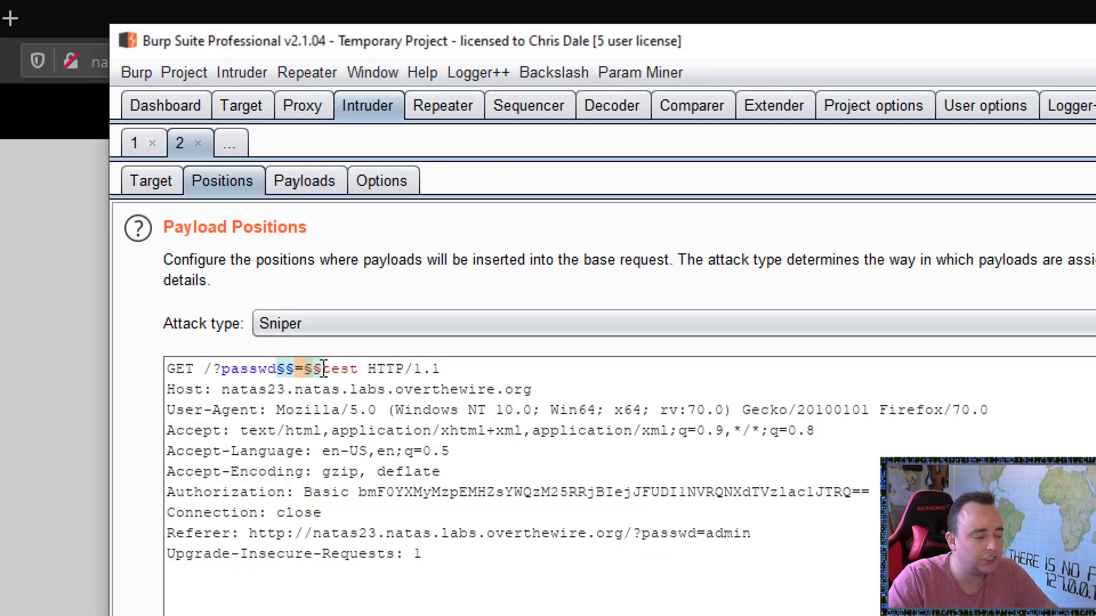
click(306, 181)
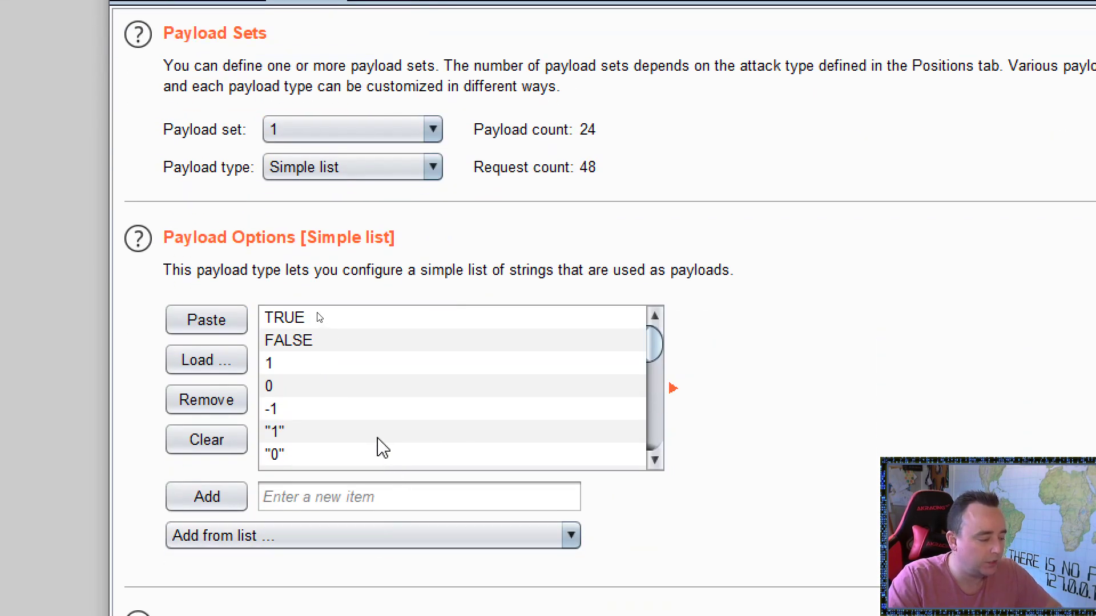
click(269, 385)
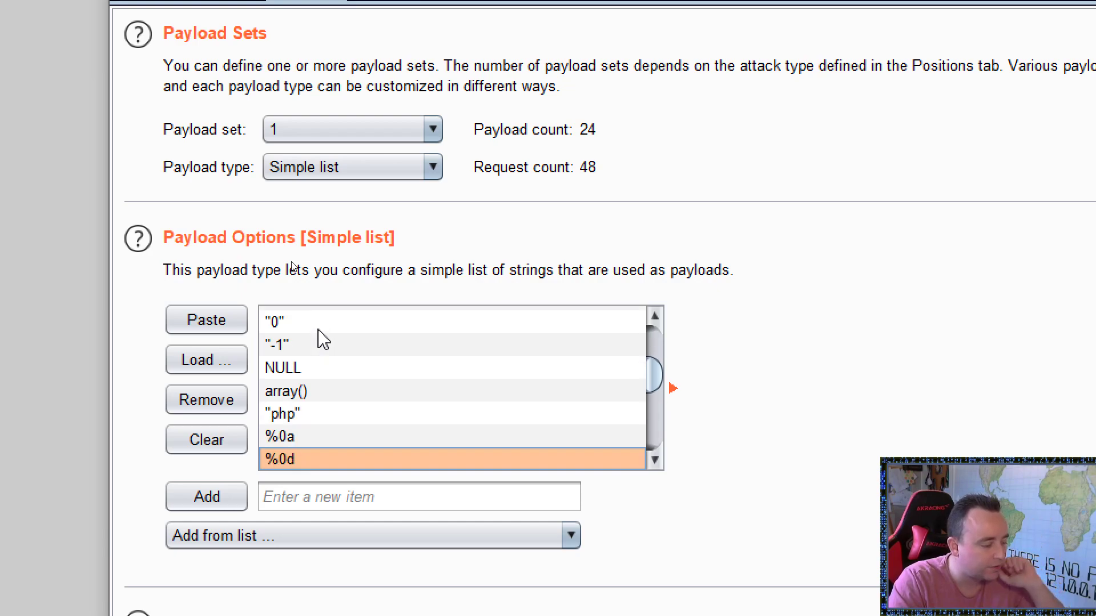
scroll(down, 3)
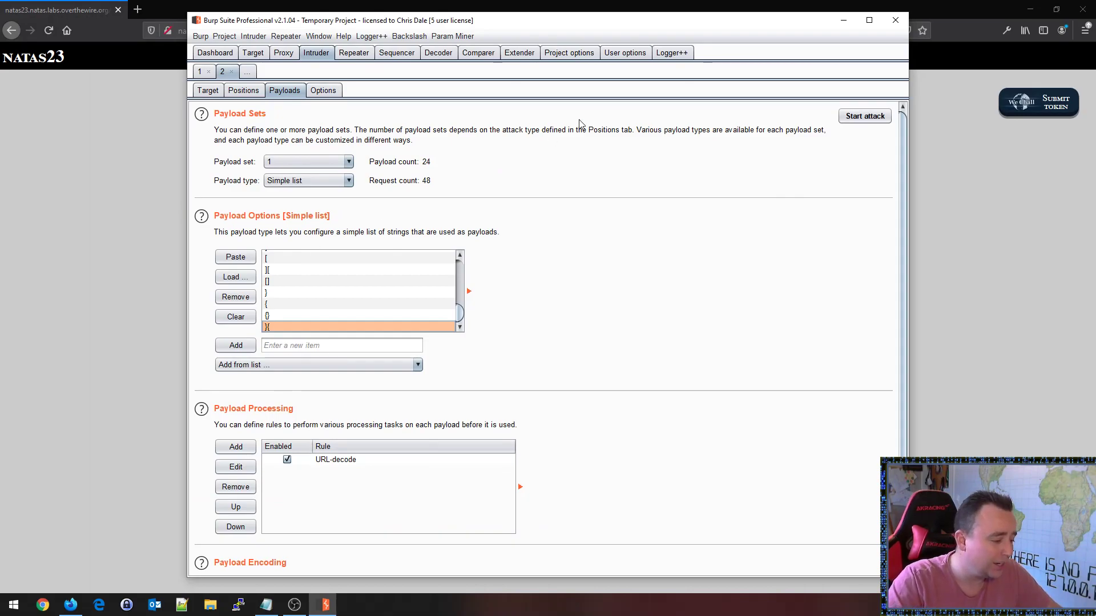
- Launch the fourth Intruder attack, sending 48 requests with the type-juggling payloads
click(864, 116)
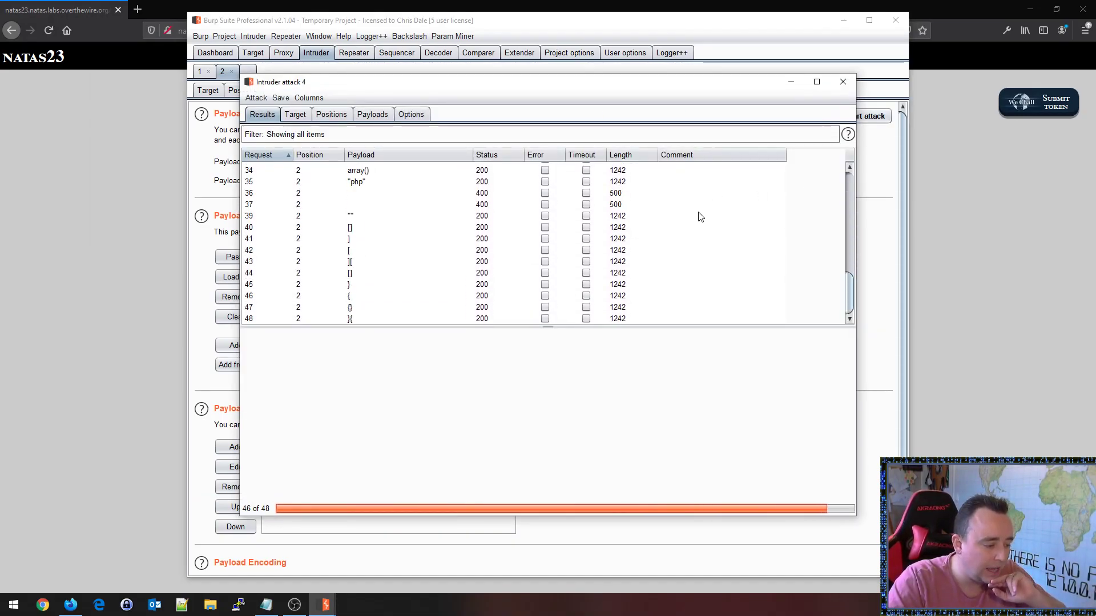
- Sort attack 4 results by length and read a 1228-byte response with the strstr array-given warning
click(620, 155)
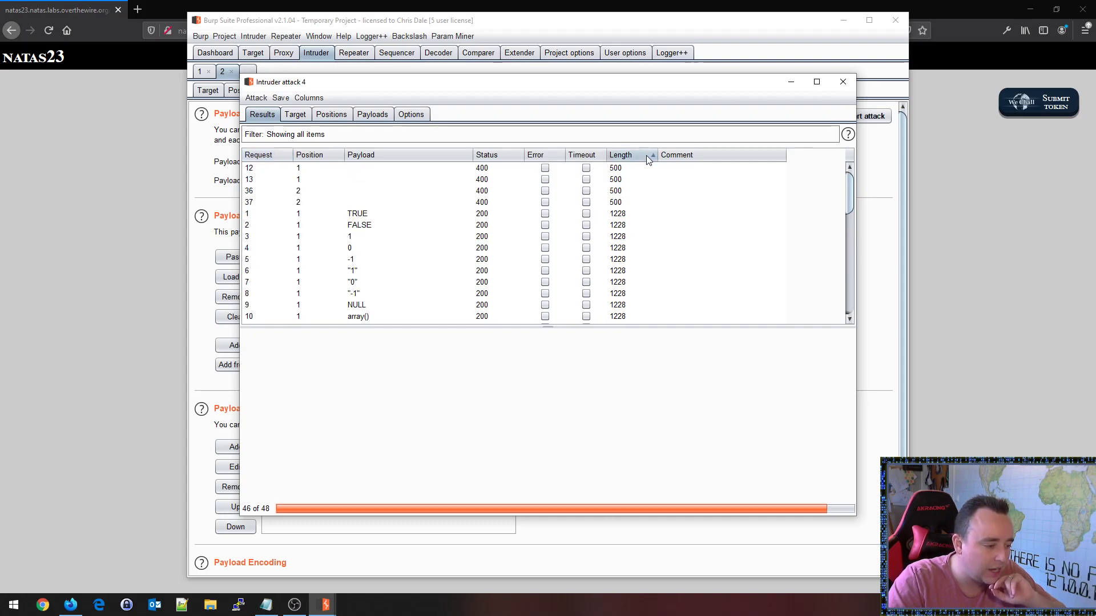
click(620, 154)
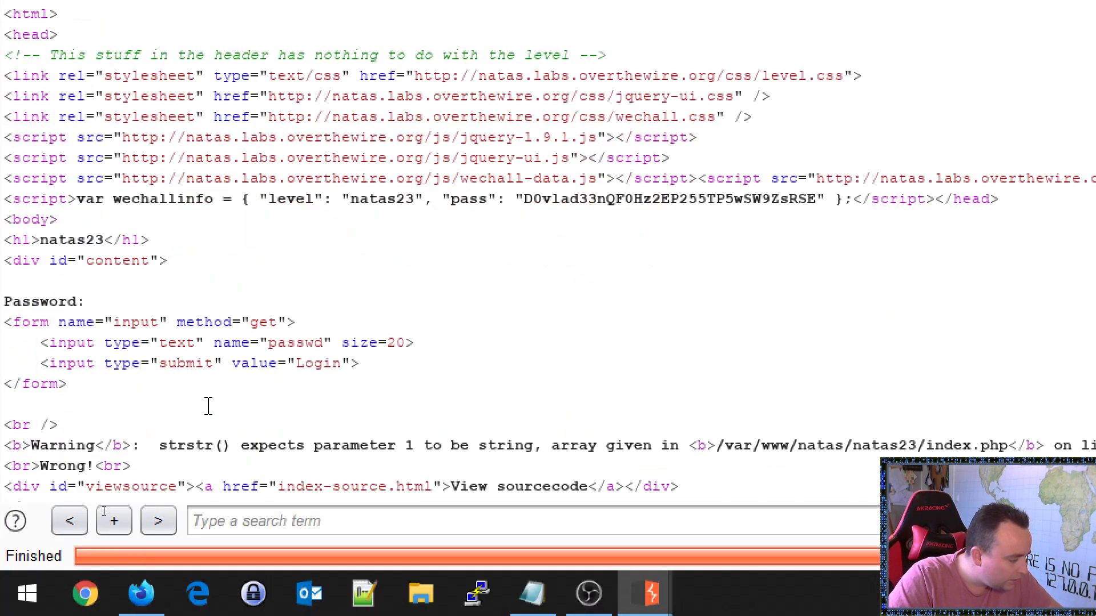
scroll(down, 3)
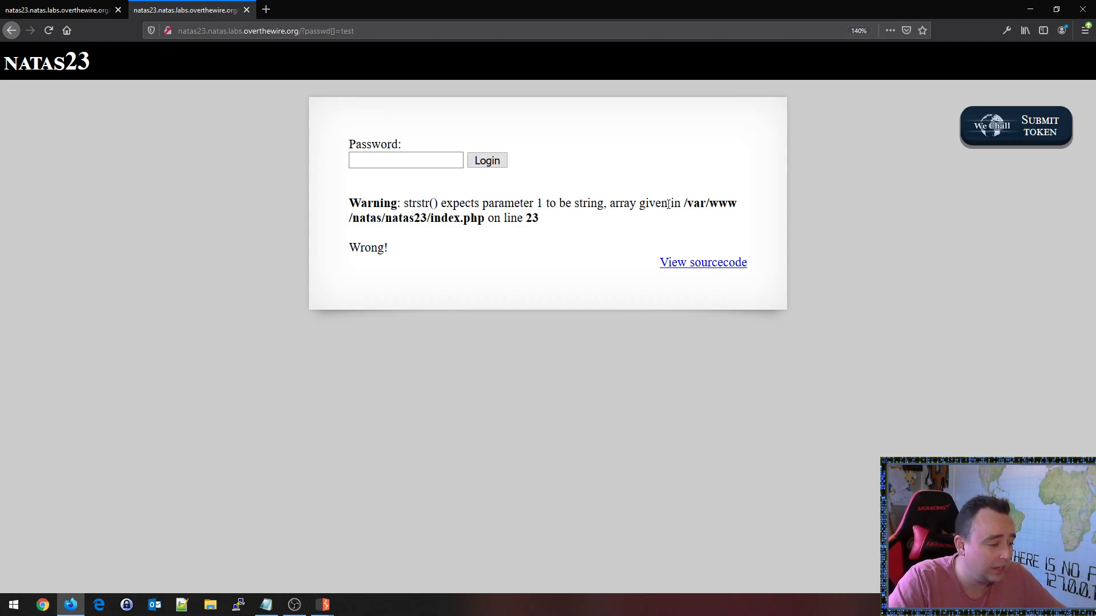
mouse_move(548, 229)
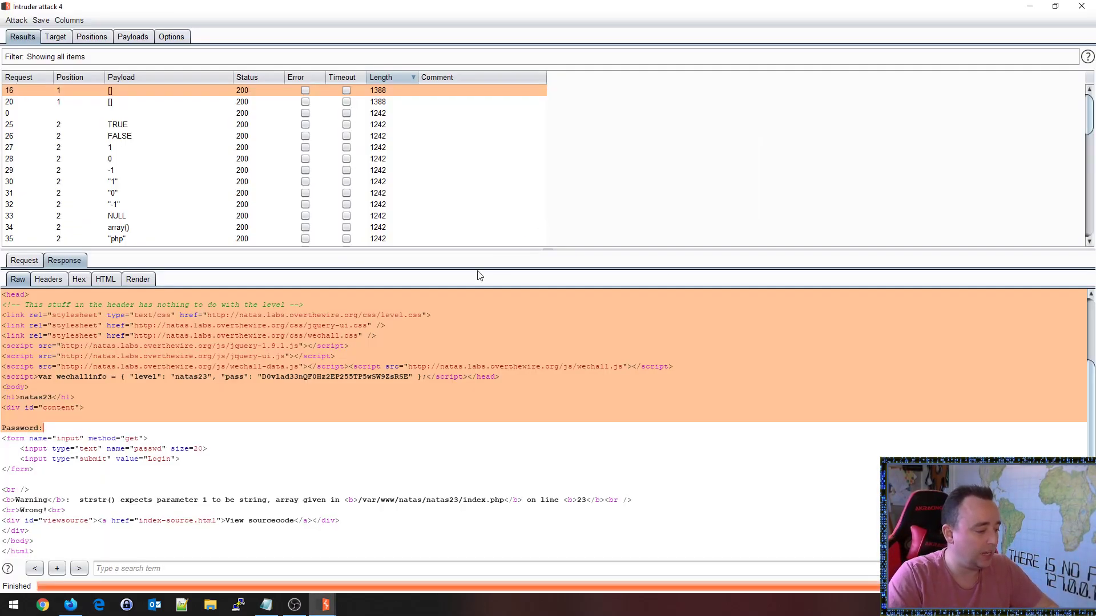
- Read the TRUE payload's shorter 1242-byte response, then return to the natas23 warning page
click(118, 124)
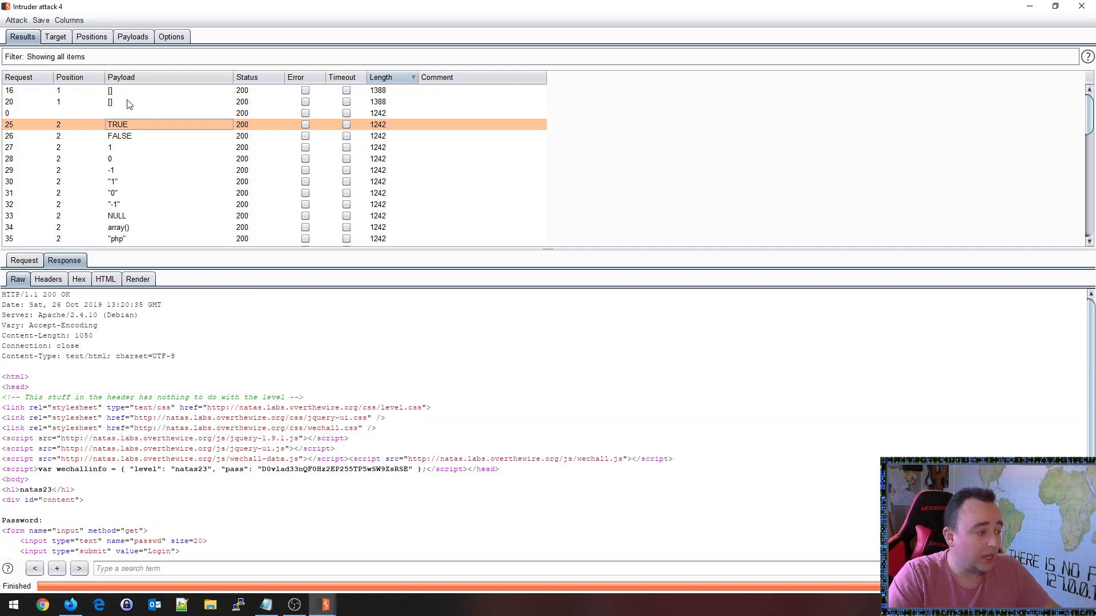
click(128, 102)
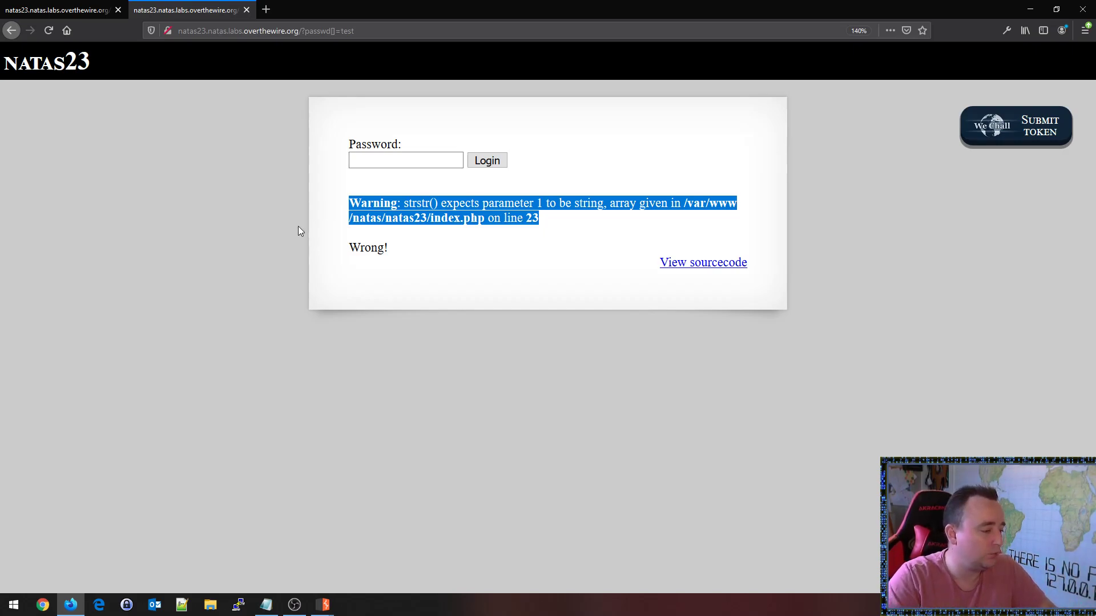
- Search 'php type juggling stackoverflow', land on empty Twitter results, then go to google.com instead
text(php t)
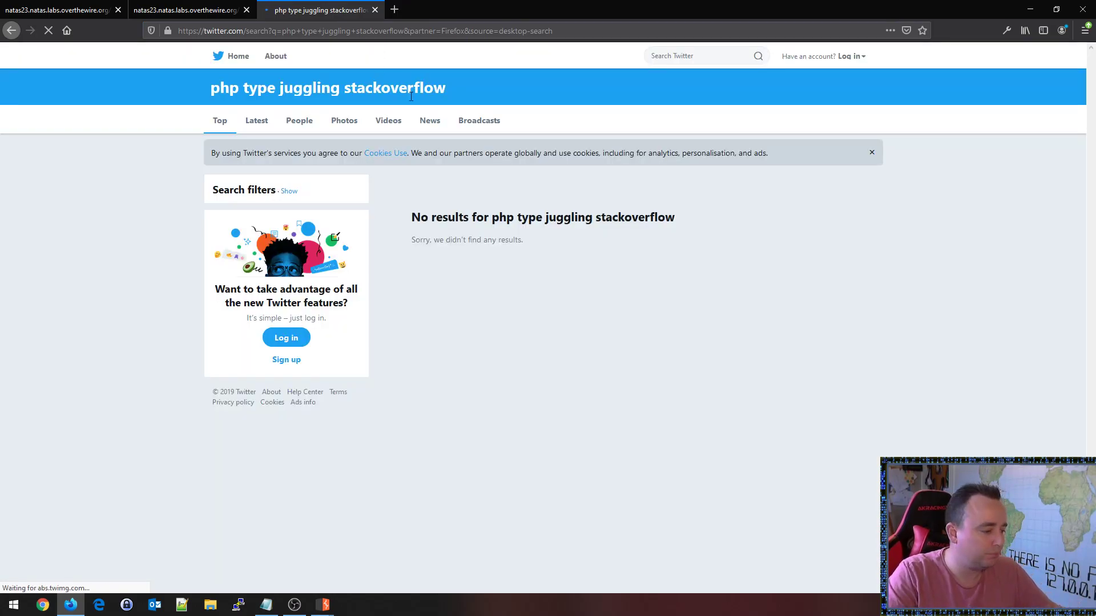
click(849, 56)
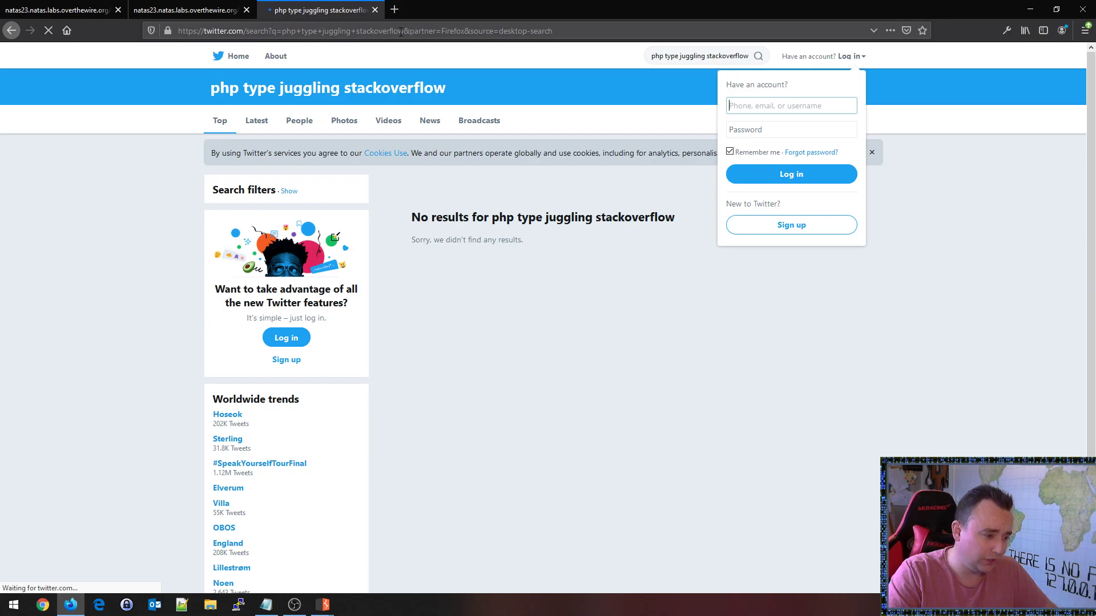
click(363, 30)
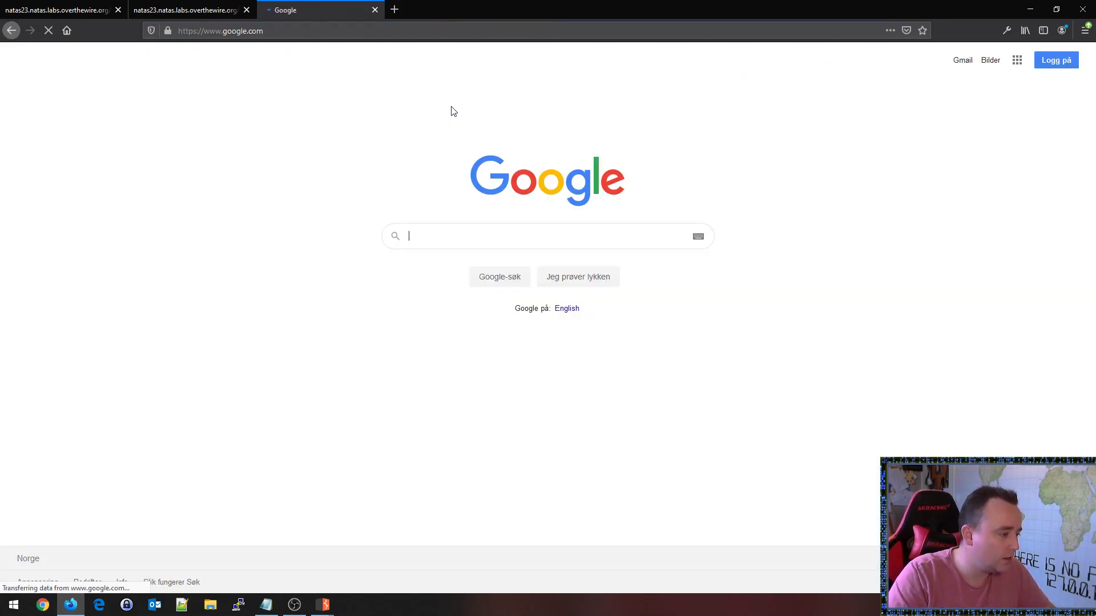
- Search Google for 'php juggling type stack overflow'
text(php juggling)
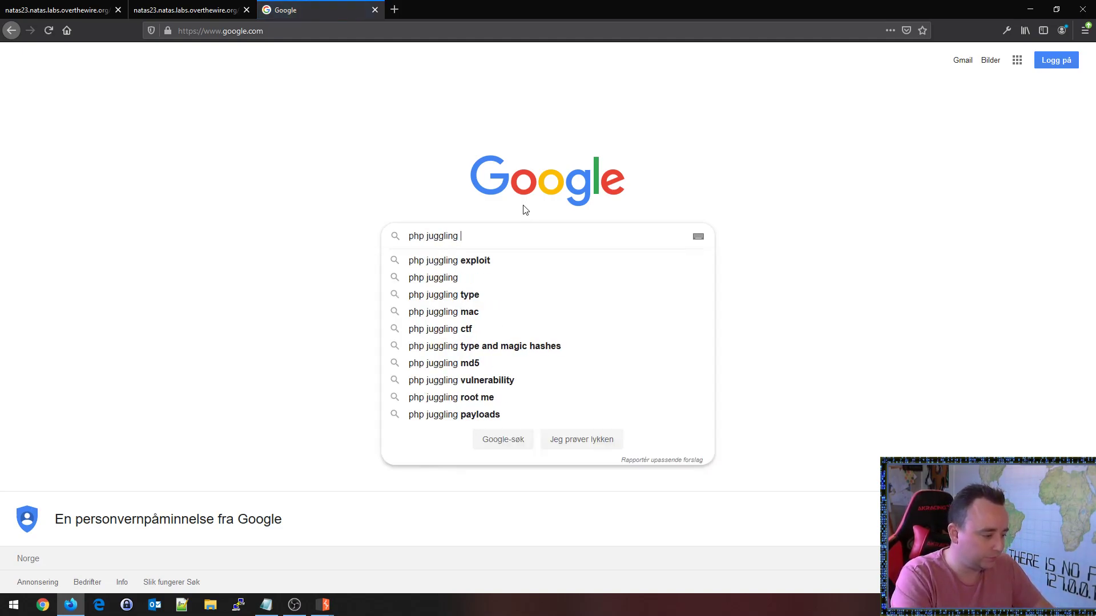
text(type)
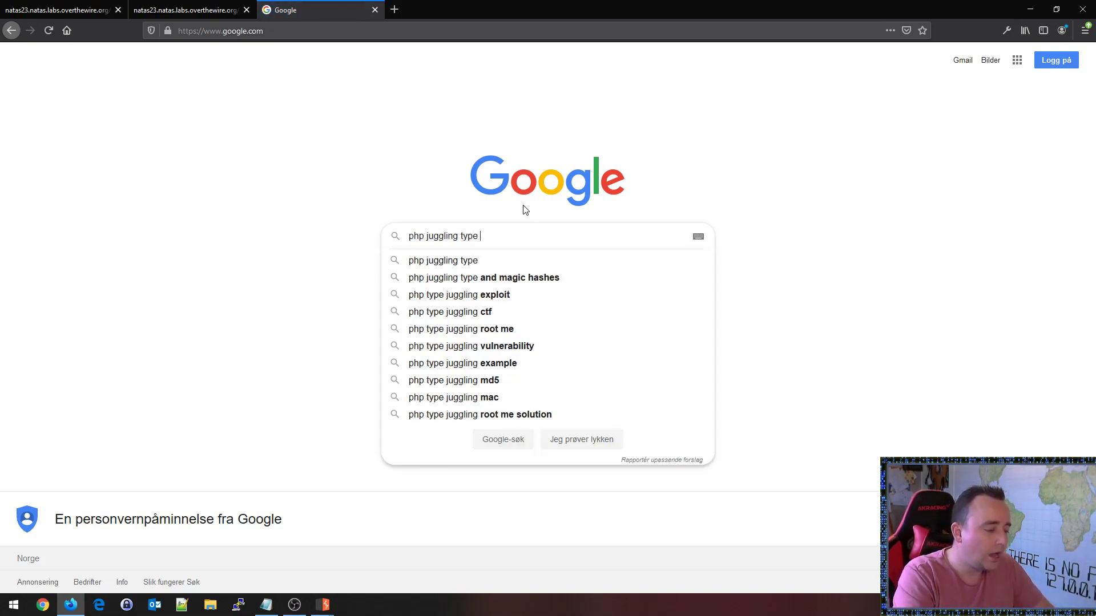
text(stack overflow)
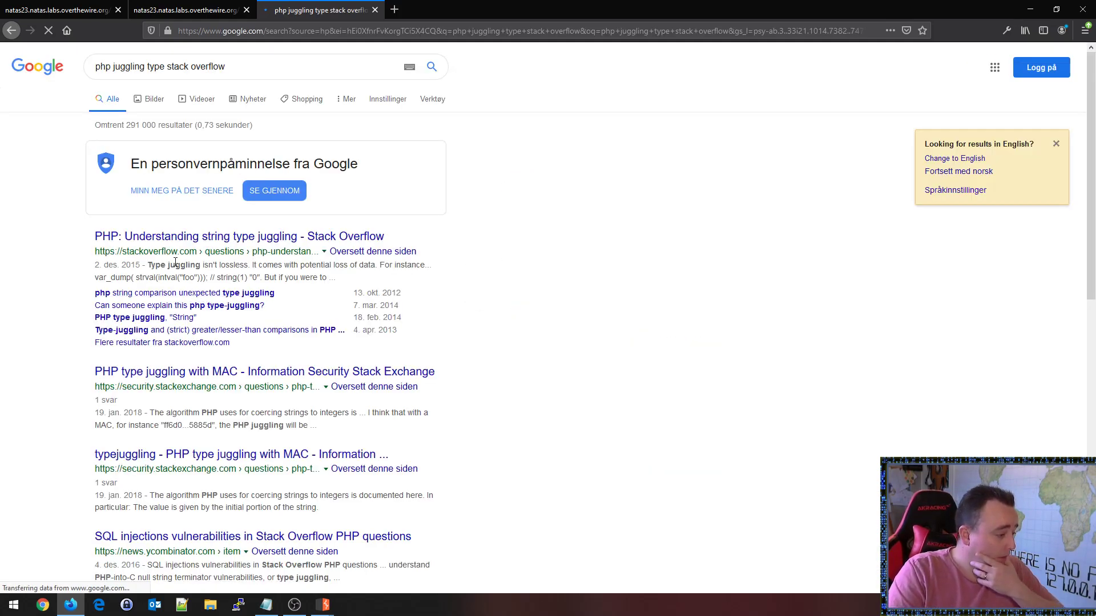
- Open the 'PHP: Understanding string type juggling' question and scroll to the truth-test answer
click(239, 235)
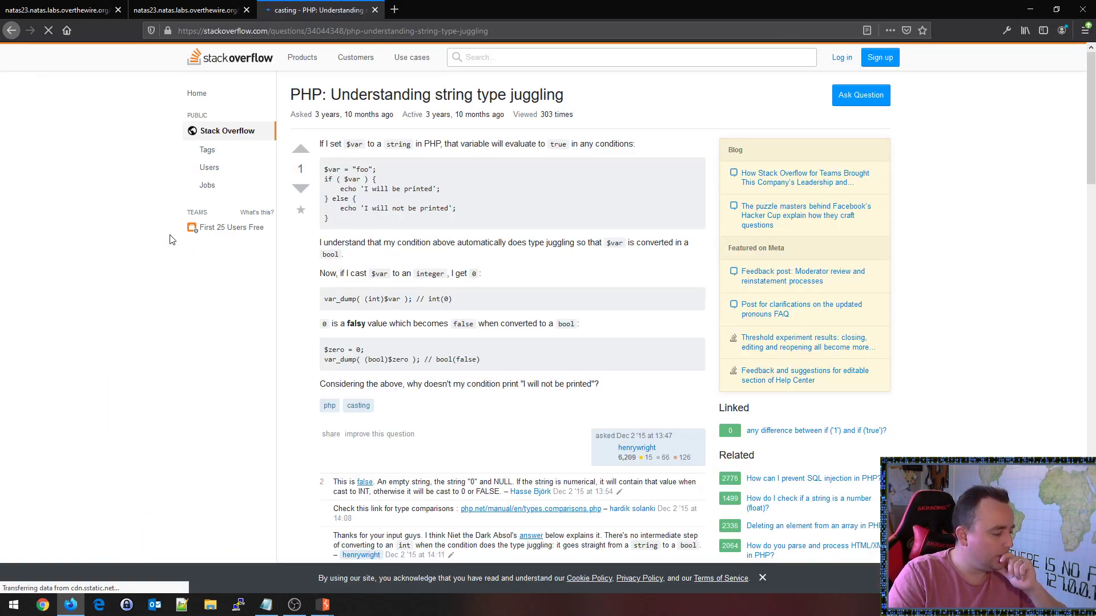
scroll(down, 3)
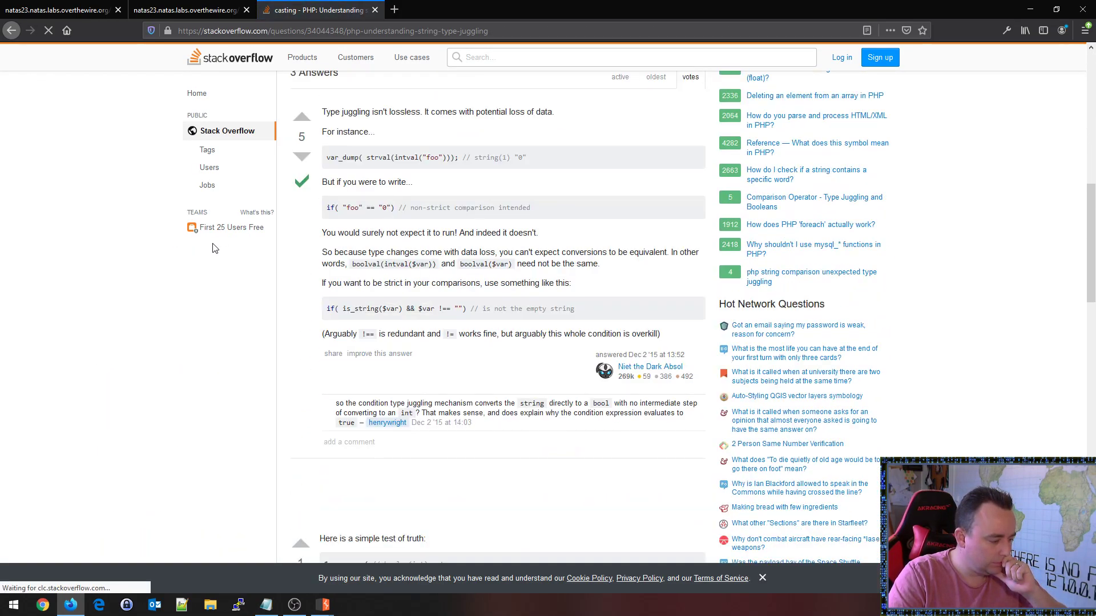
scroll(down, 3)
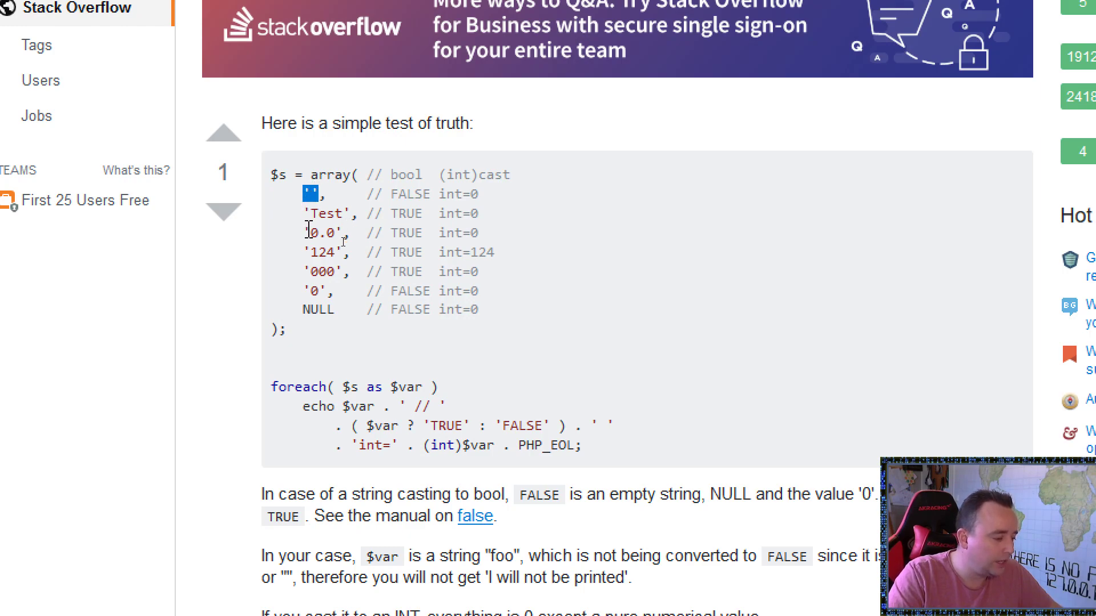
- Highlight the '0.0', TRUE, '0' and NULL entries in the answer's truth-test array
double_click(318, 233)
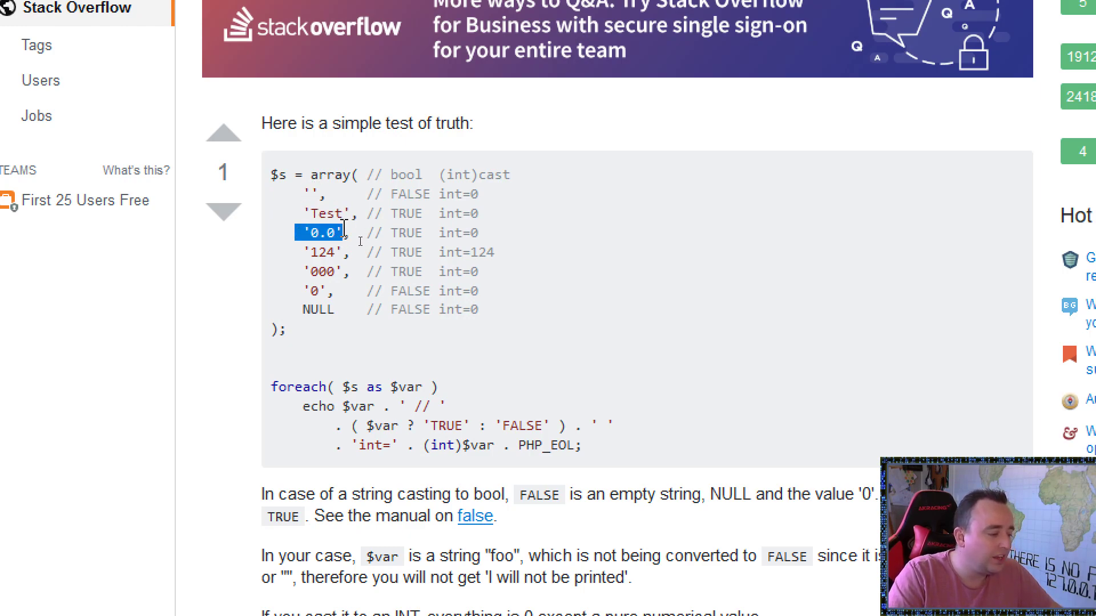
mouse_move(308, 253)
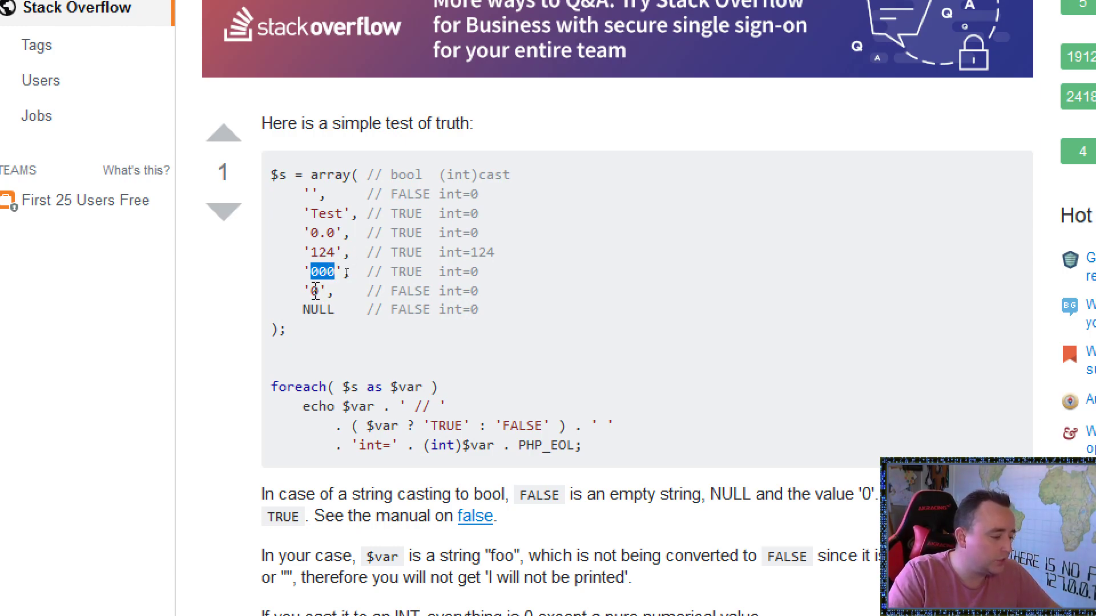
double_click(318, 309)
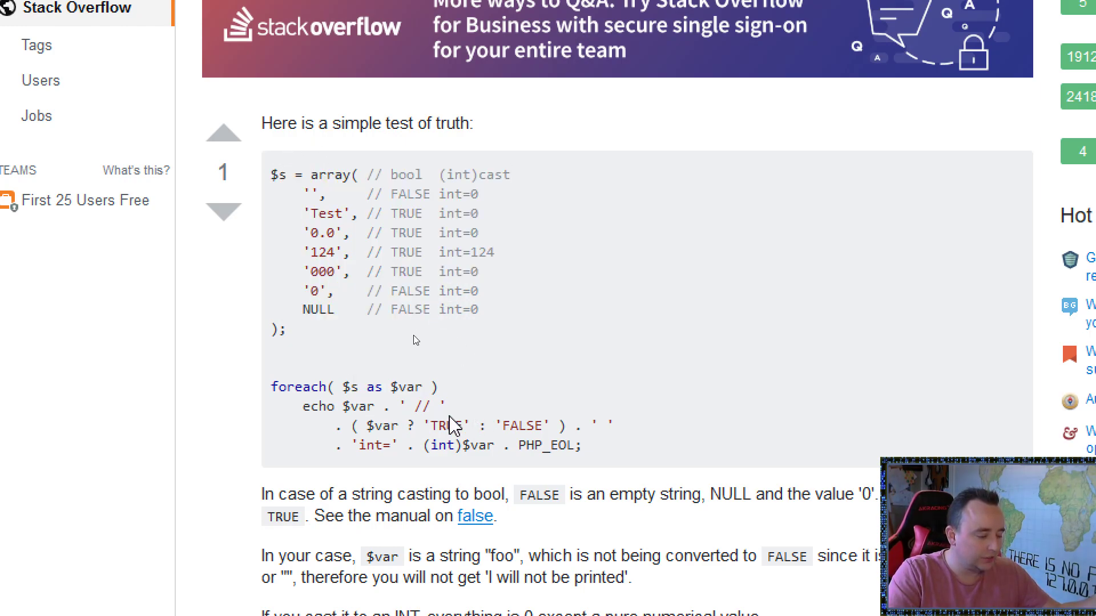
double_click(445, 426)
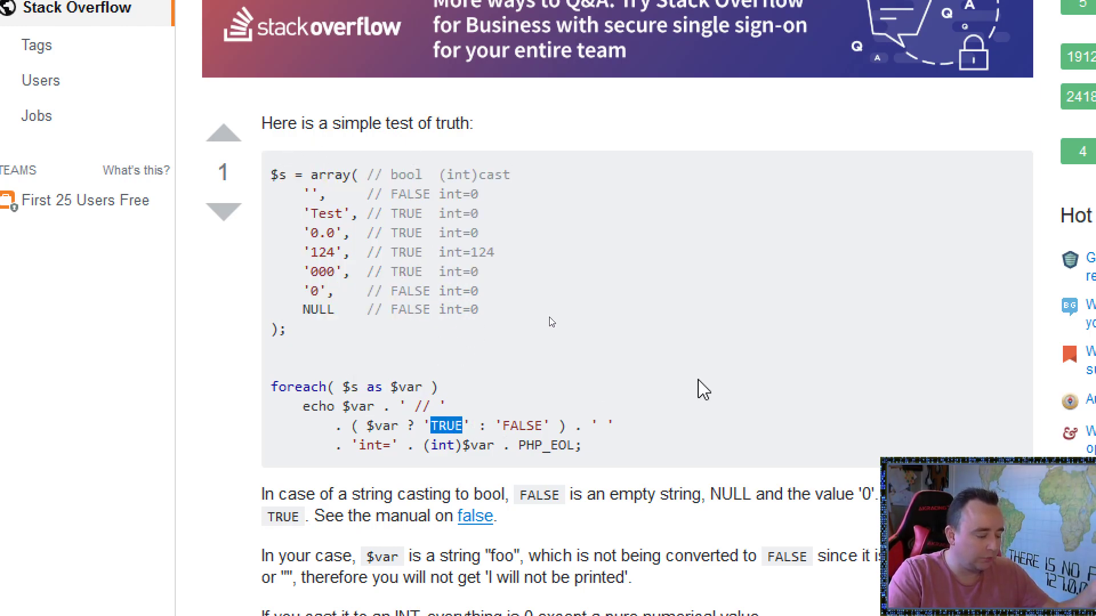
mouse_move(343, 230)
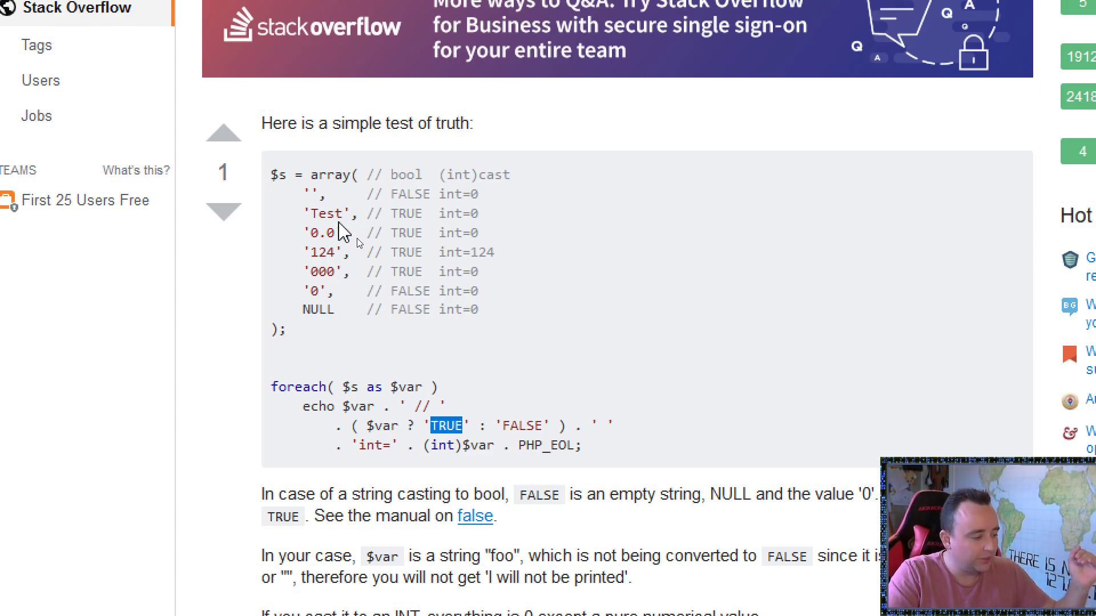
double_click(318, 213)
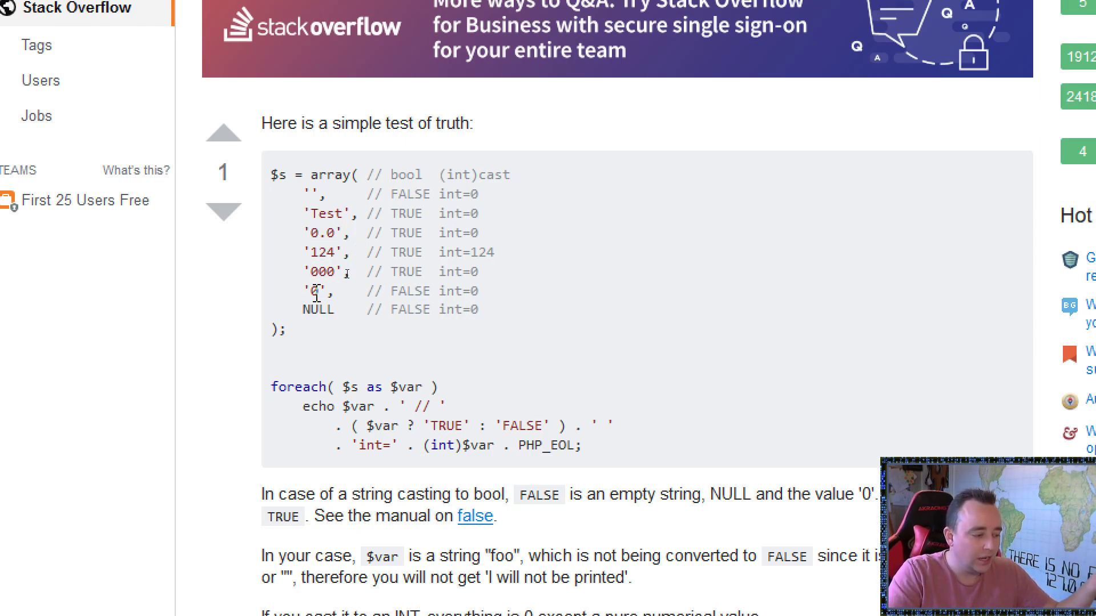
double_click(319, 291)
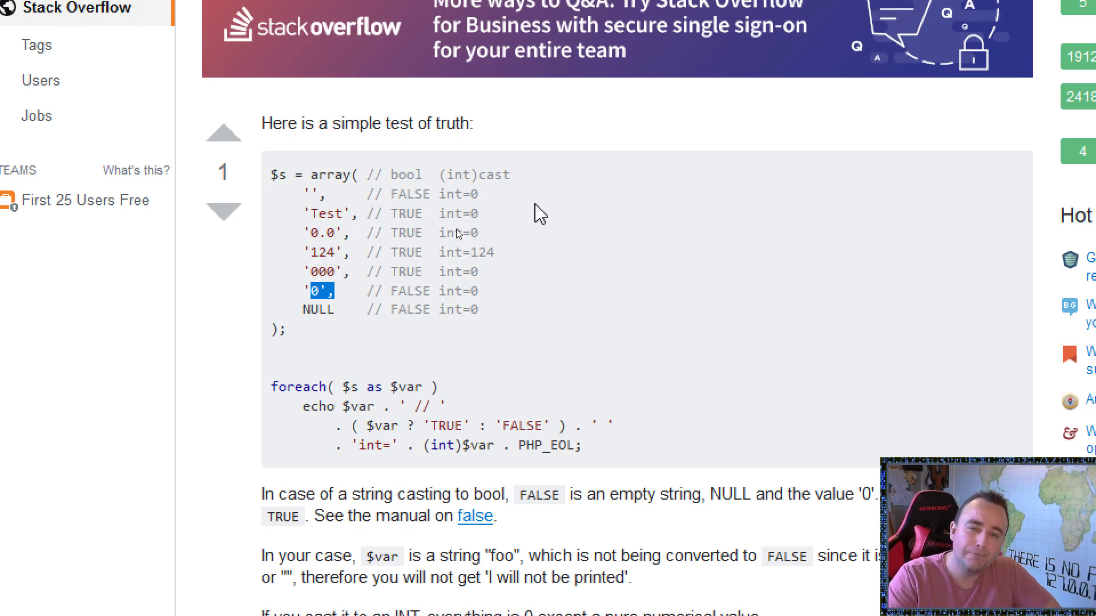
double_click(319, 309)
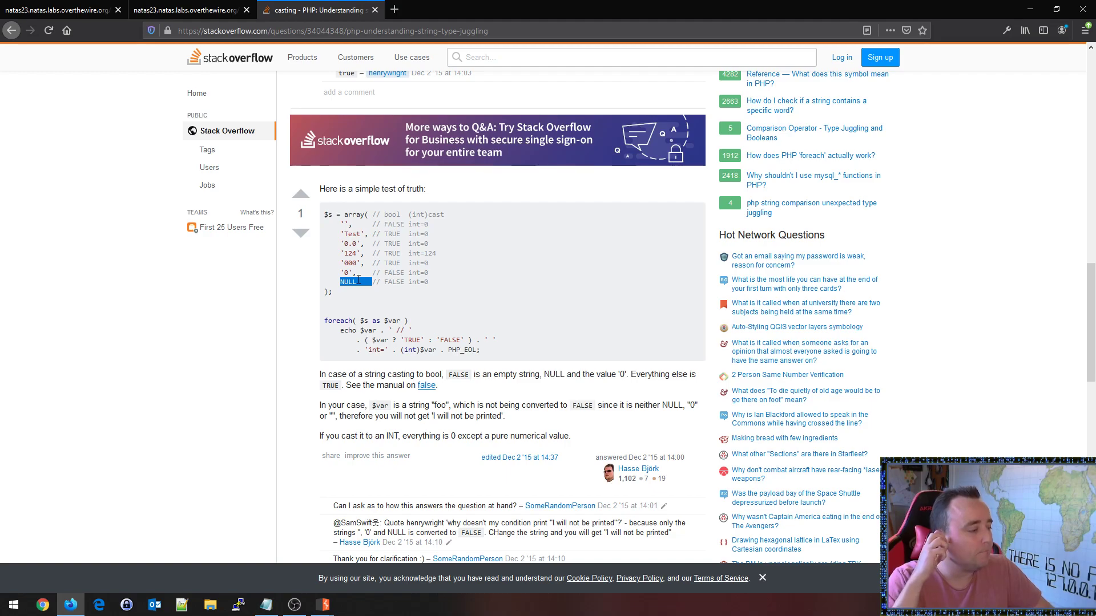
- Return to the natas23 page, then bring Burp's Intruder Payloads settings back up
click(189, 11)
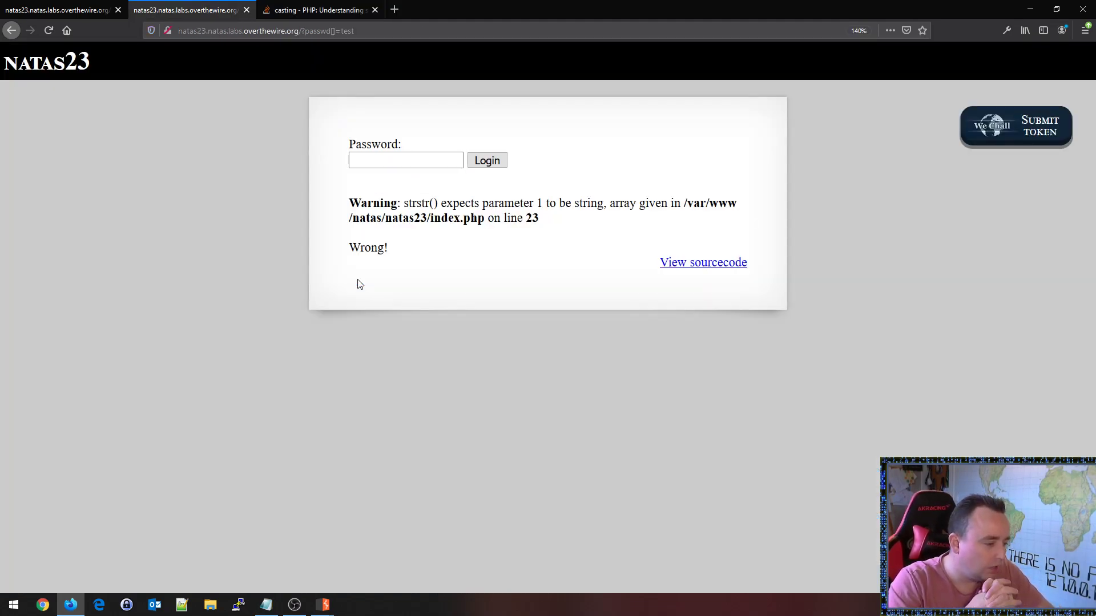
drag(347, 203, 537, 217)
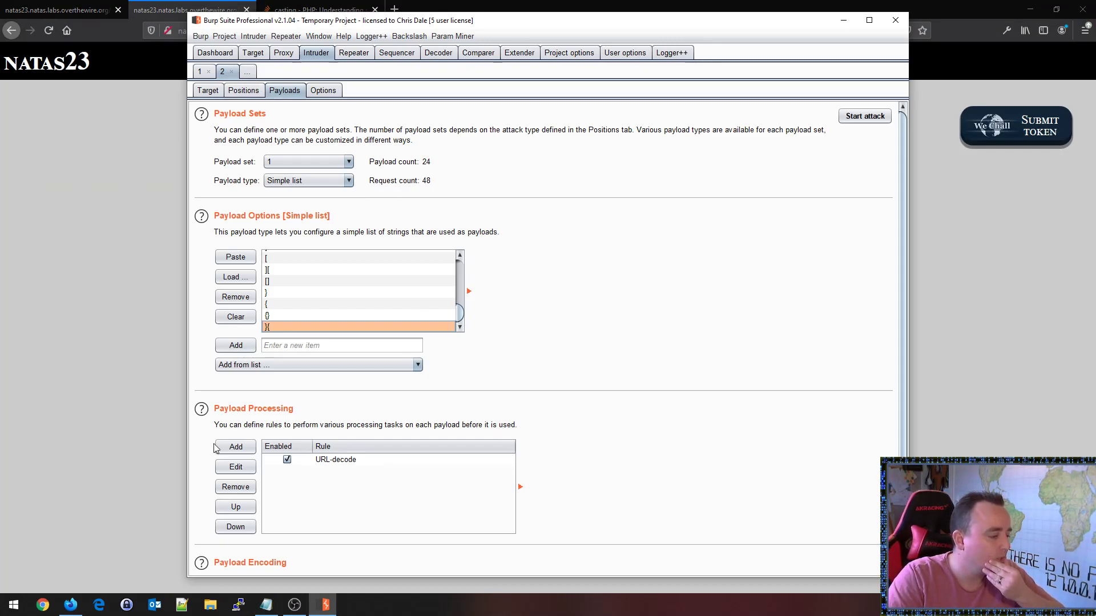
- Set the payload position to passwd[]=, fill the list with all 256 byte values and launch attack 5
click(243, 91)
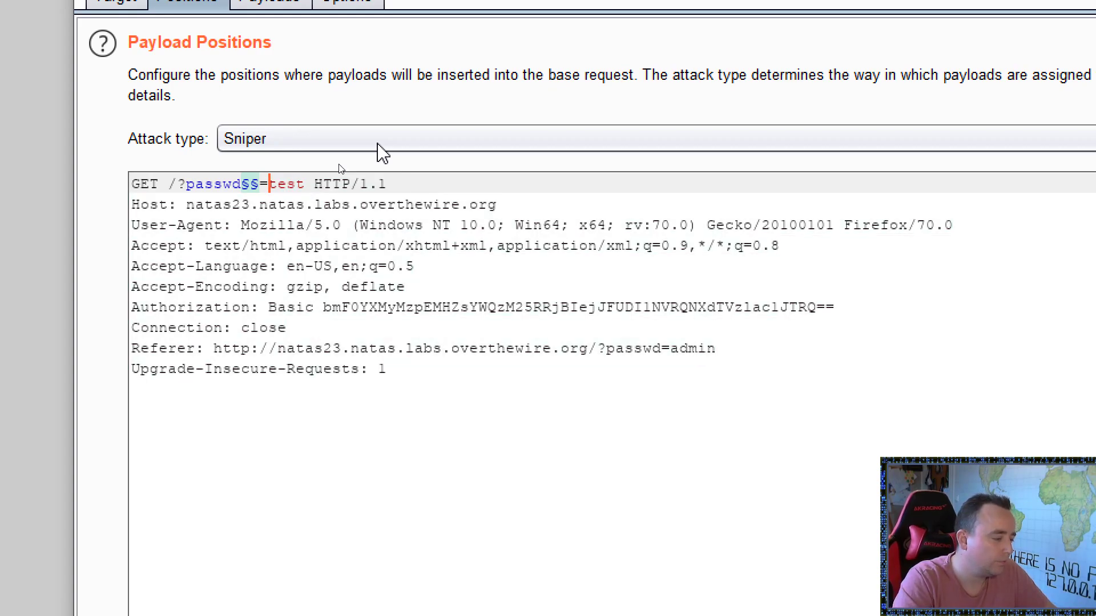
click(284, 89)
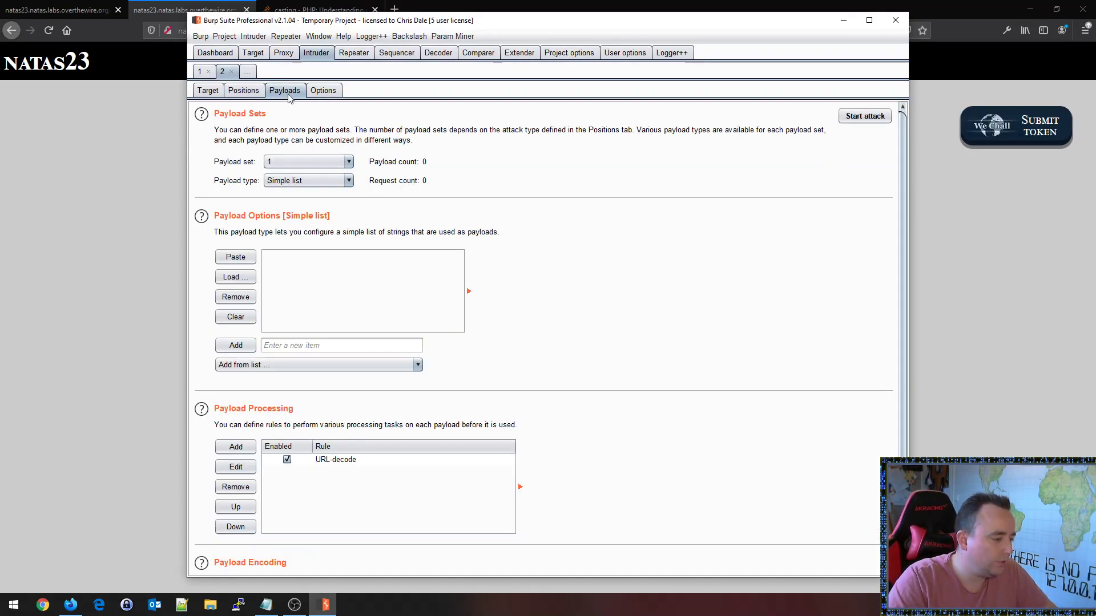
click(243, 89)
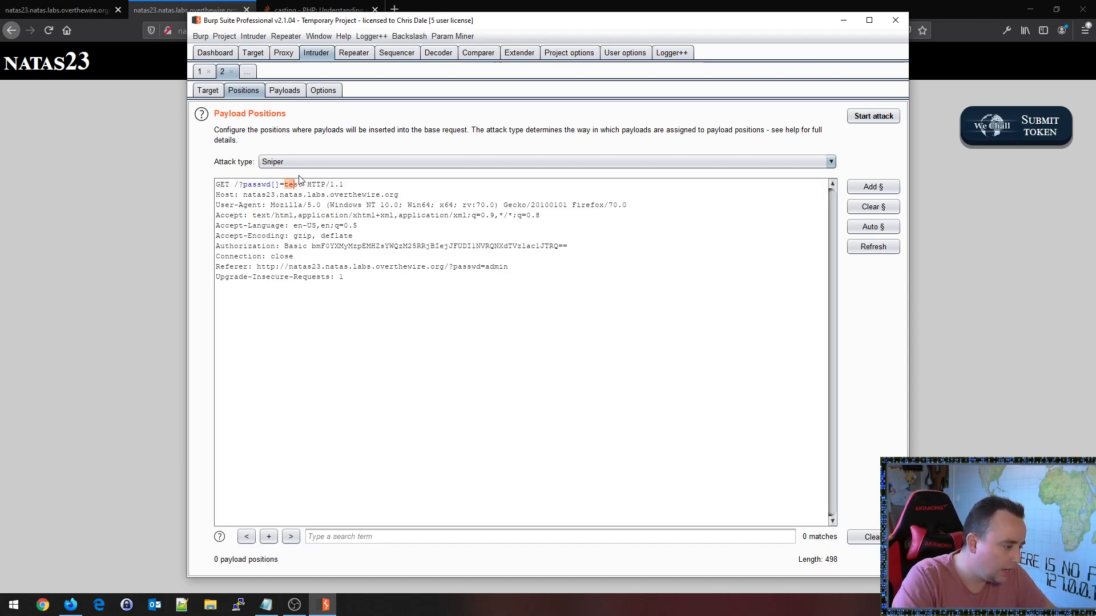
click(284, 89)
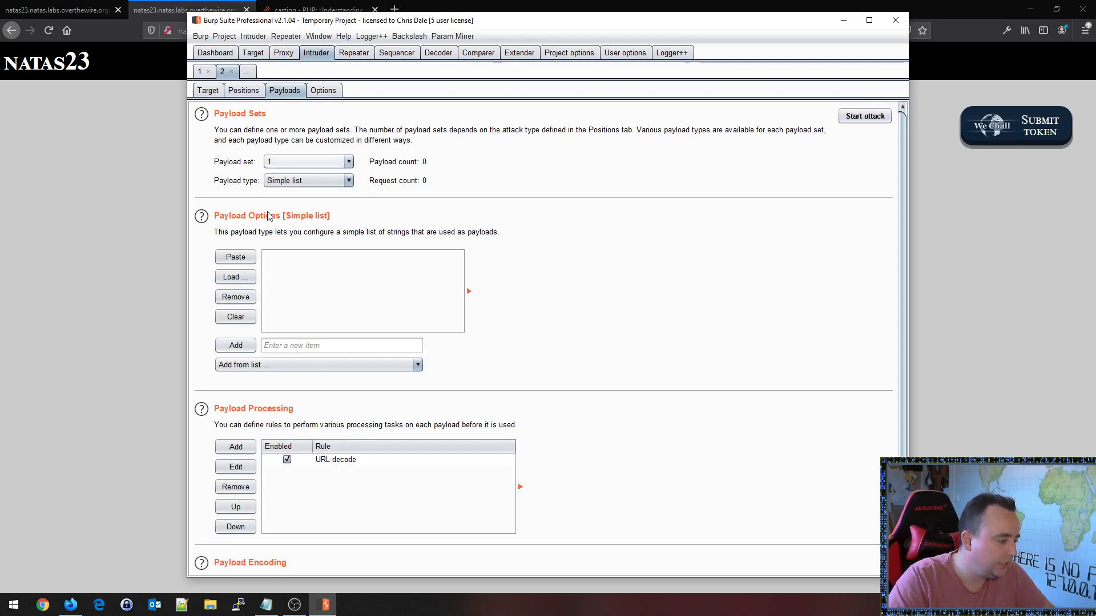
click(235, 276)
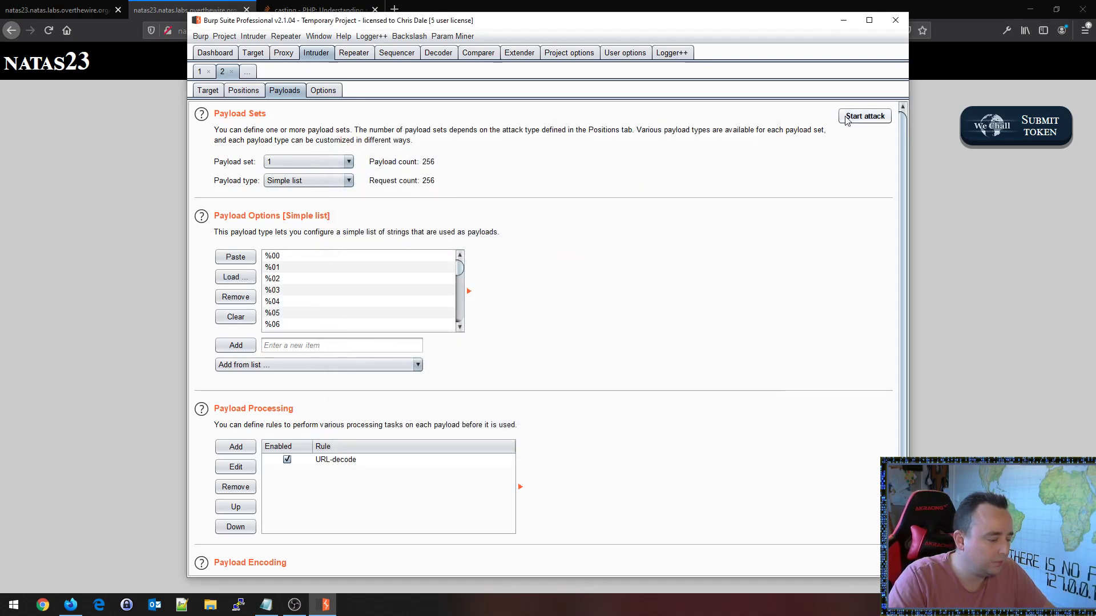
click(864, 117)
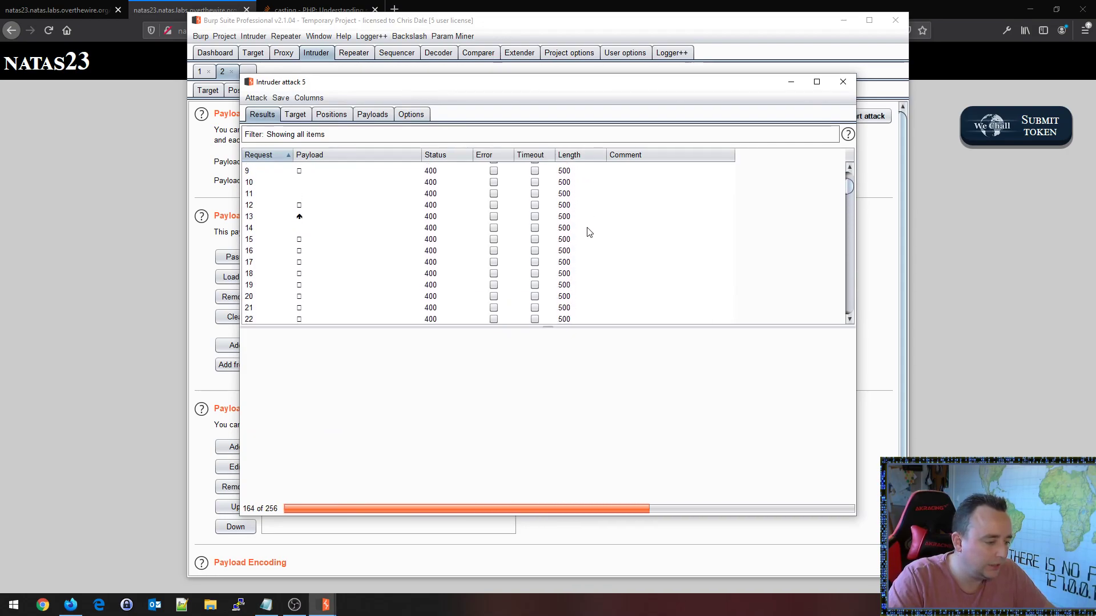
- Sort attack 5 results by length descending and inspect a 200-status, 1388-byte request
click(569, 155)
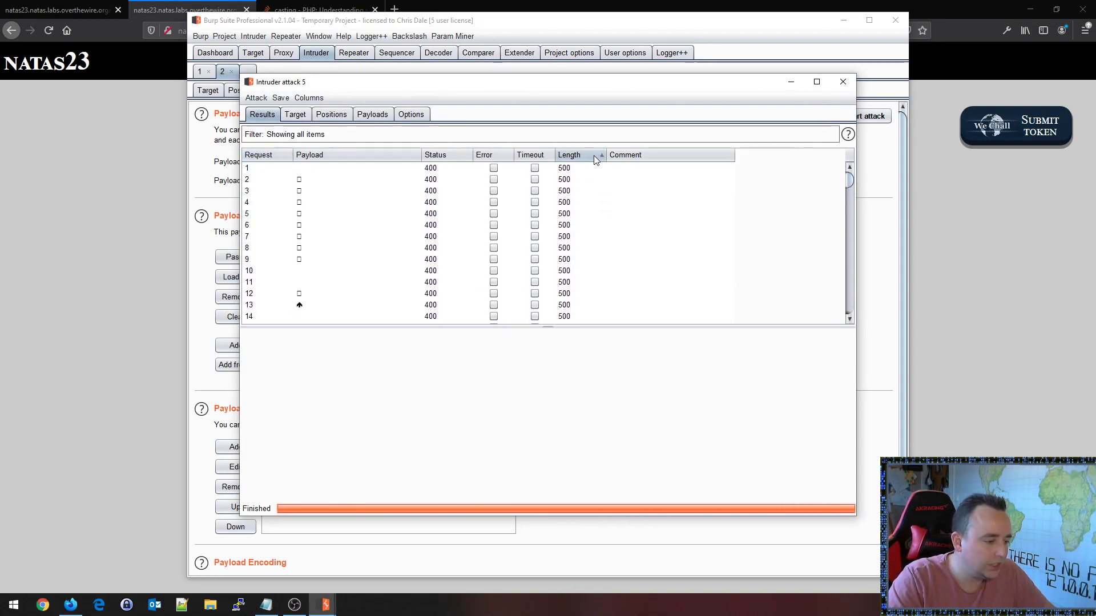
click(569, 154)
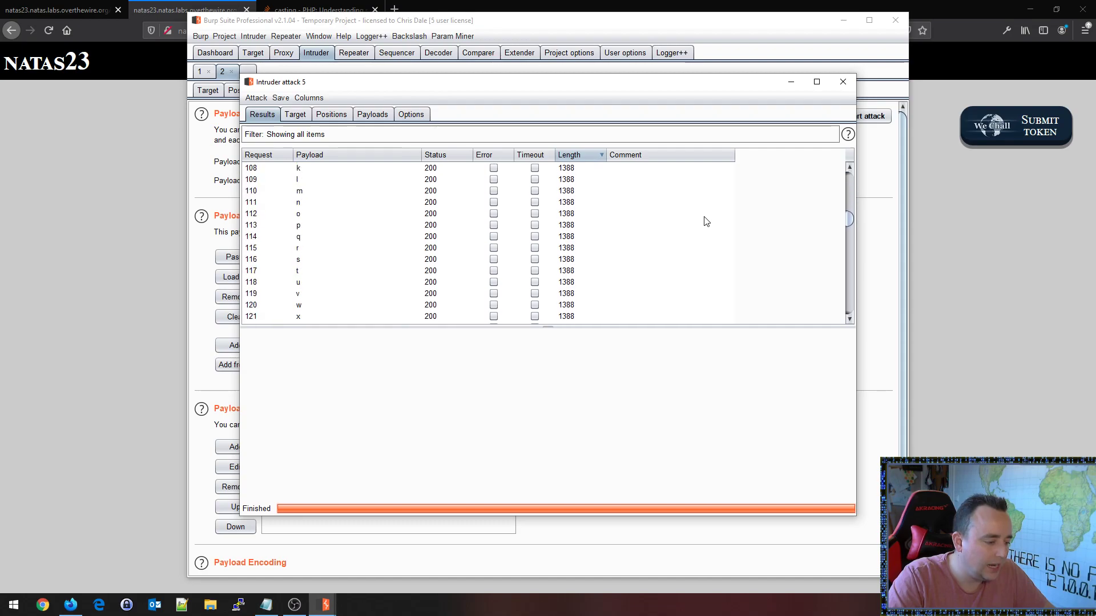
scroll(down, 3)
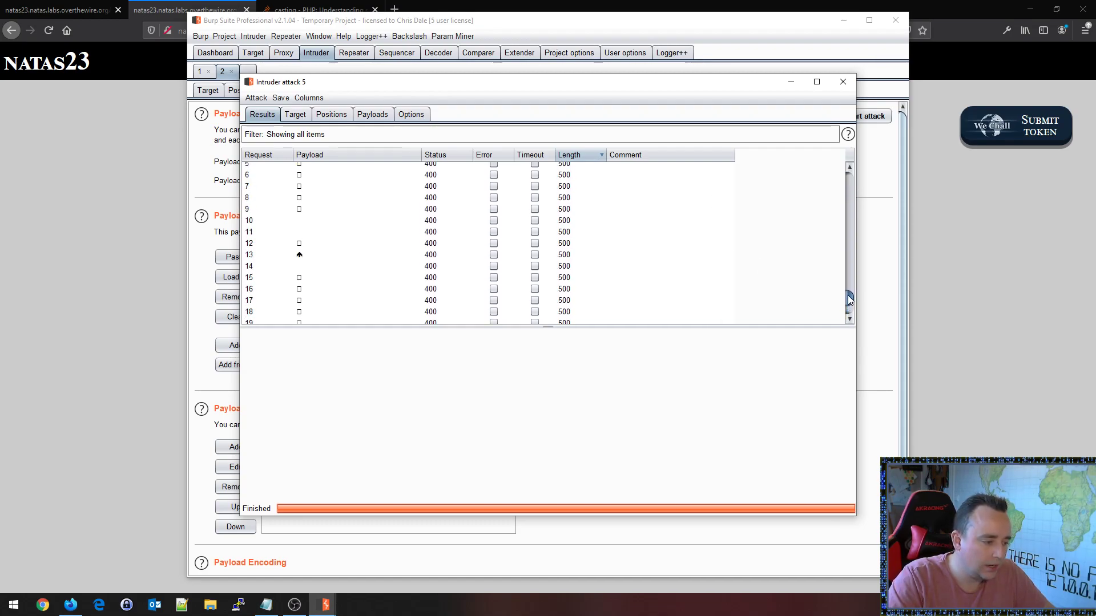
click(329, 236)
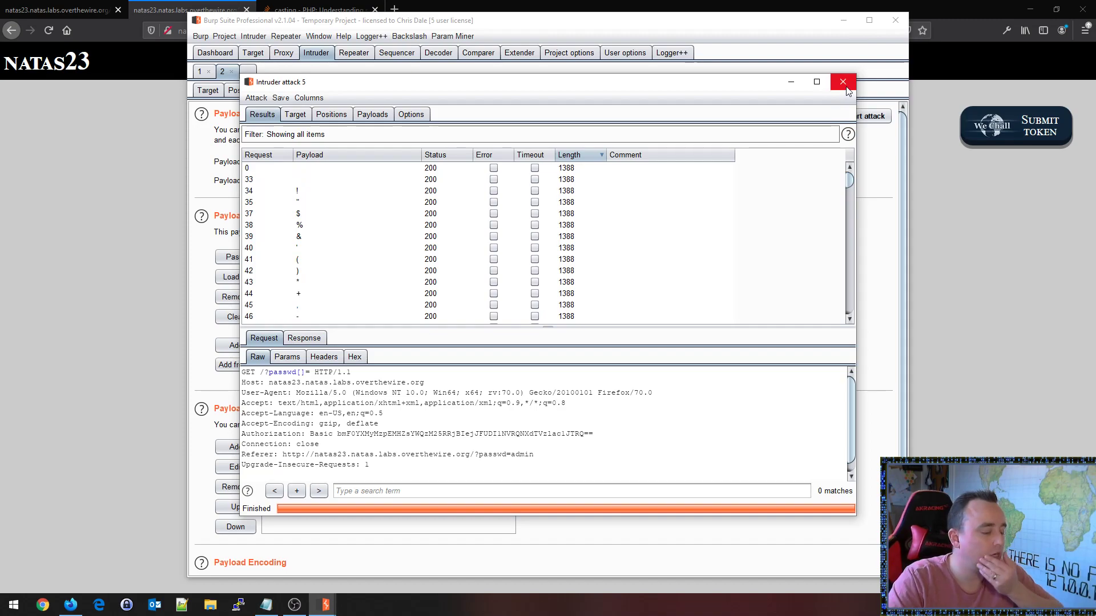
- Rerun the 256 encoded byte payloads as attack 6; every result is 200 at 1388 bytes
click(842, 82)
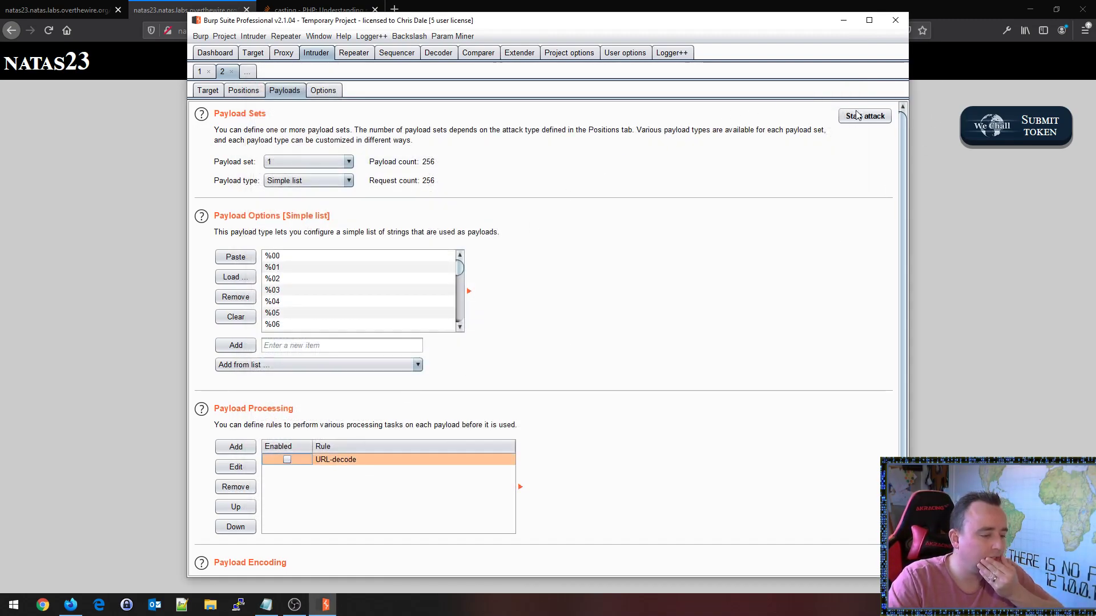
click(864, 116)
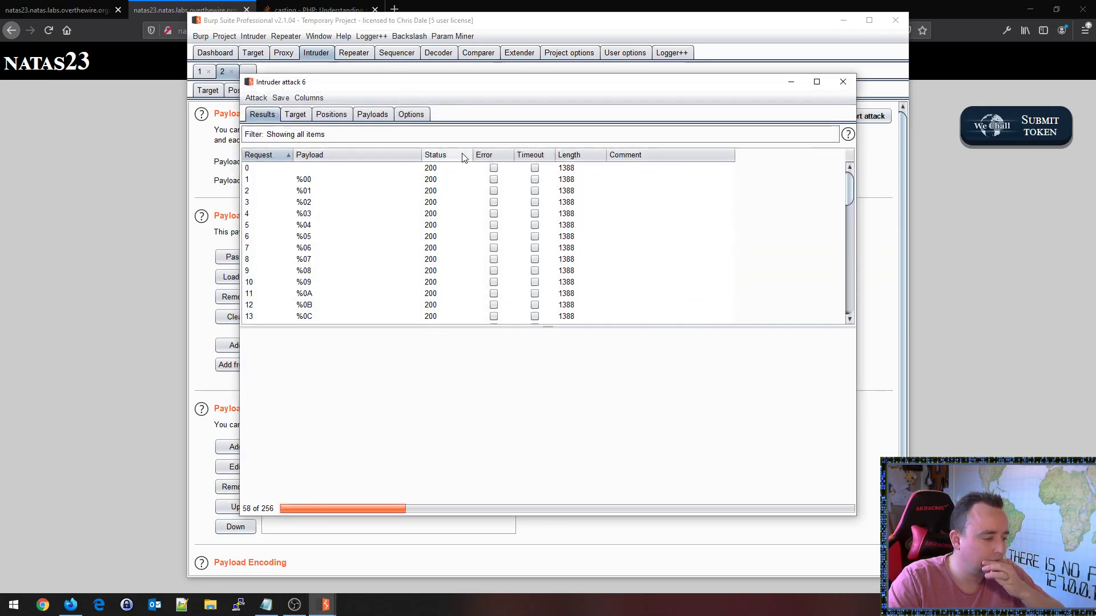
click(568, 154)
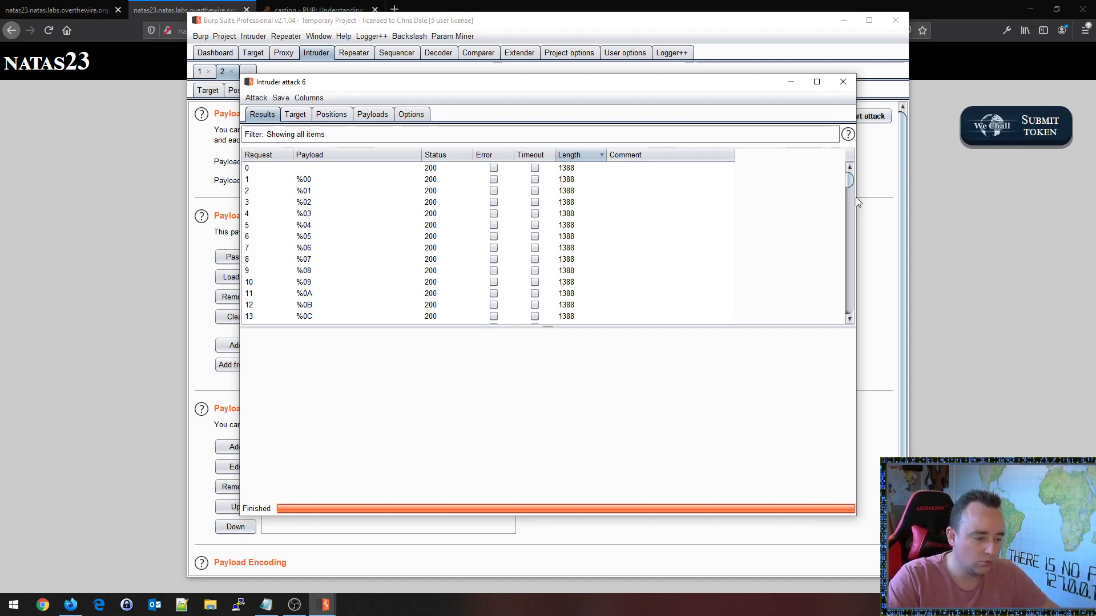
scroll(down, 3)
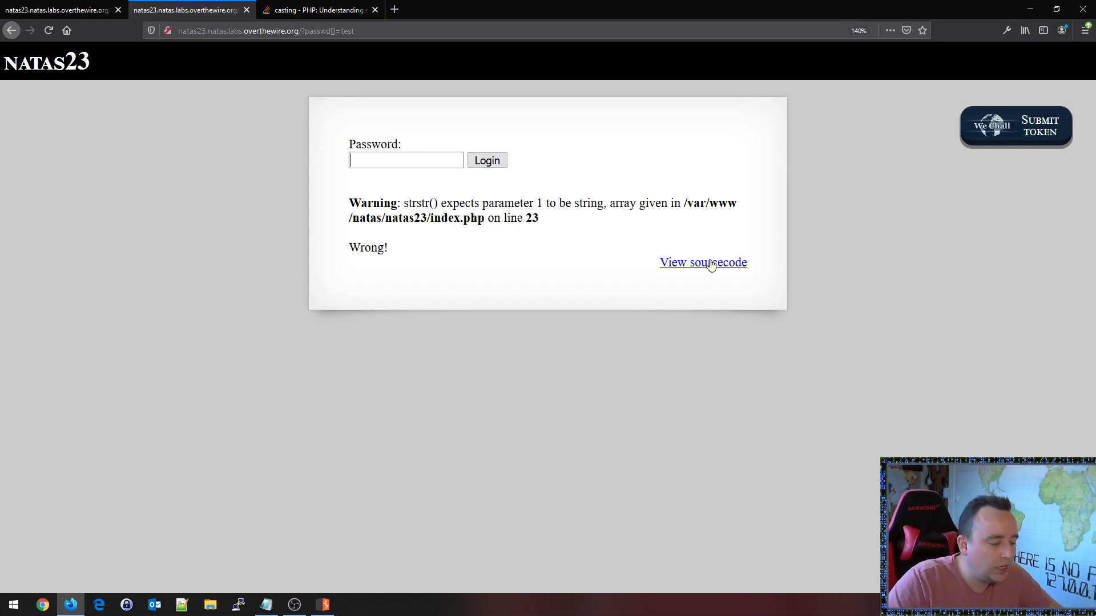
- View the natas23 source and highlight the strstr 'iloveyou' condition
click(703, 263)
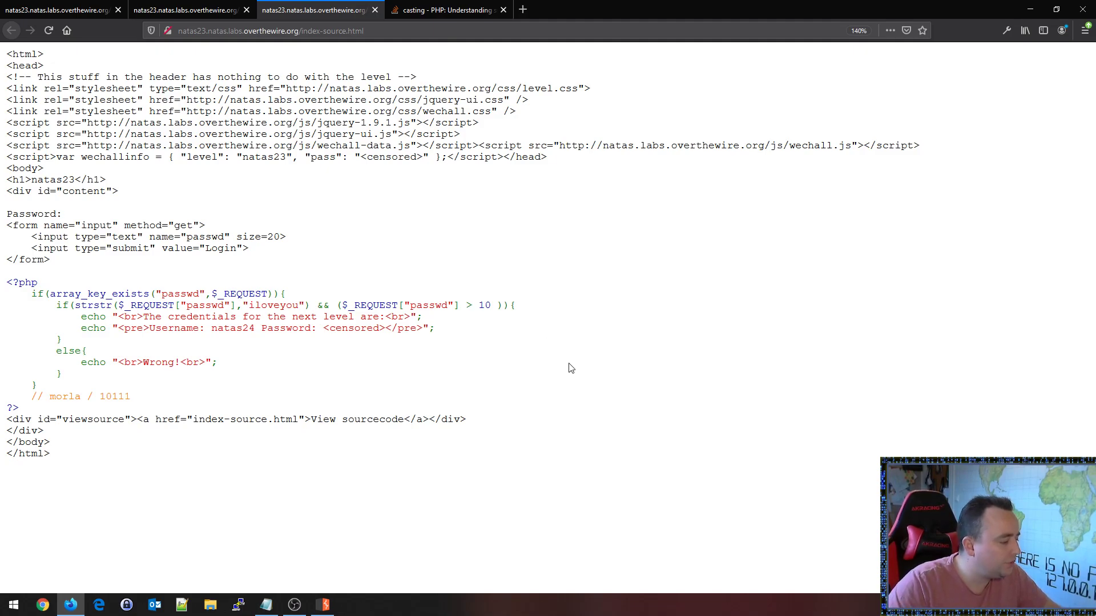
drag(7, 54, 112, 248)
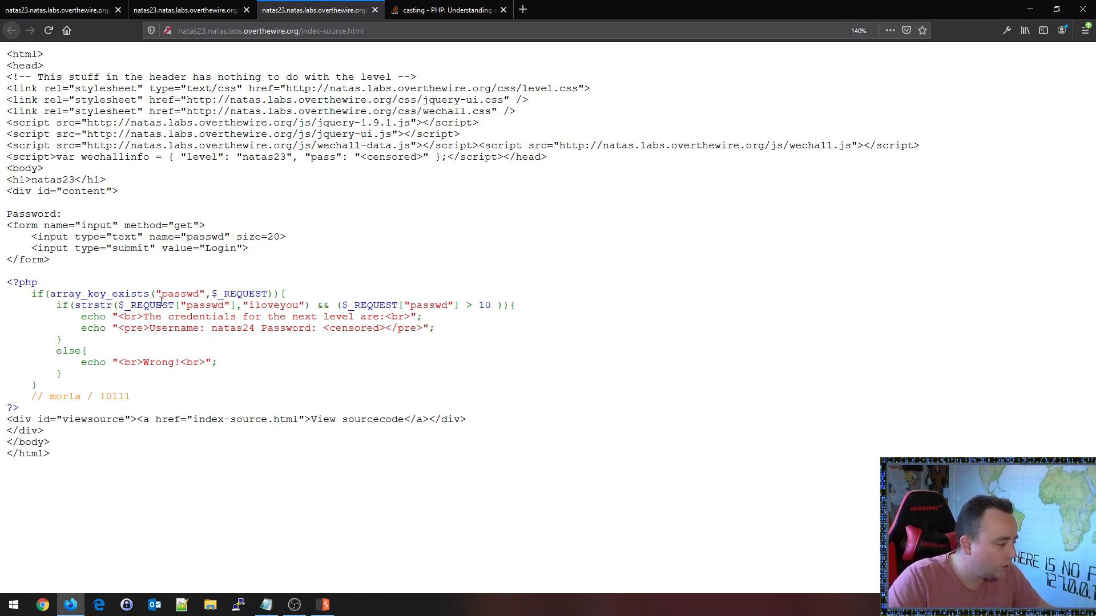
double_click(90, 306)
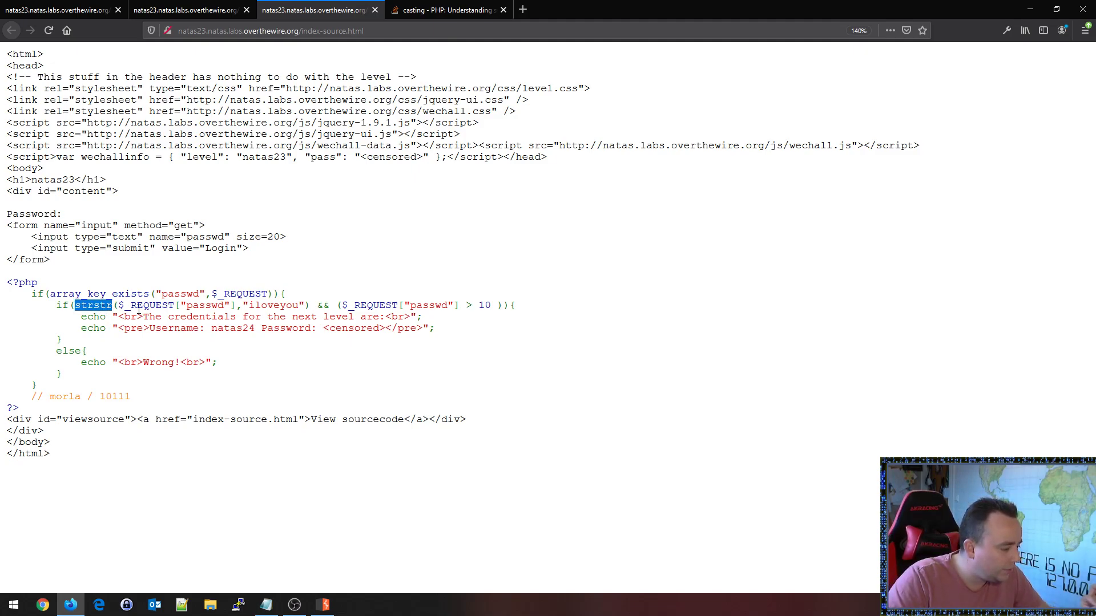
double_click(273, 306)
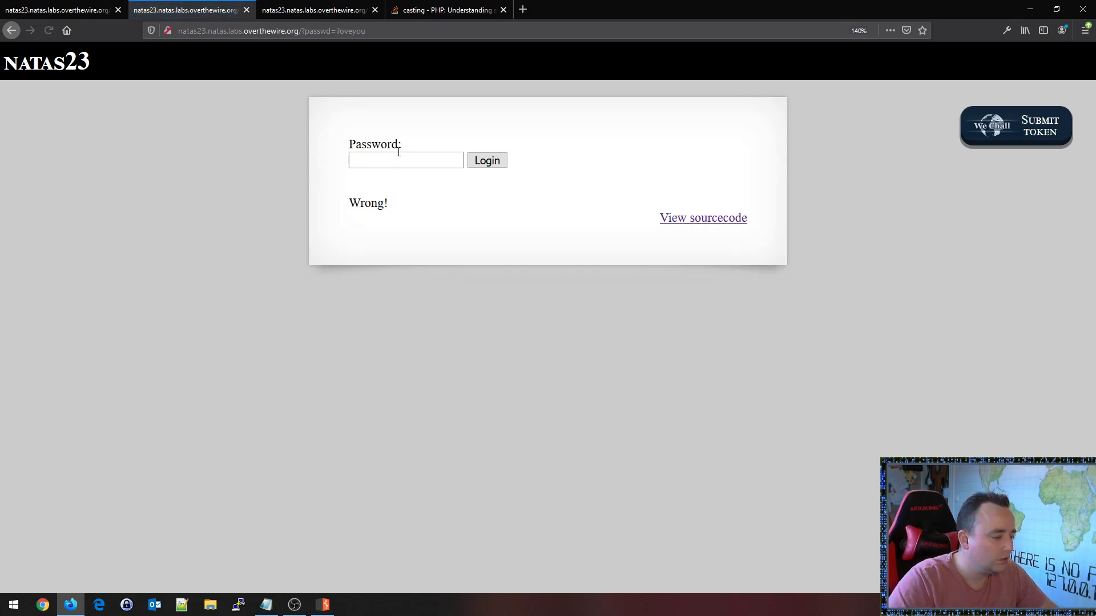
- Highlight the credential echo lines and the > 10 check, then return to the Stack Overflow answer
click(702, 217)
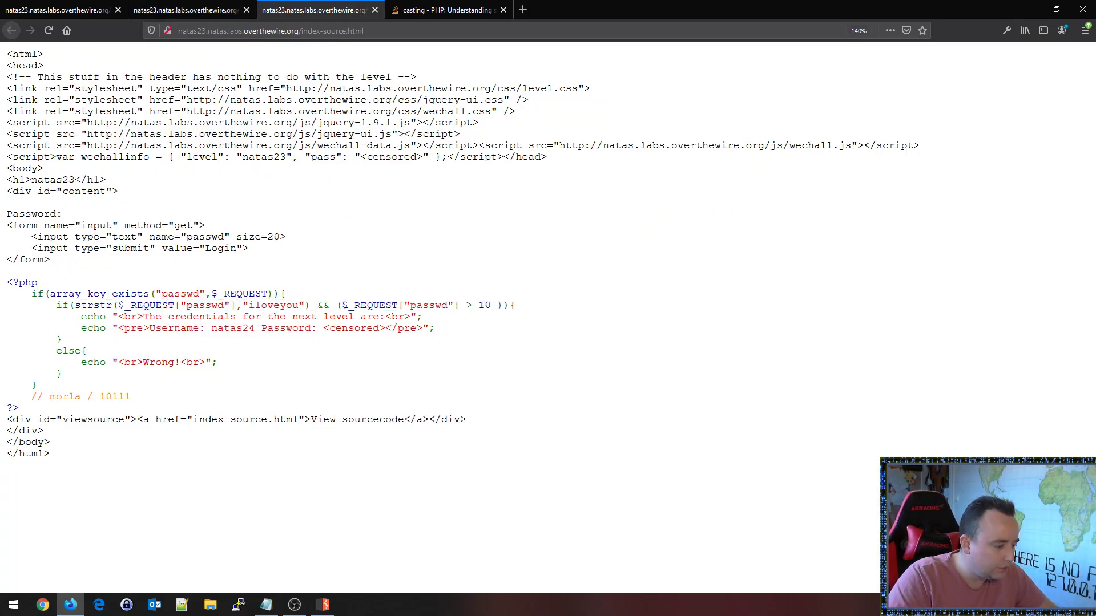
drag(341, 306, 460, 306)
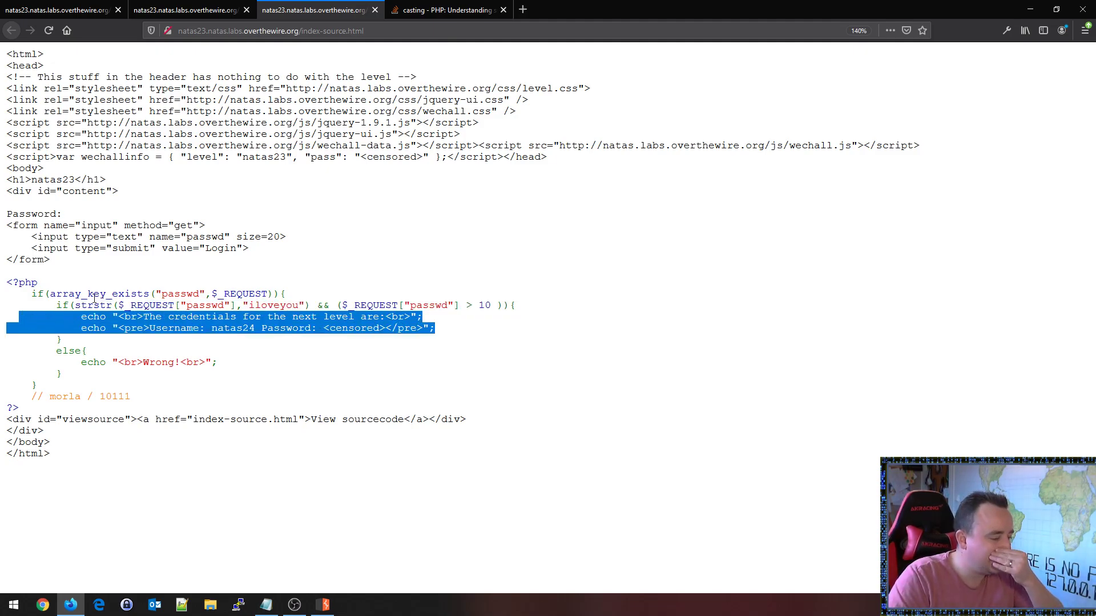
double_click(253, 306)
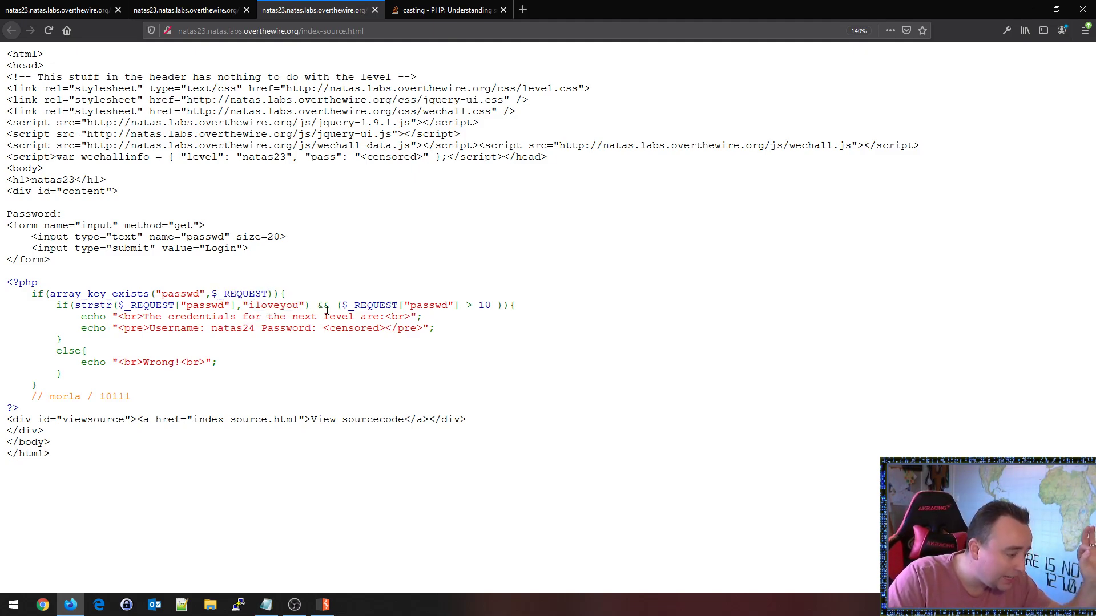
double_click(322, 306)
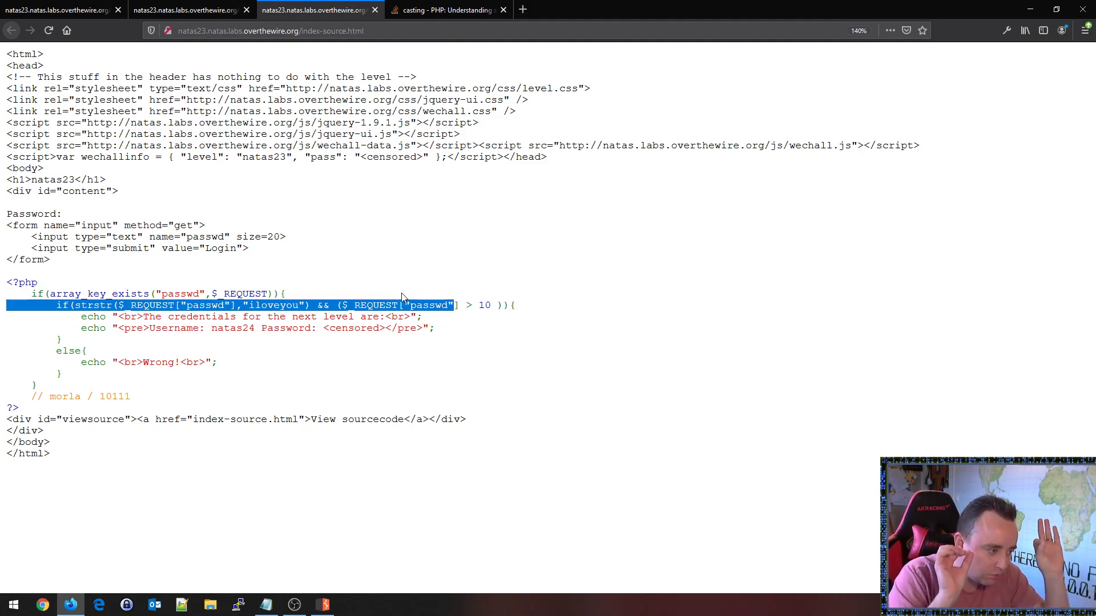
click(448, 10)
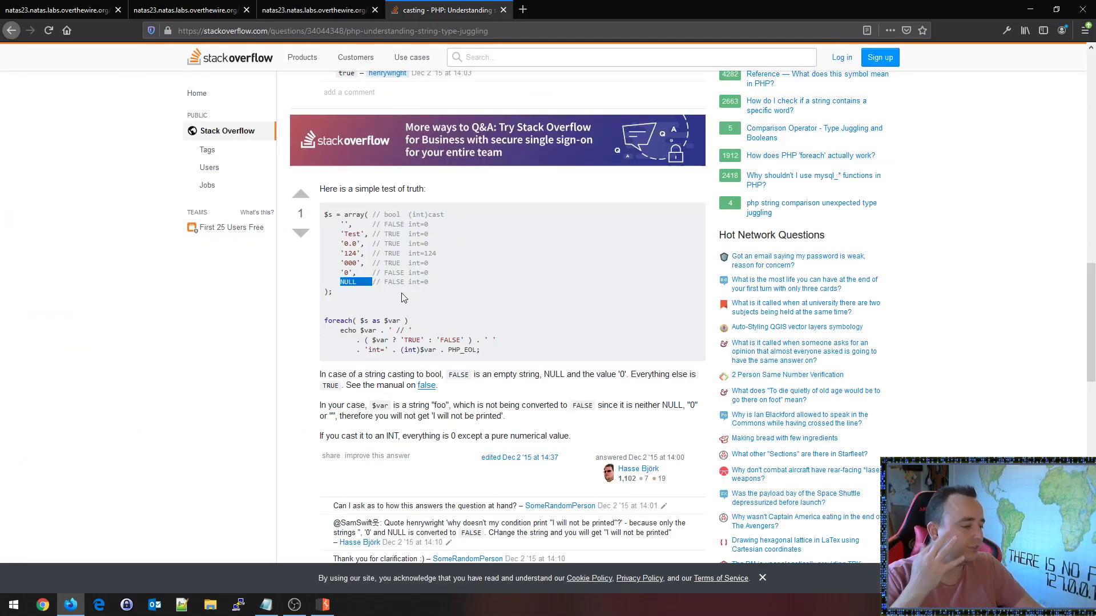
- Replace the payload list with the PHP test-value word list from netsecurity-fuzz (TRUE, FALSE, NULL...)
click(311, 10)
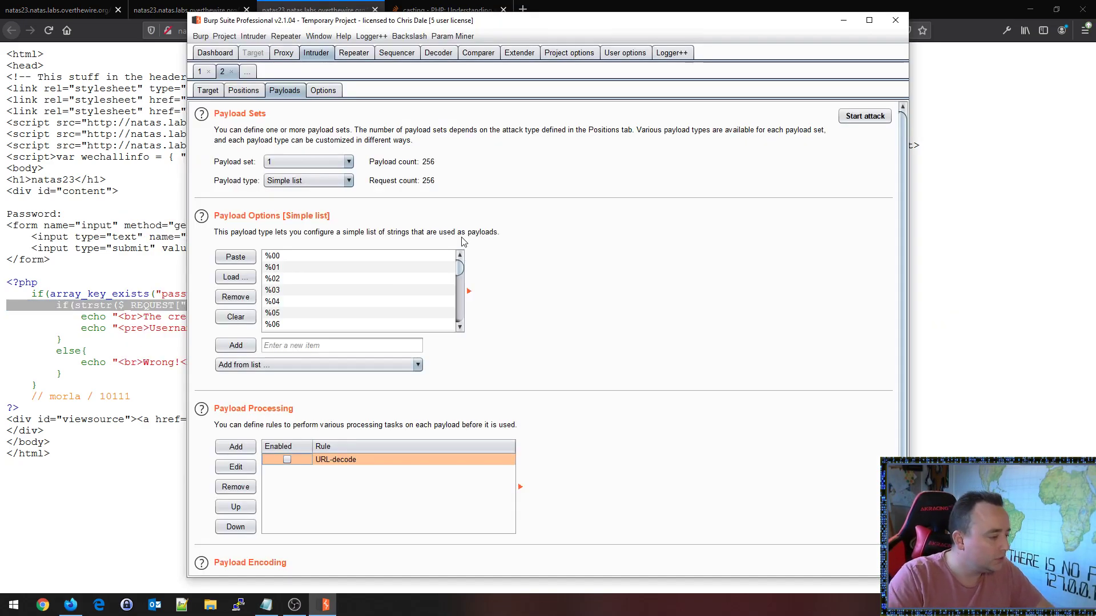
click(244, 90)
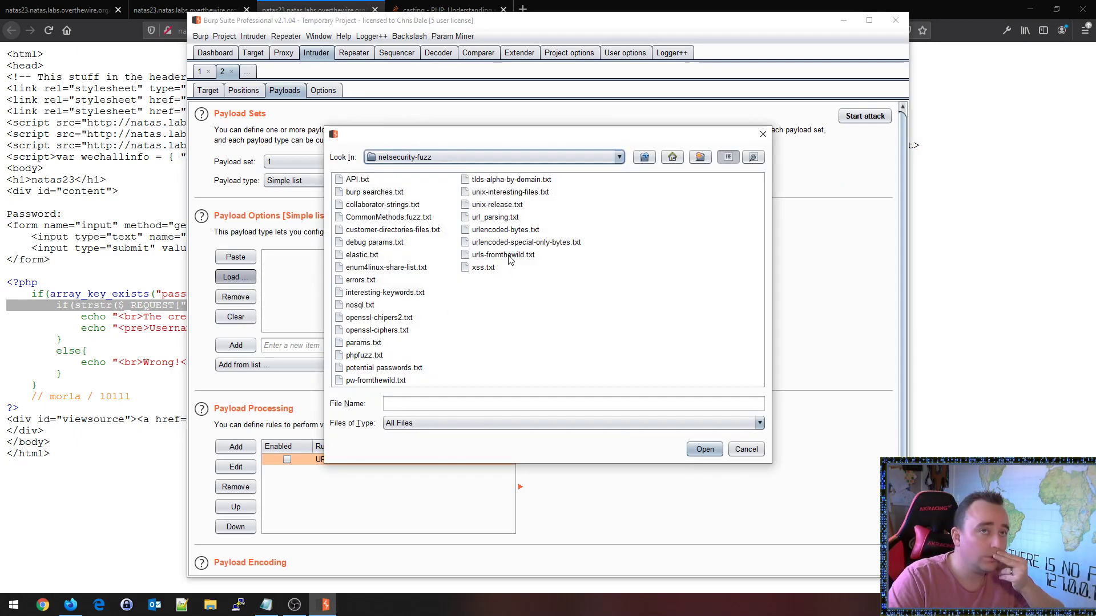
mouse_move(379, 261)
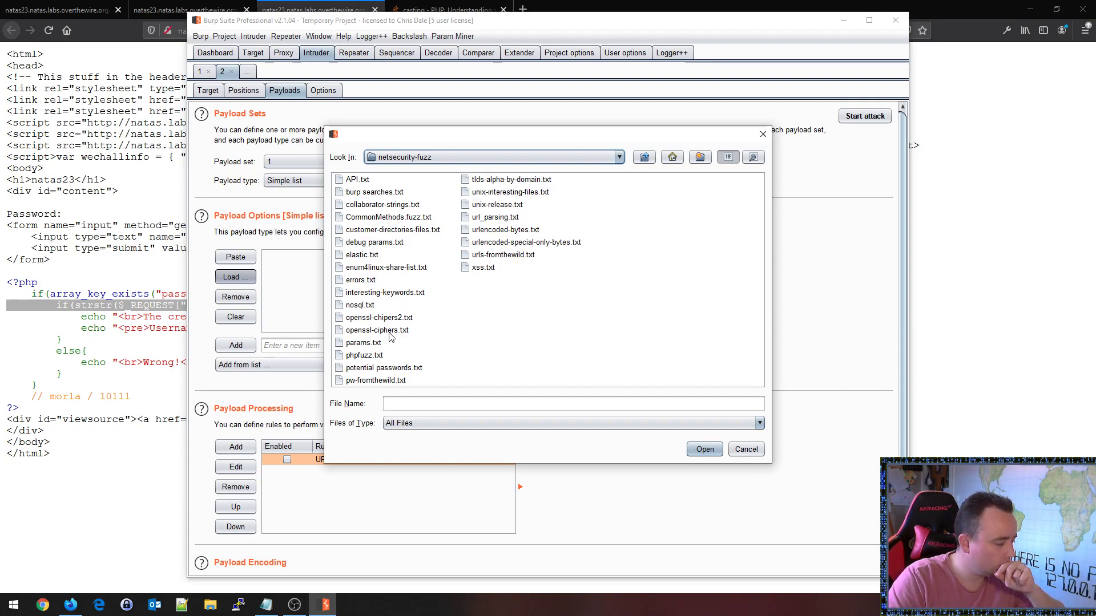
click(363, 355)
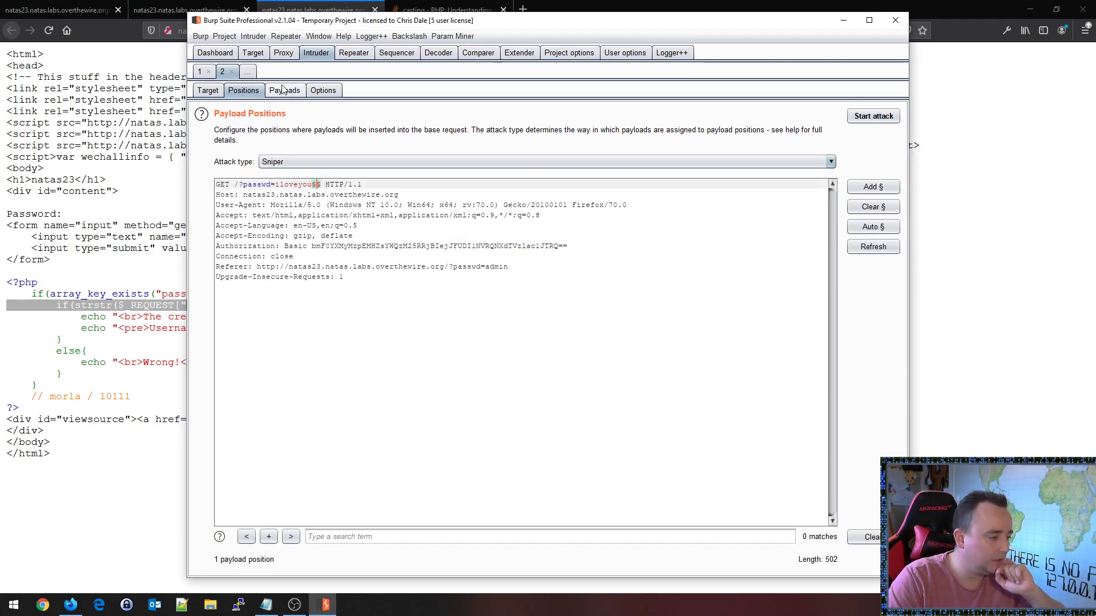
- Run the attack, sort results by response length (all 1242), then close the results
click(872, 116)
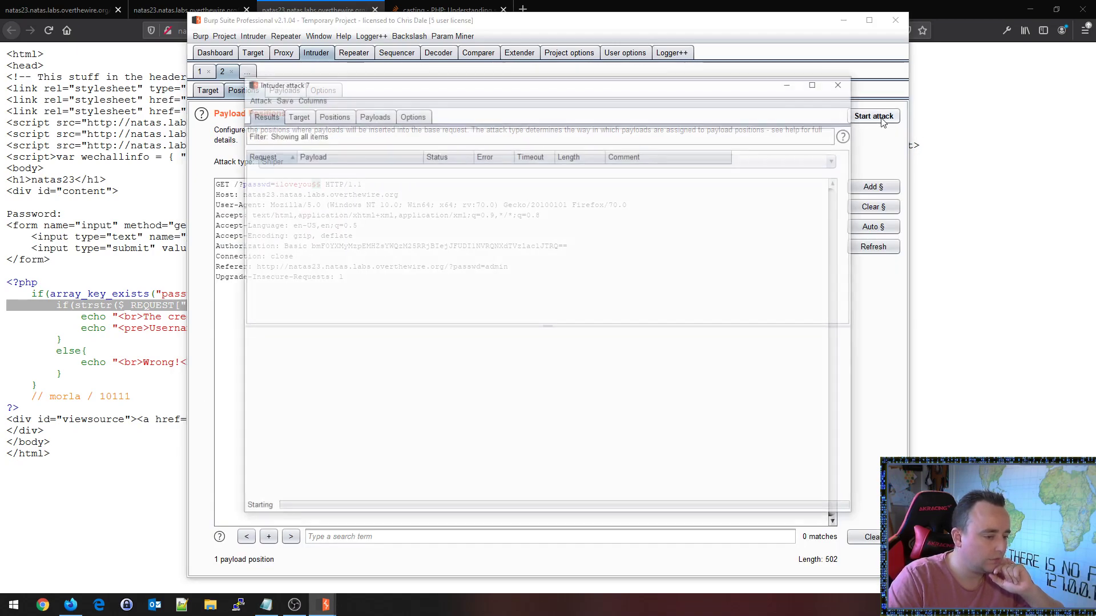
click(874, 117)
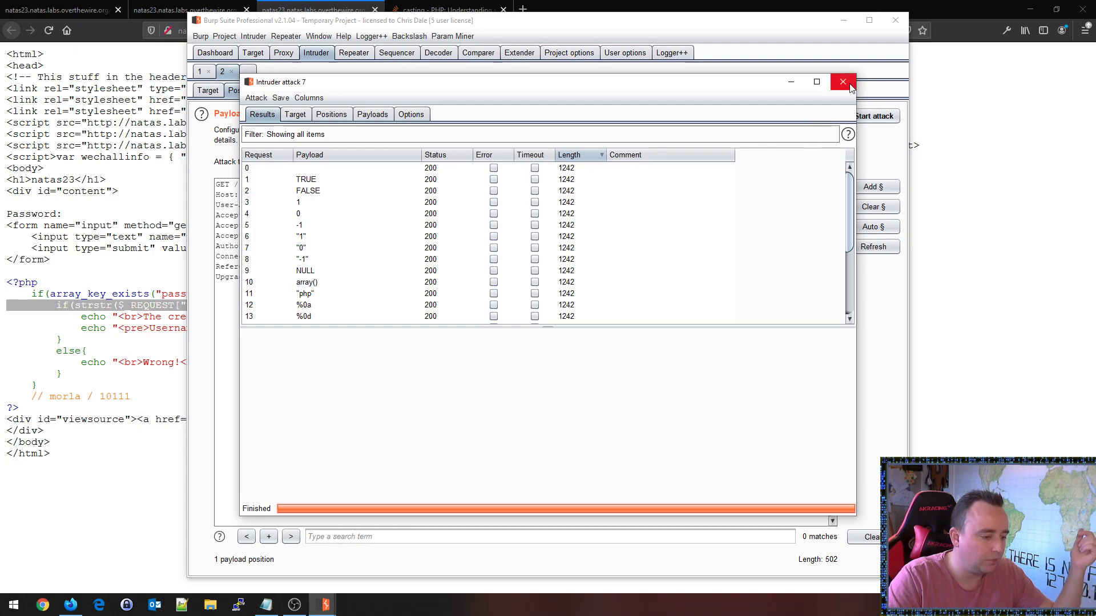
click(842, 82)
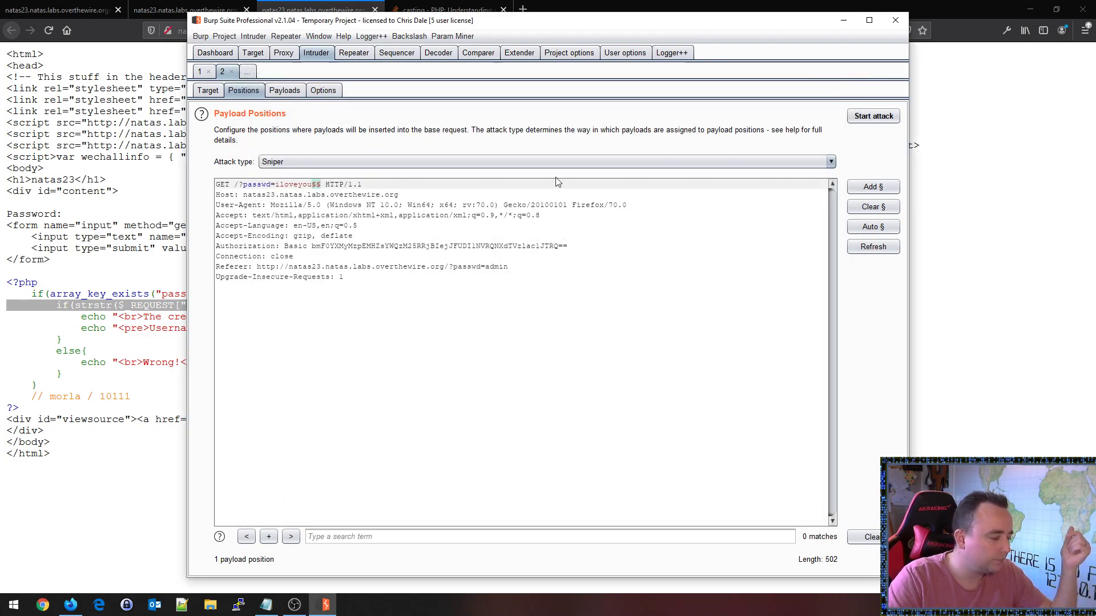
mouse_move(313, 147)
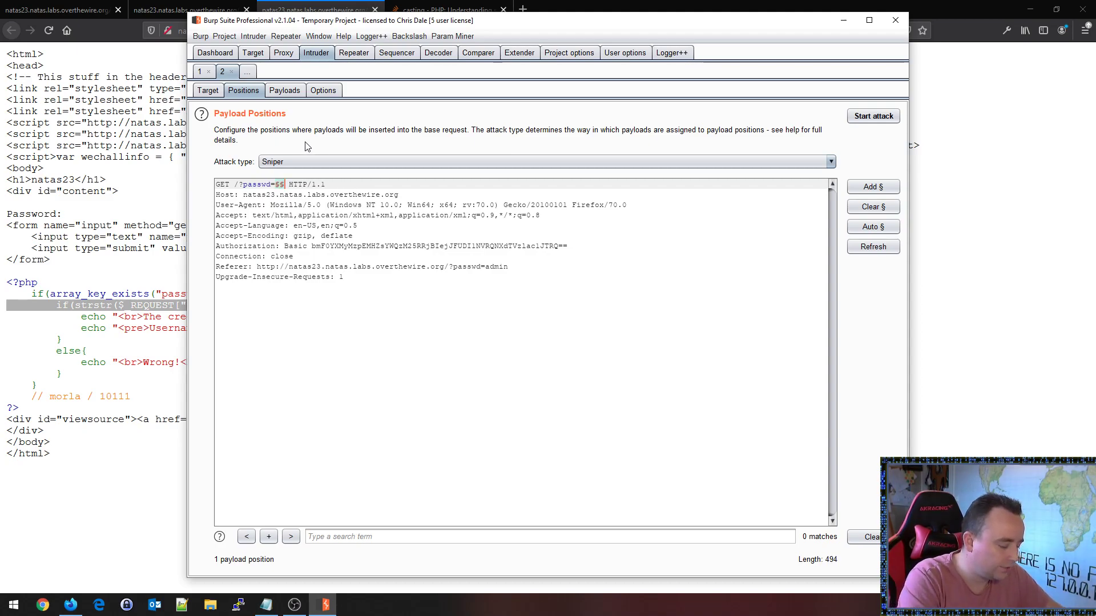
- Launch the attack with markers before iloveyou, then choose Brute forcer for payload set 1
text(iloveyou)
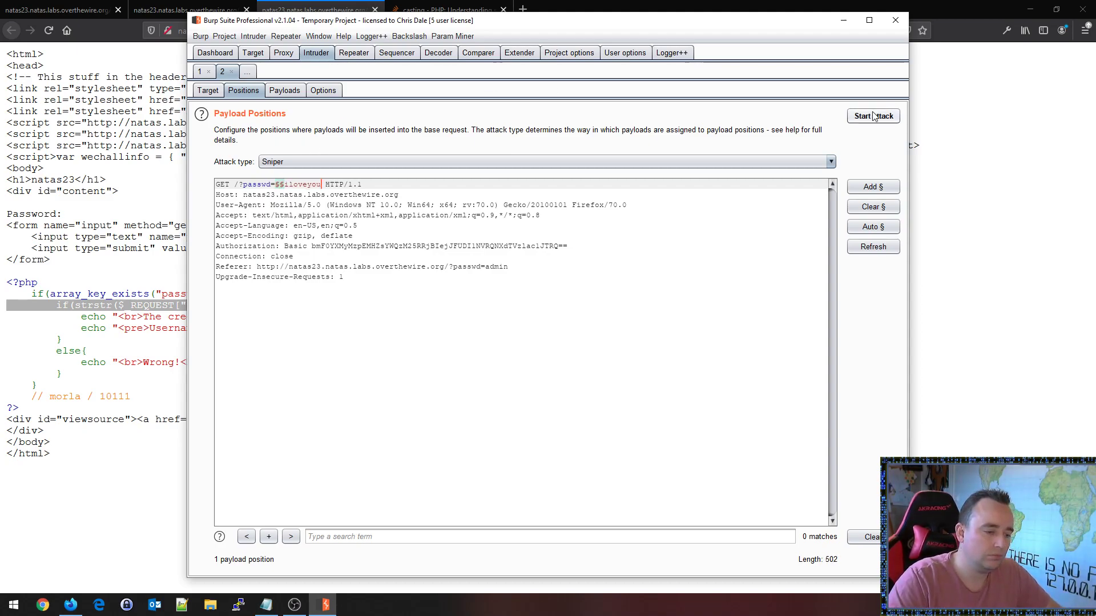
click(873, 115)
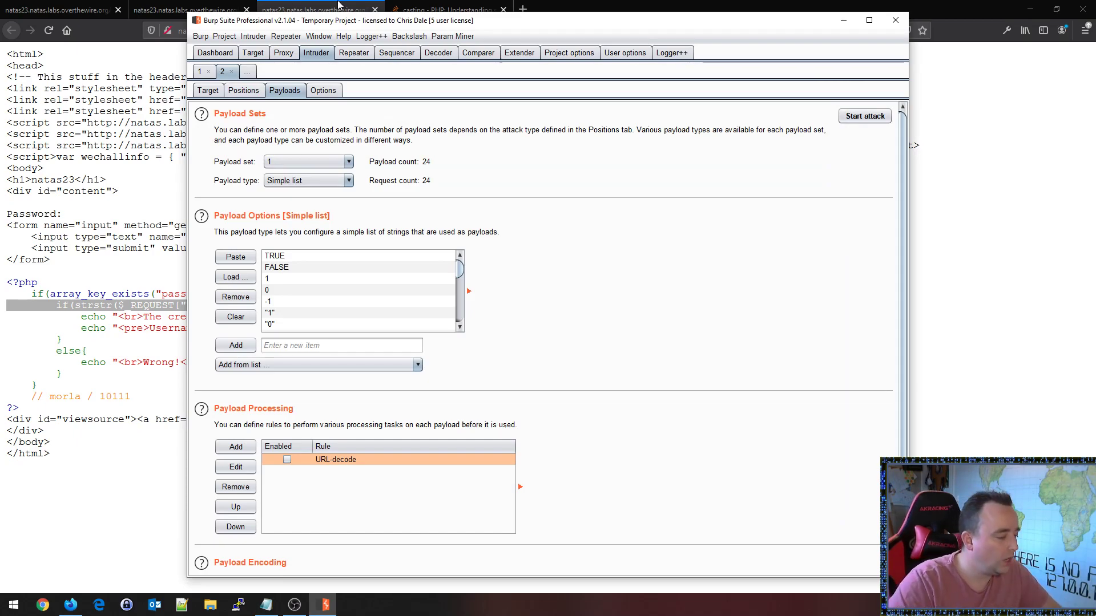
click(243, 89)
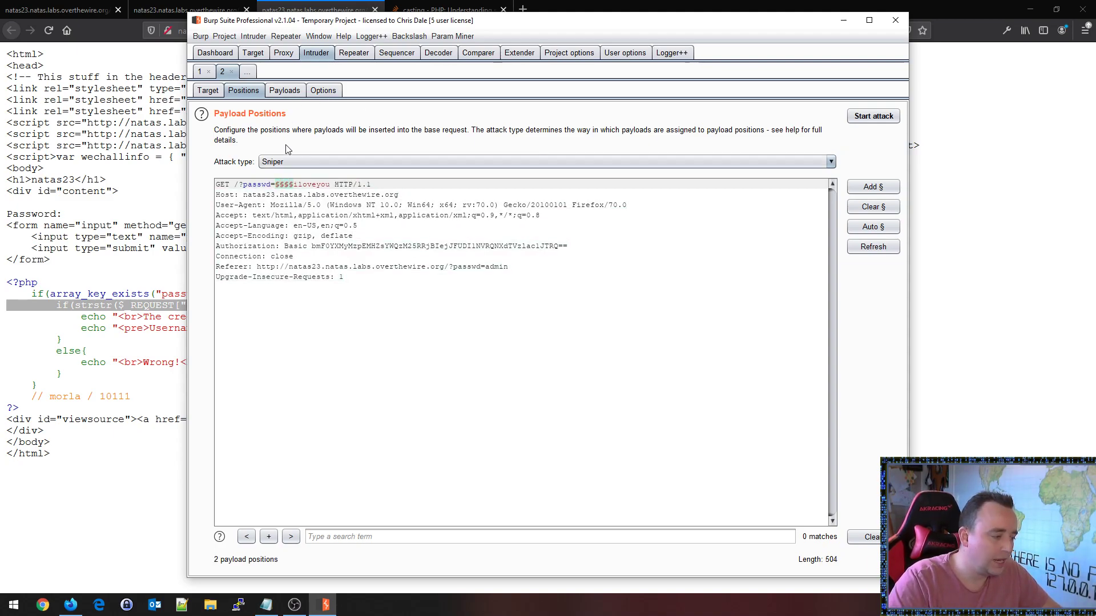
click(285, 89)
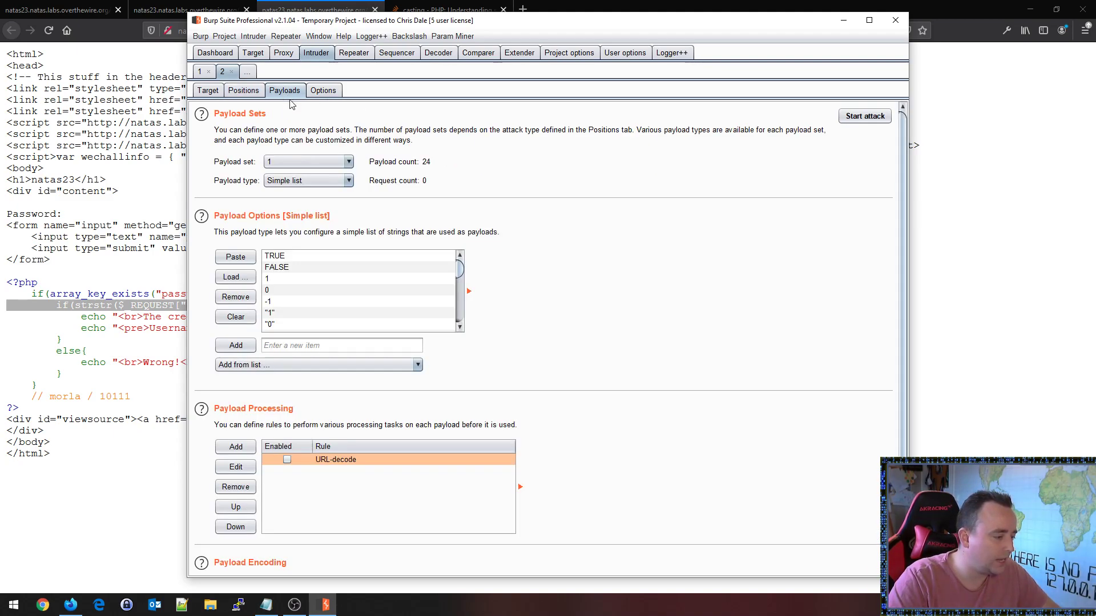
click(235, 316)
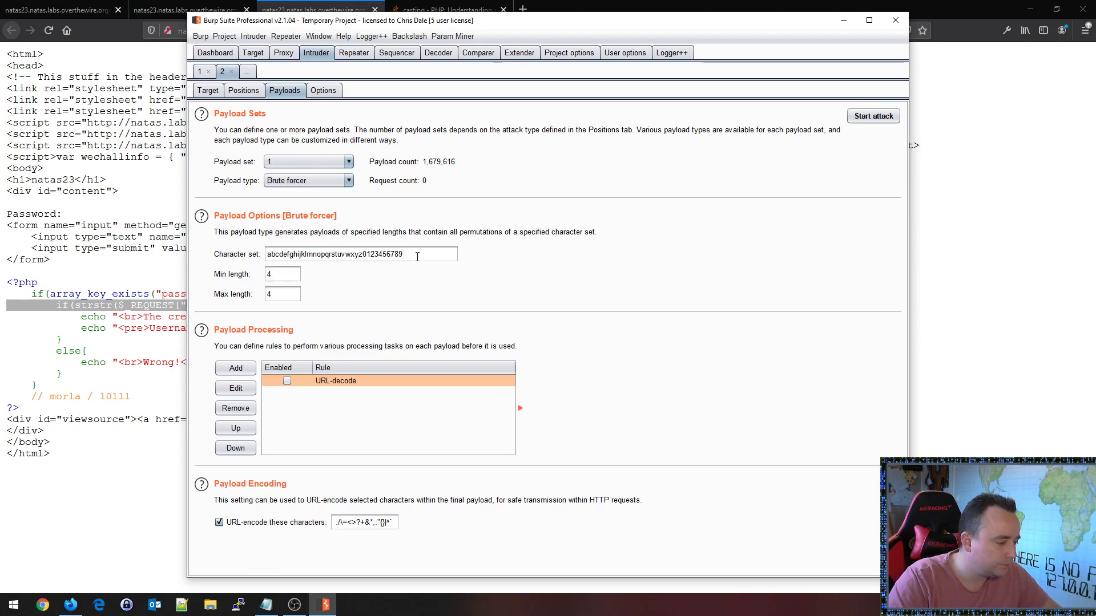
- Set set 1 to brute-force 'a' with lengths 1–8 and load phpfuzz.txt into set 2
text(a)
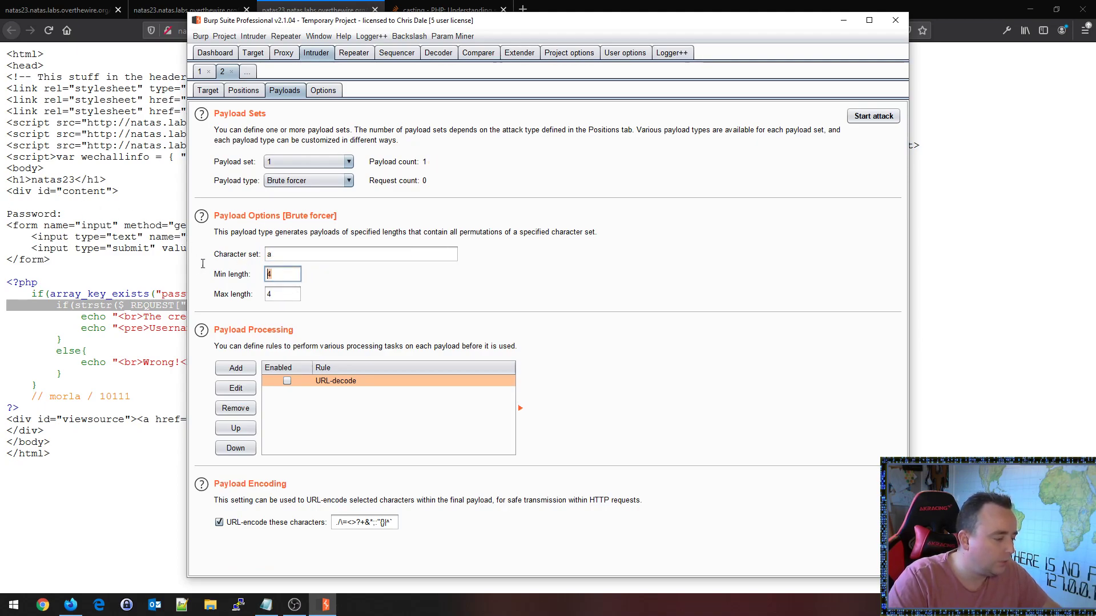
click(282, 293)
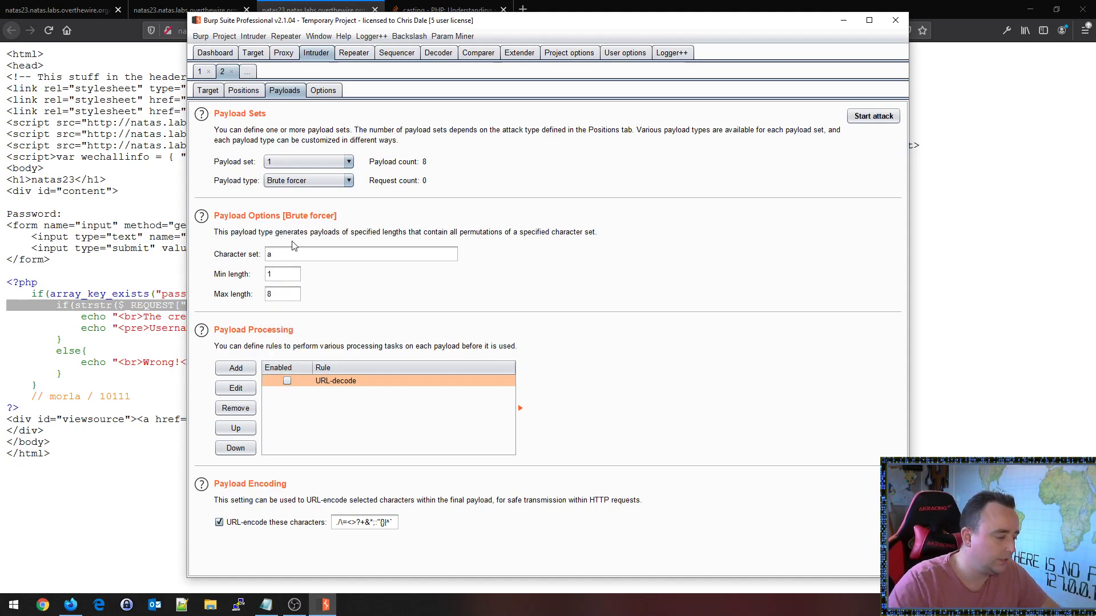
click(347, 161)
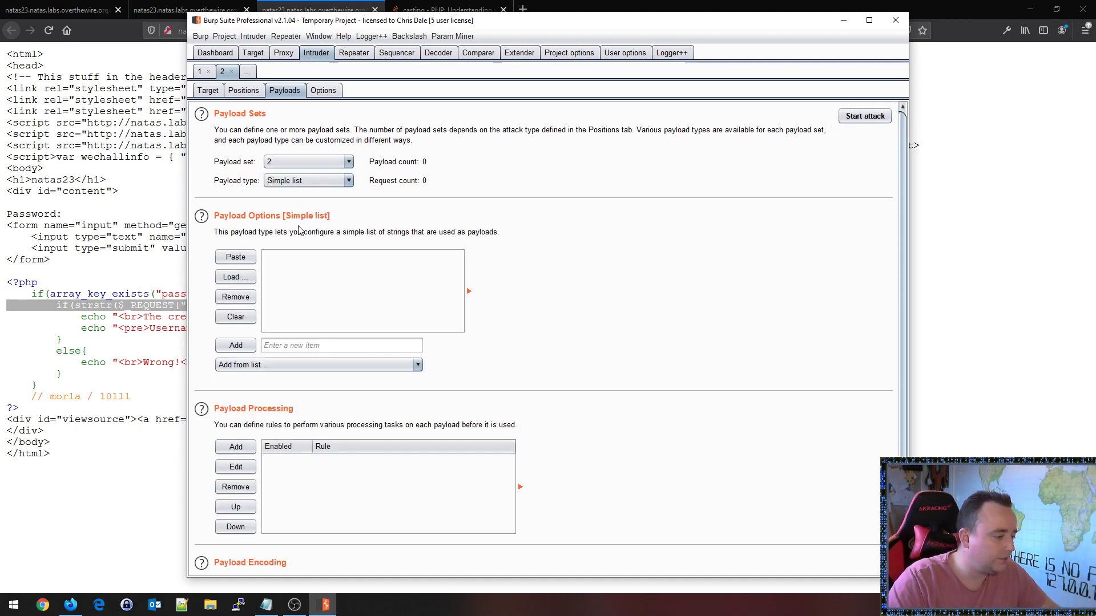
click(236, 276)
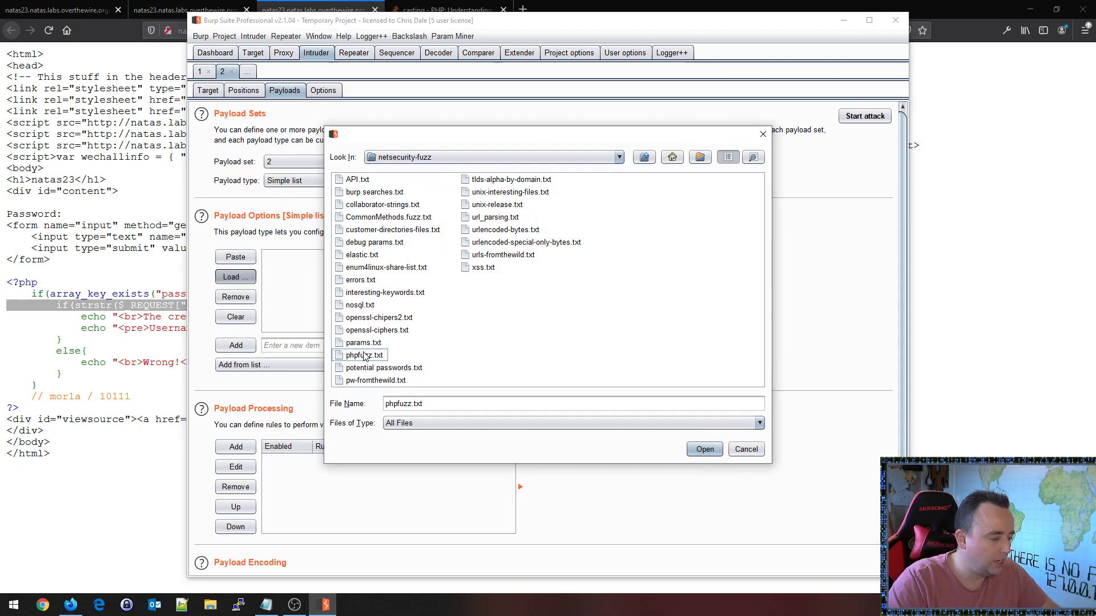
click(704, 449)
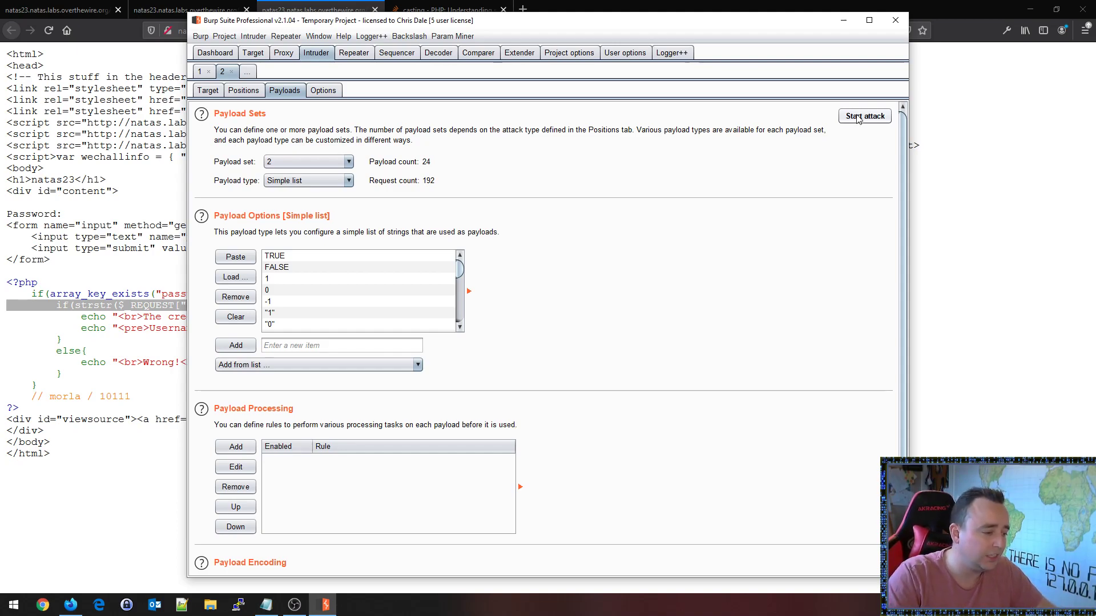
- Run the 192-request attack and inspect a result; every response is 1242 bytes
click(864, 116)
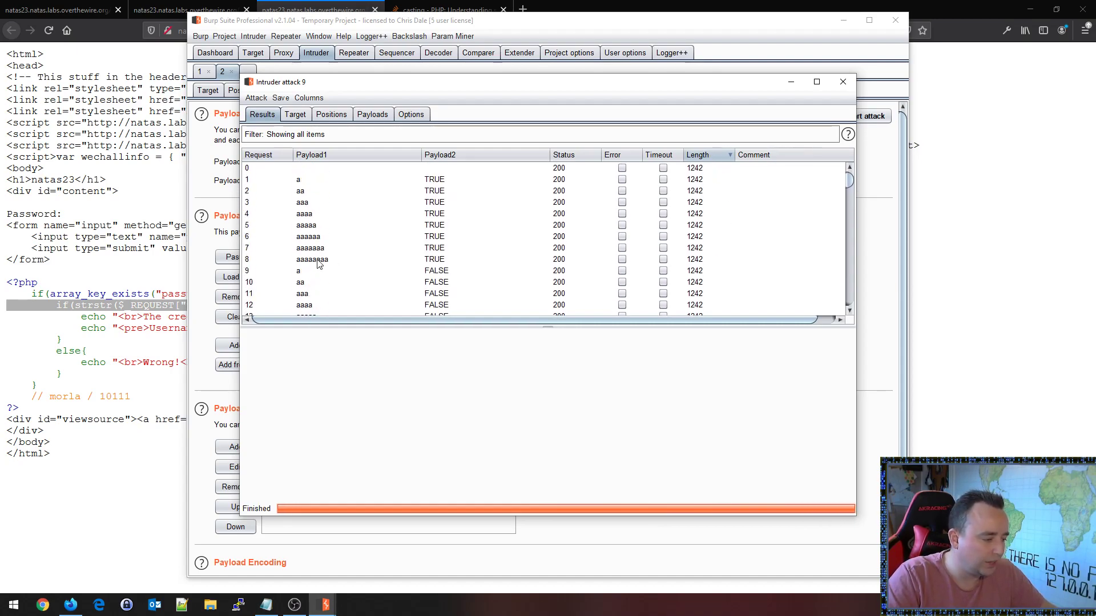
click(298, 270)
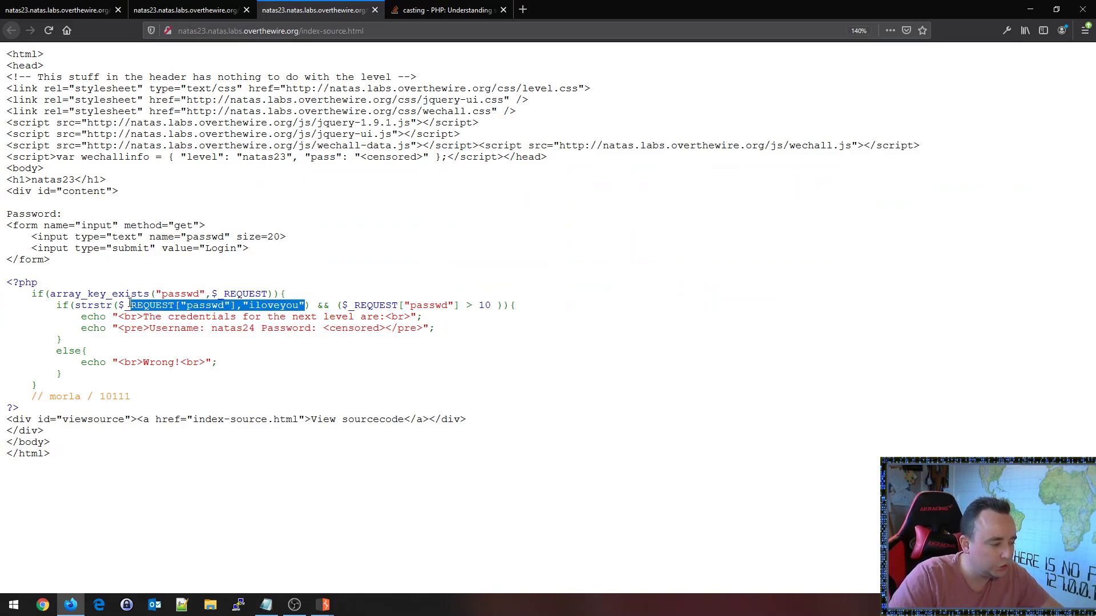
- Google 'php strstr' from the source and open the php.net strstr manual page
double_click(93, 306)
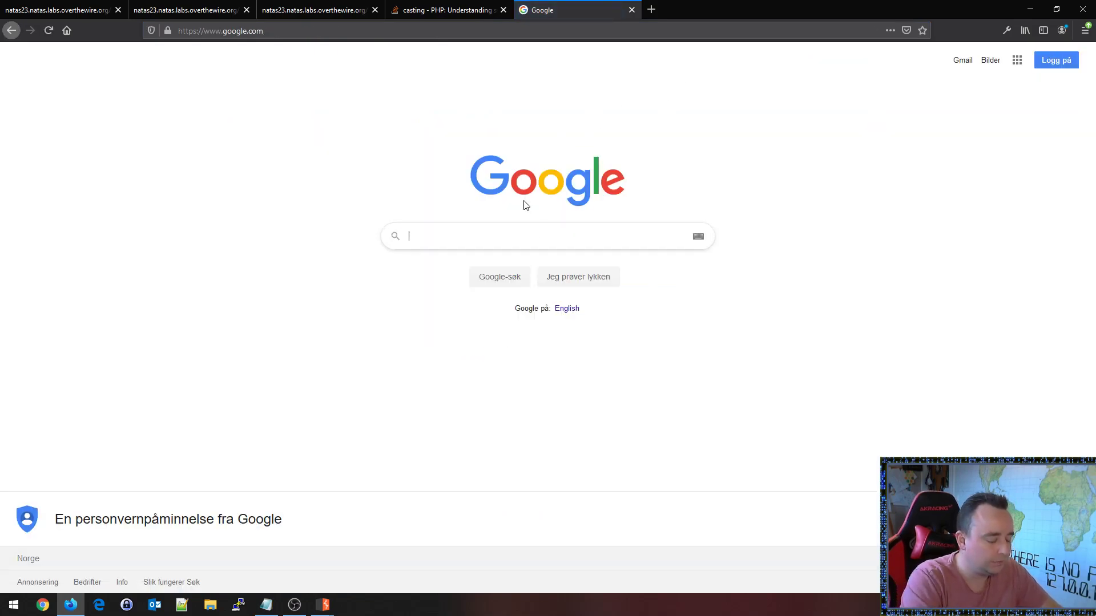
text(php strstr)
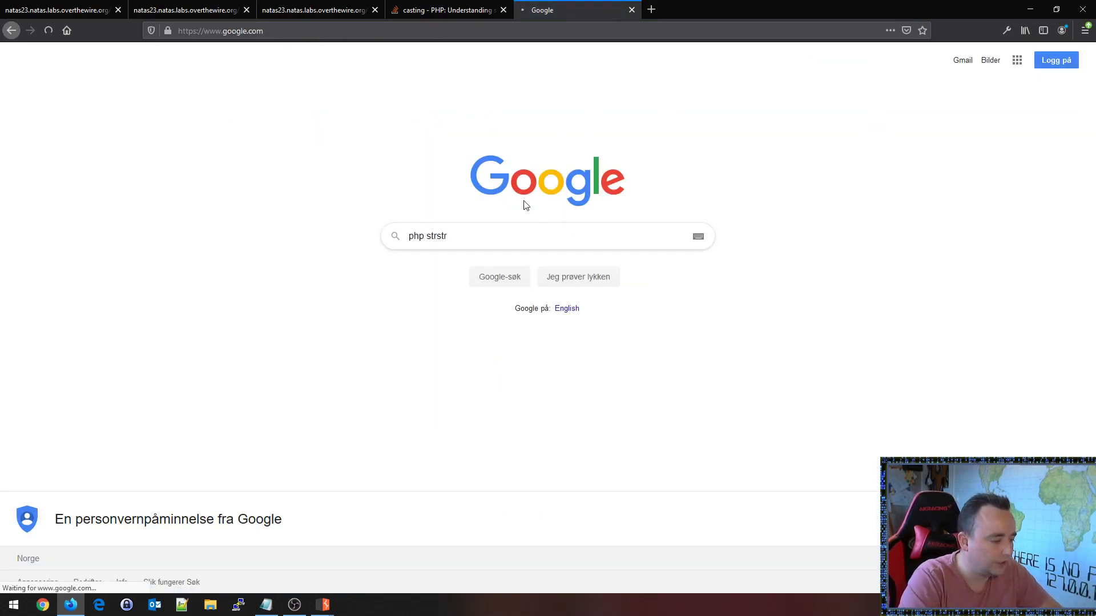
click(499, 277)
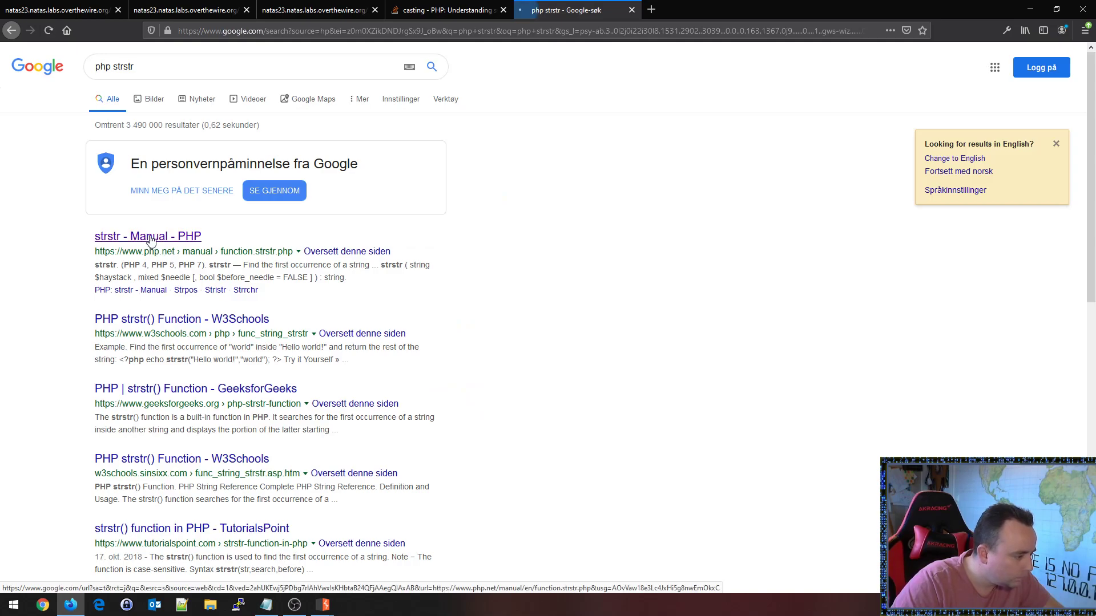
click(147, 236)
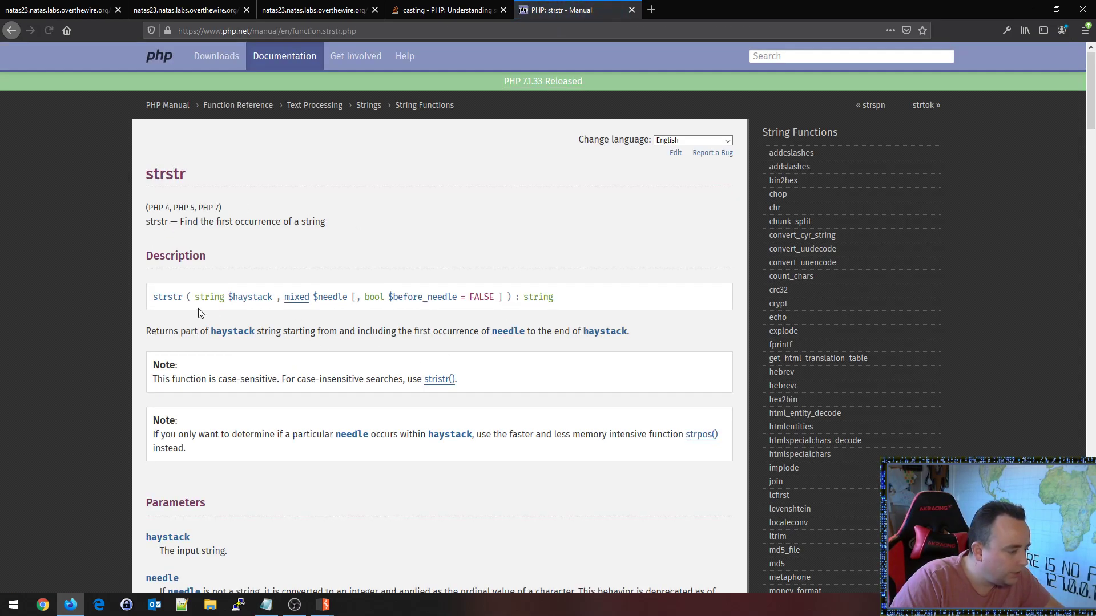
- Read through strstr's parameters, return values and changelog sections
double_click(168, 297)
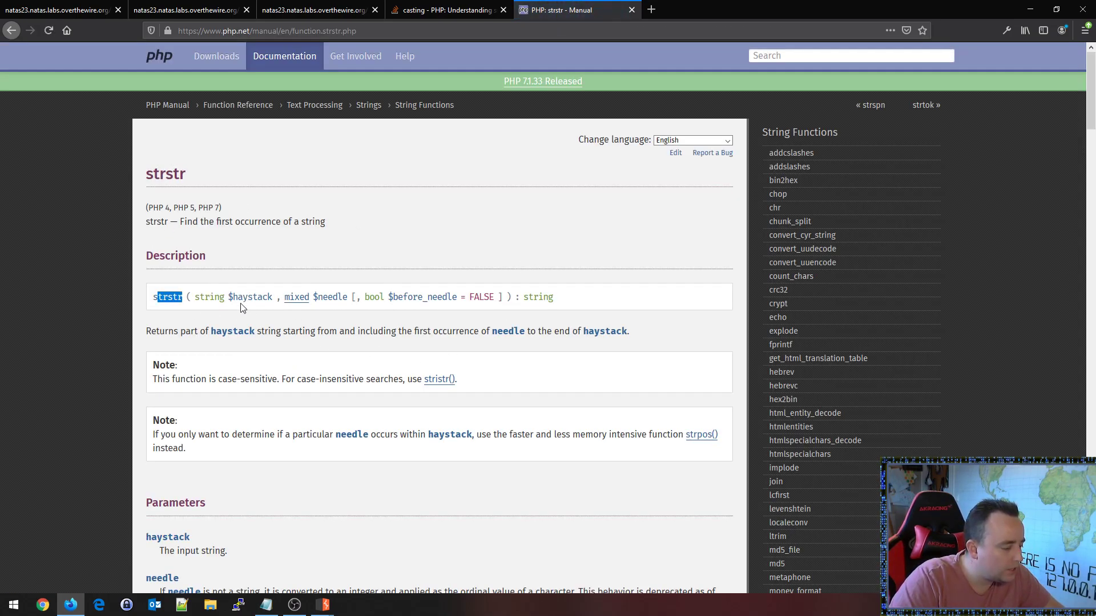
scroll(down, 3)
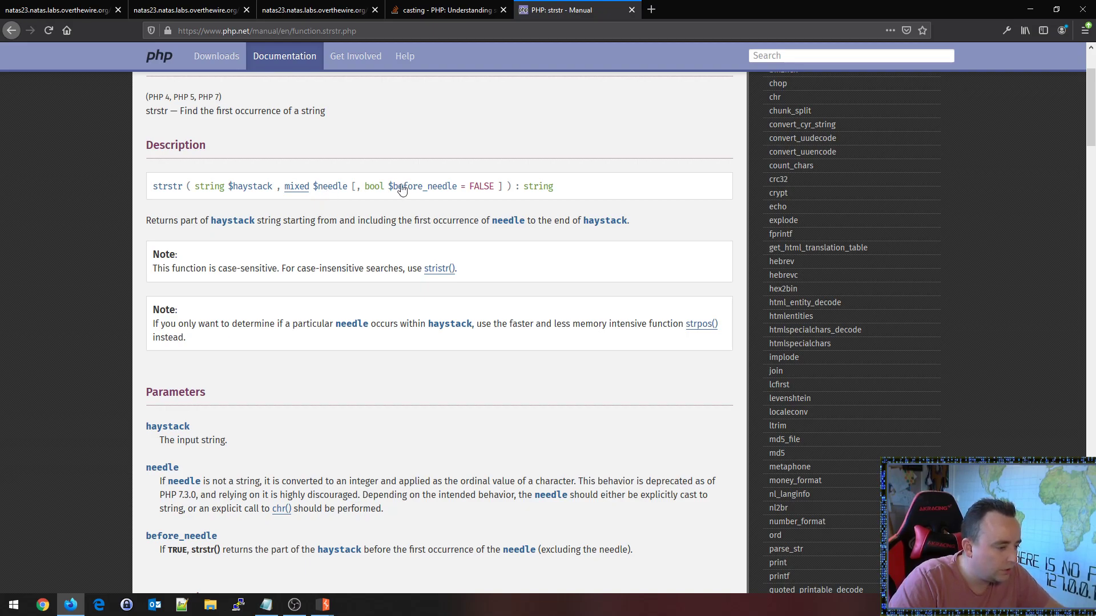
scroll(down, 3)
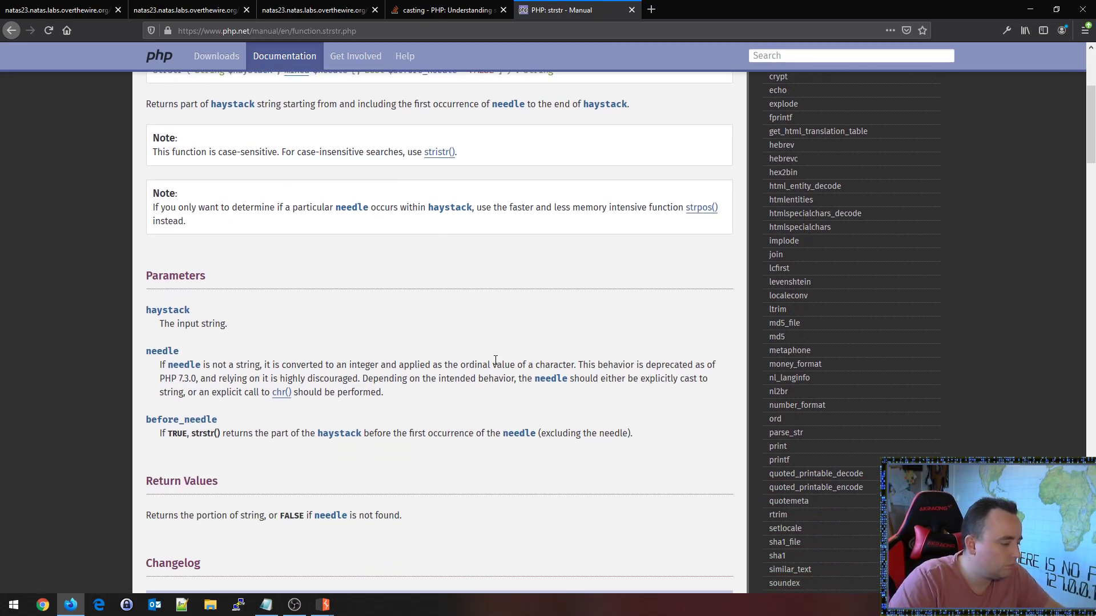
scroll(down, 3)
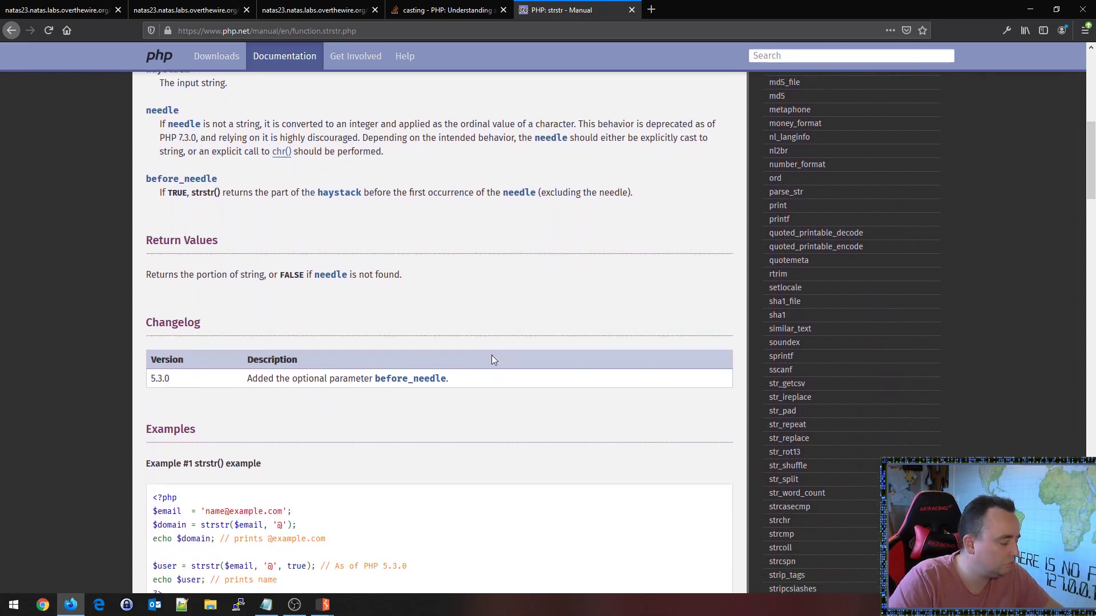
scroll(down, 3)
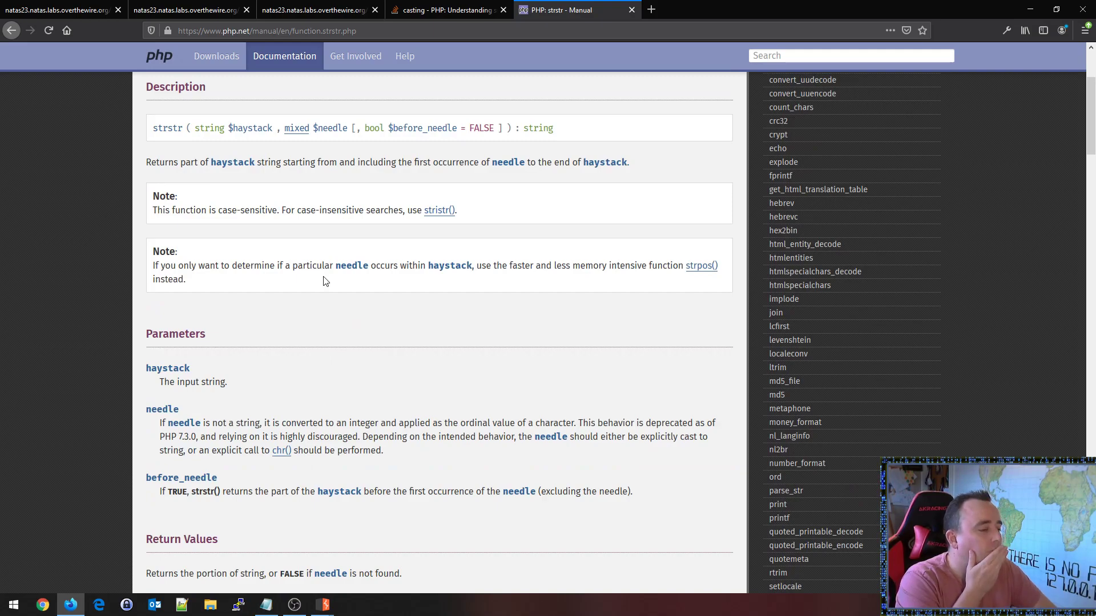
- Check the iloveyou condition in the source, then try aailoveyouaa on the login page; rejected with Wrong!
click(316, 10)
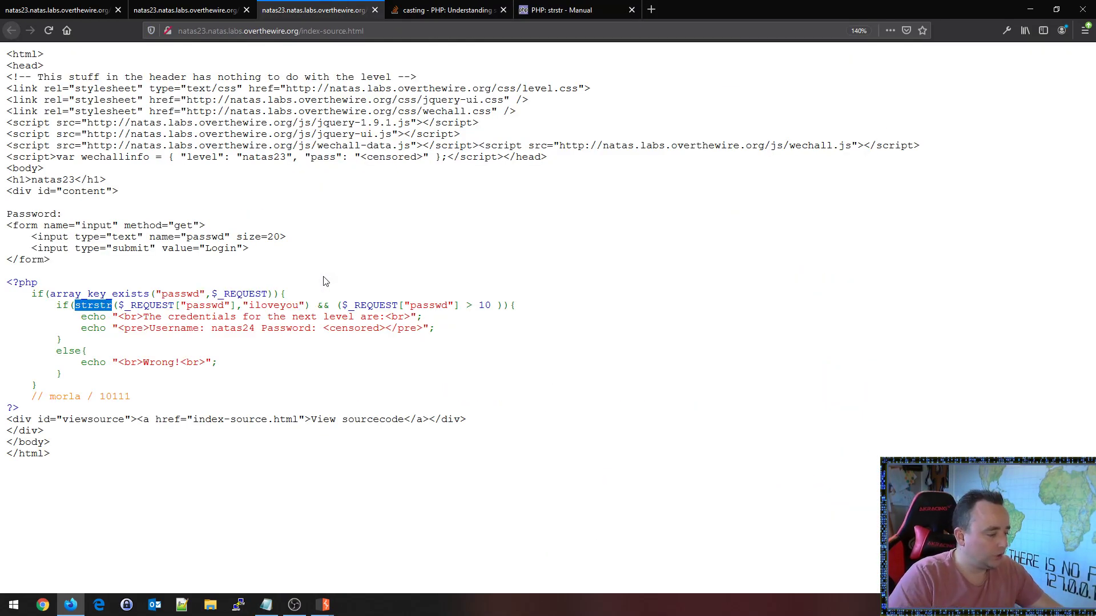
double_click(274, 306)
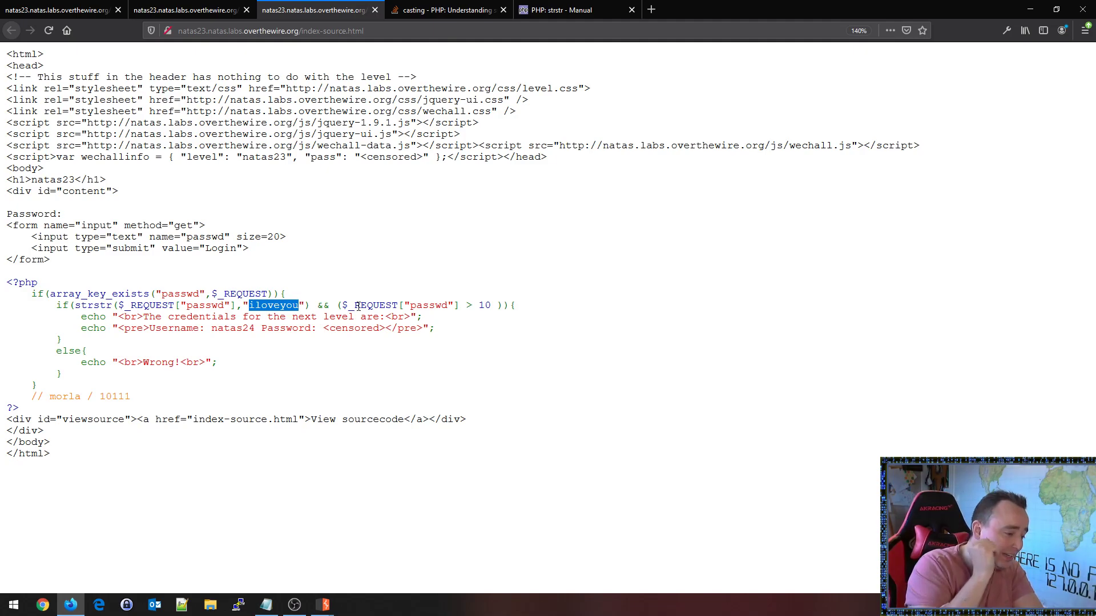
click(185, 11)
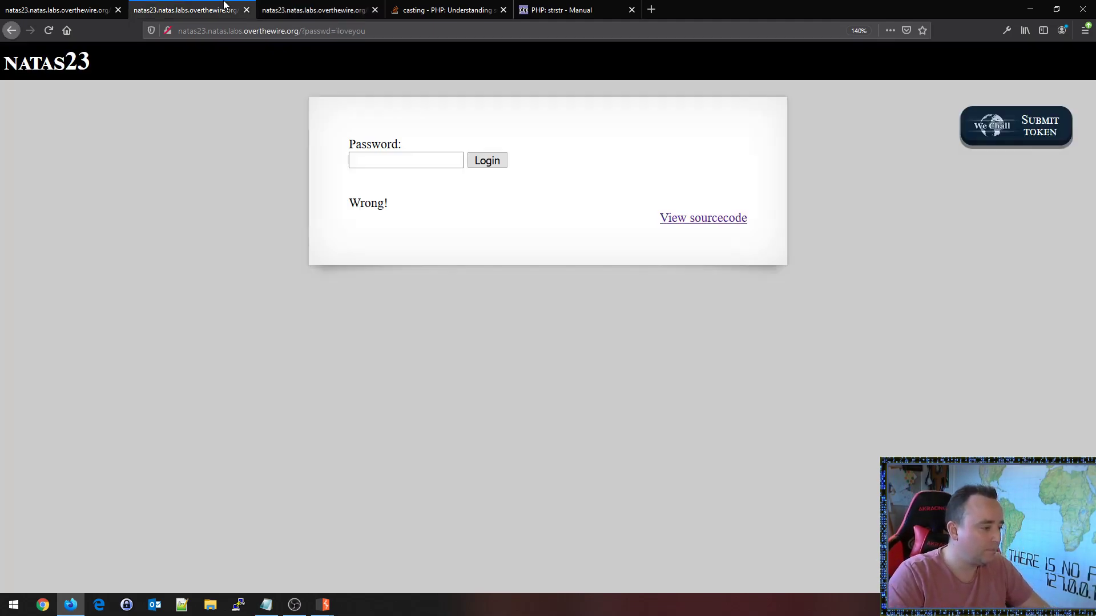
text(aailov)
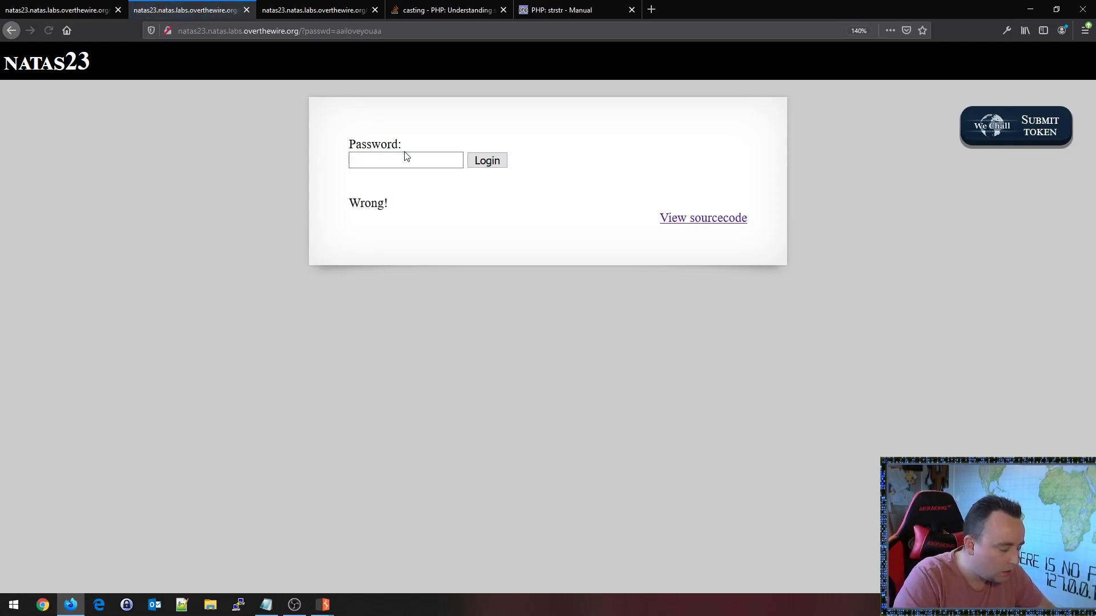
text(a)
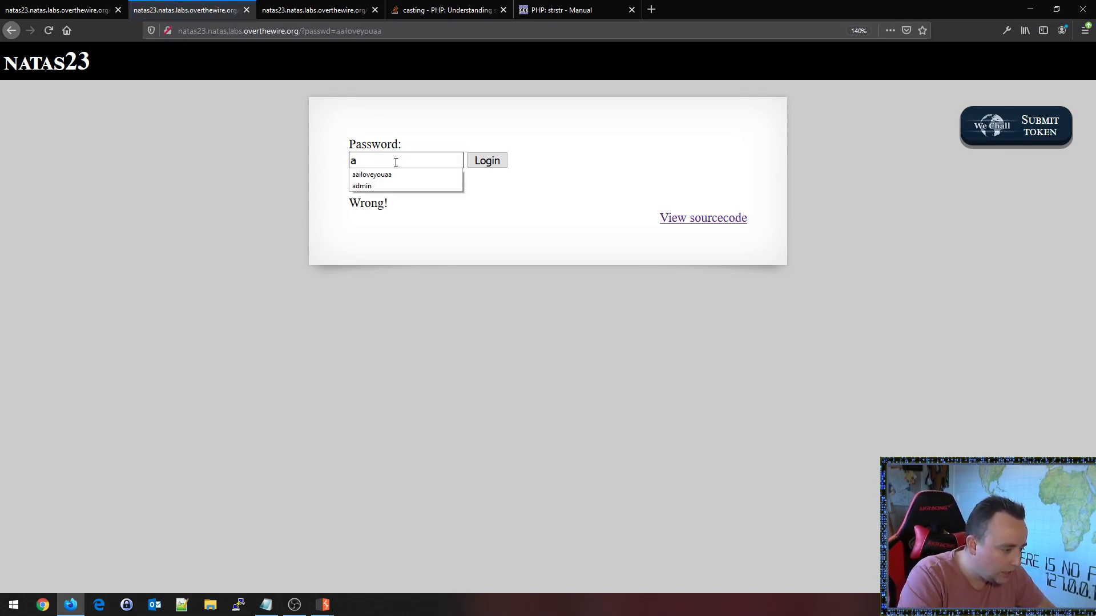
text(ailoveyou)
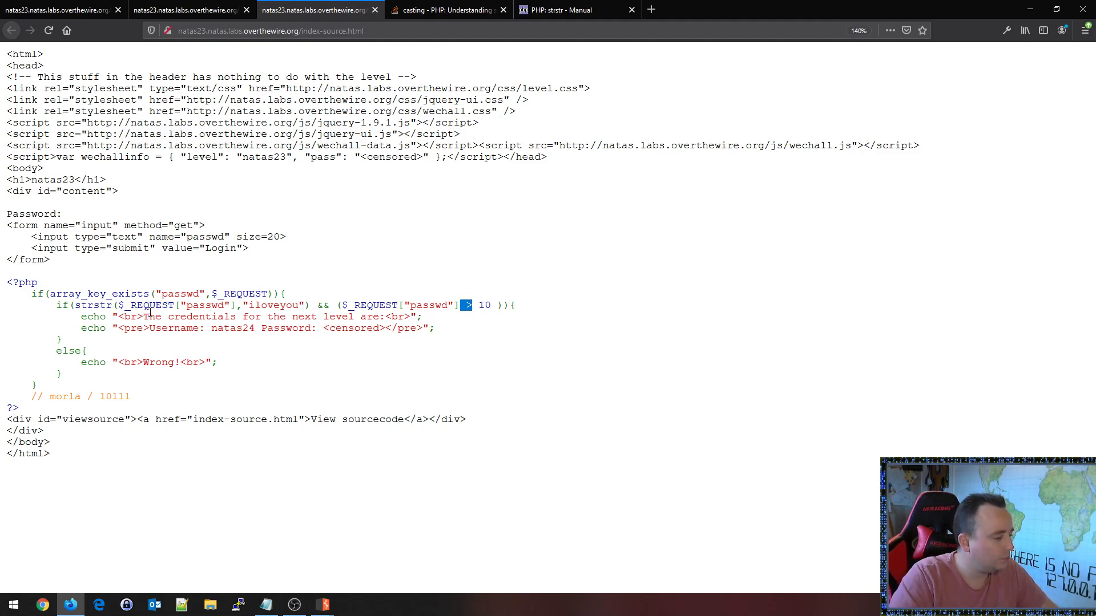
- Recheck the greater-than comparison and try iloveyou followed by many a's; also rejected
double_click(274, 306)
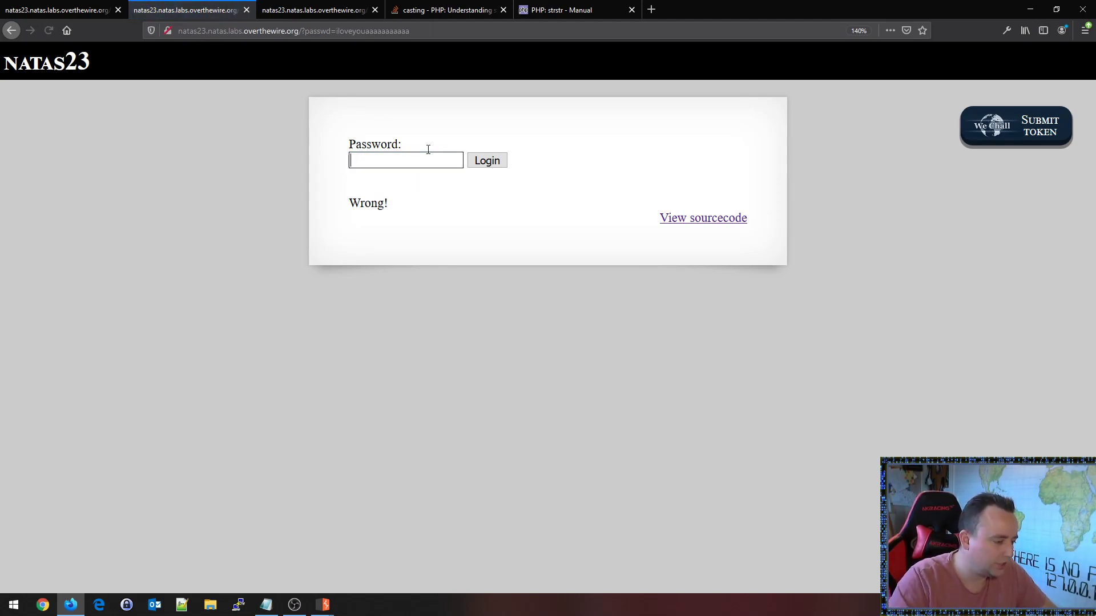
text(iloveyou)
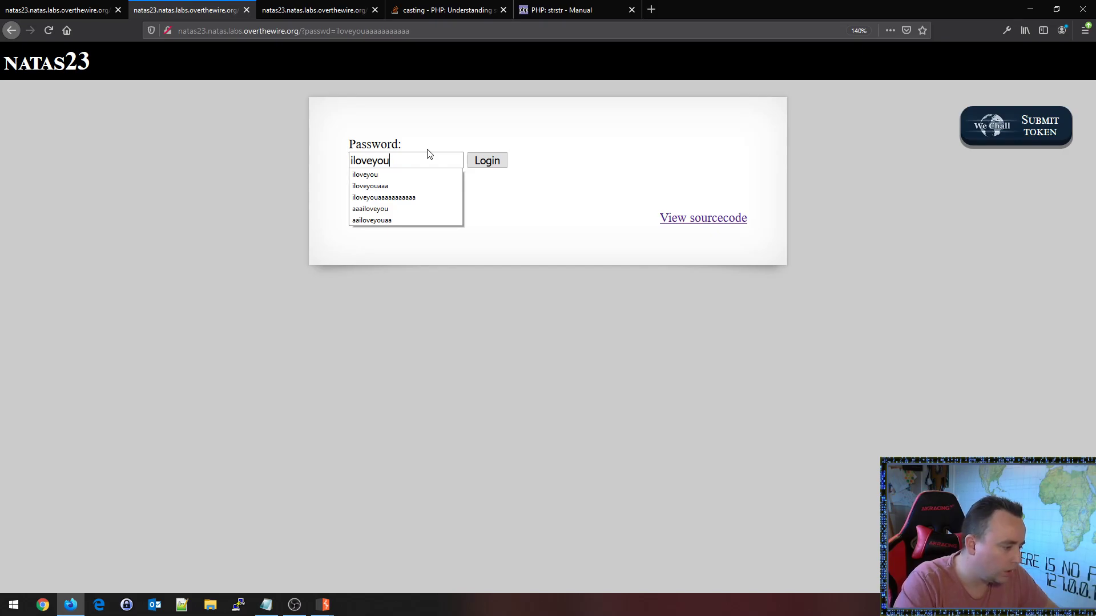
click(702, 217)
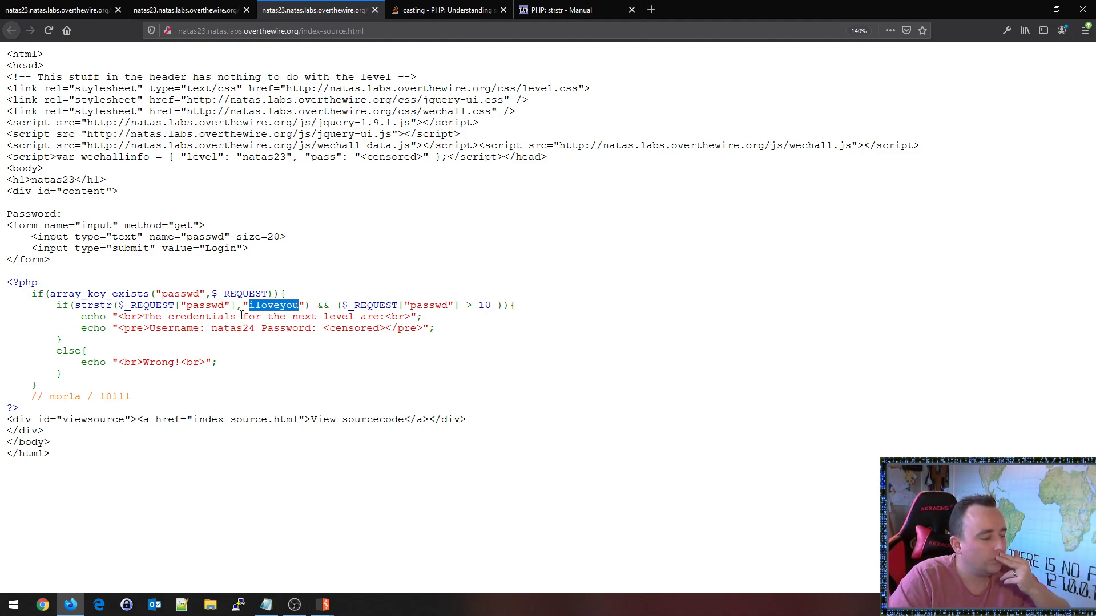
double_click(203, 306)
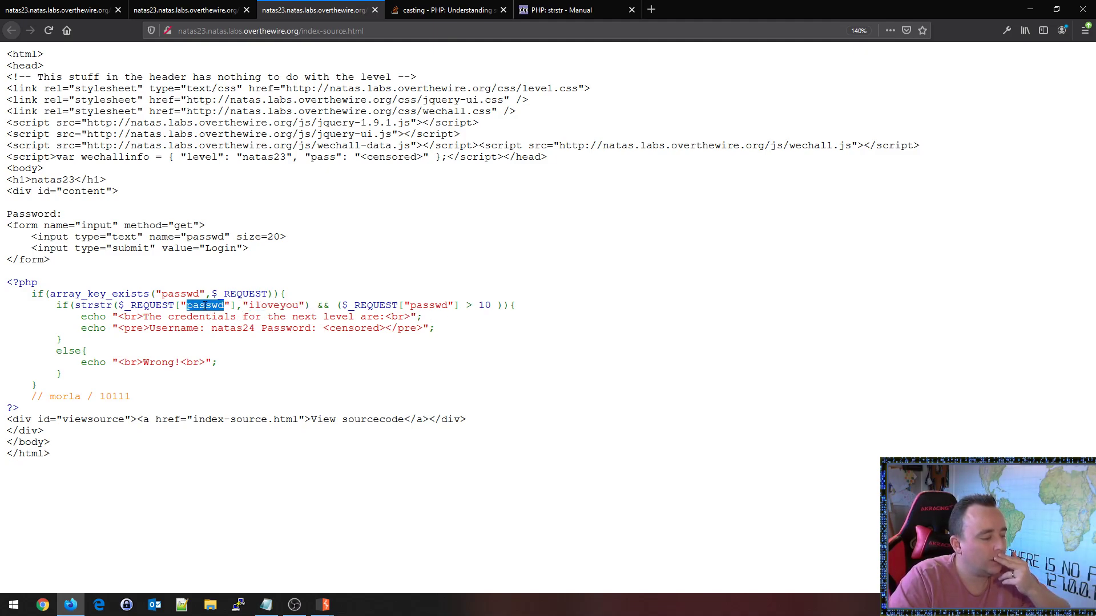
double_click(273, 306)
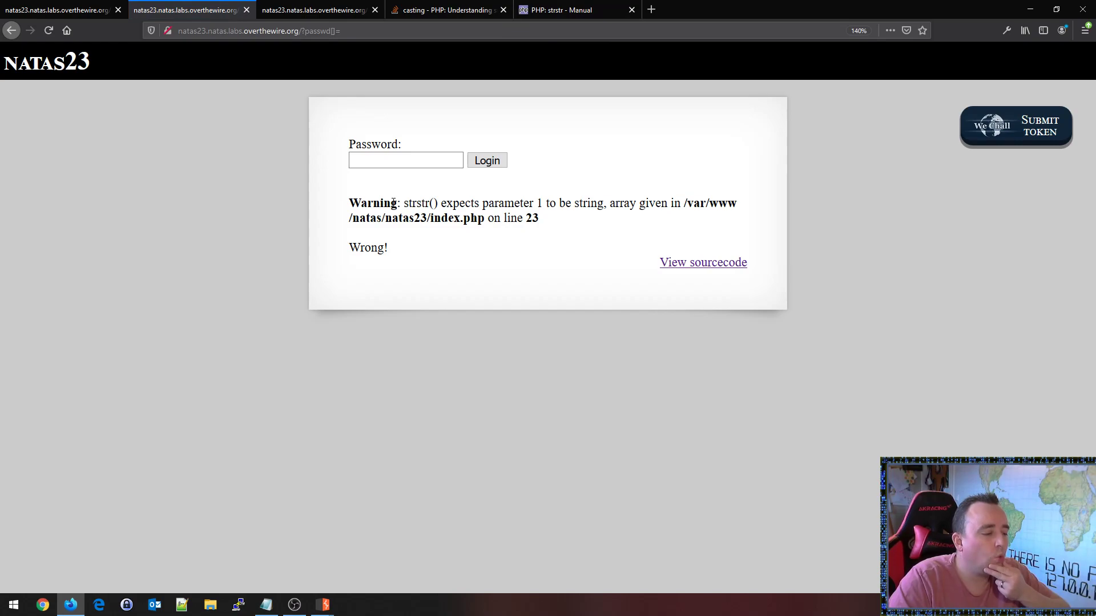
double_click(372, 203)
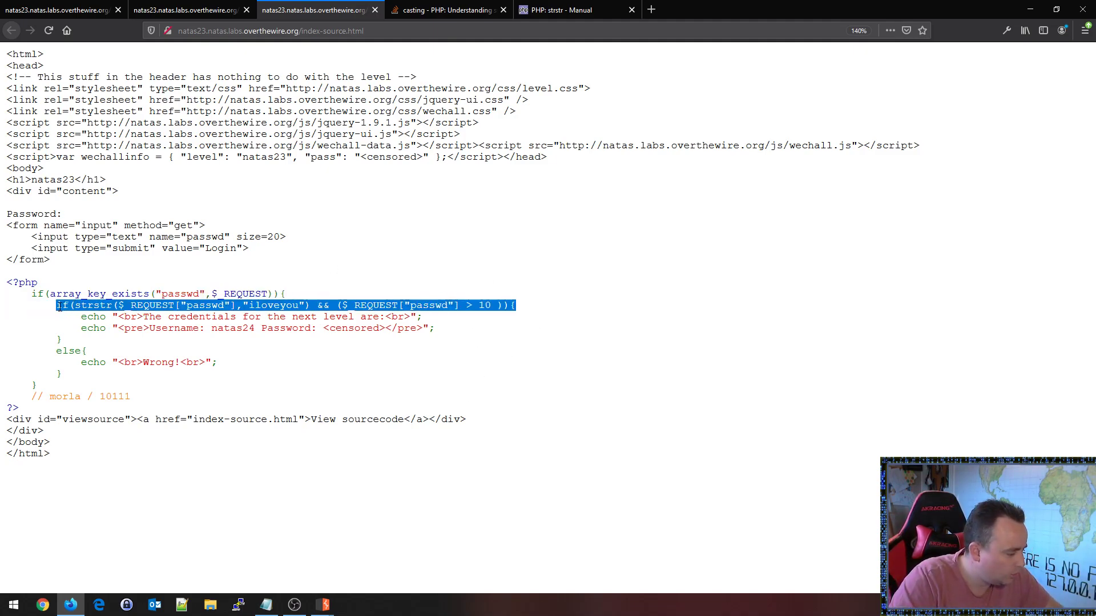
click(268, 306)
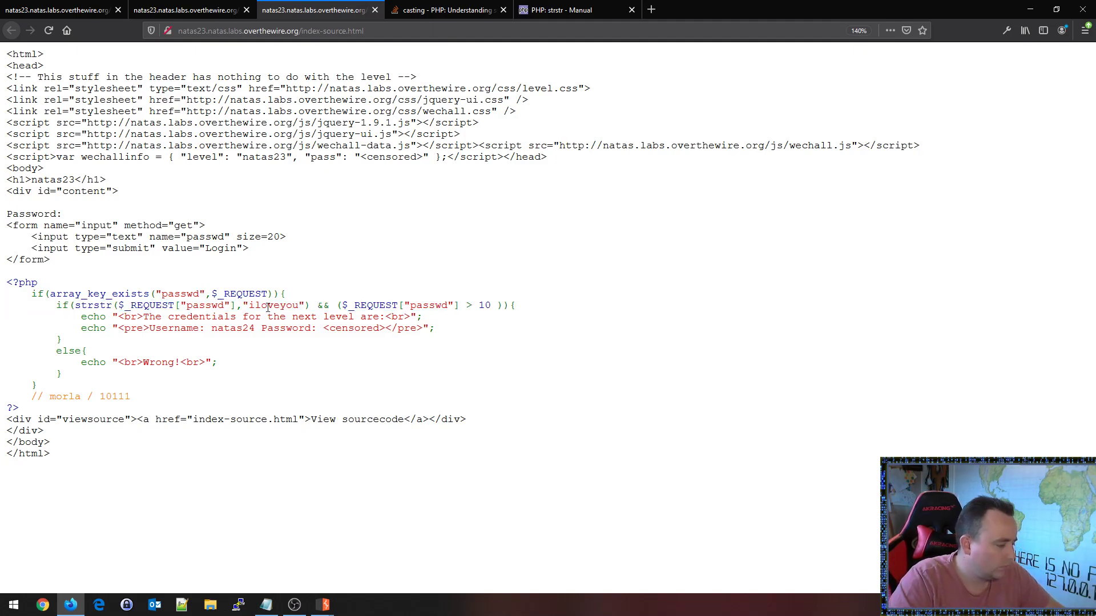
double_click(320, 306)
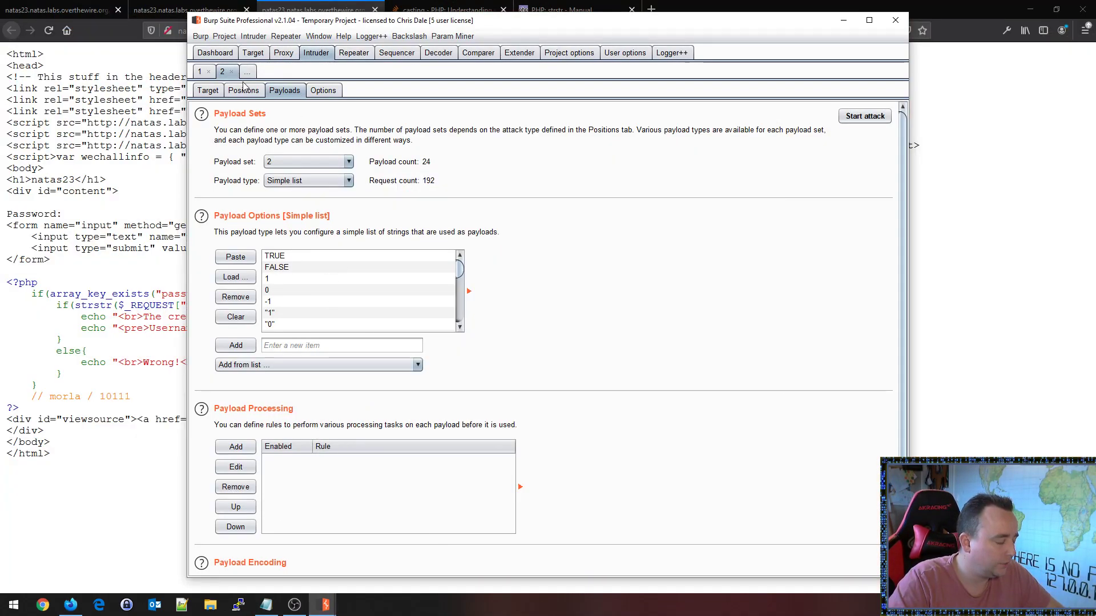
click(354, 53)
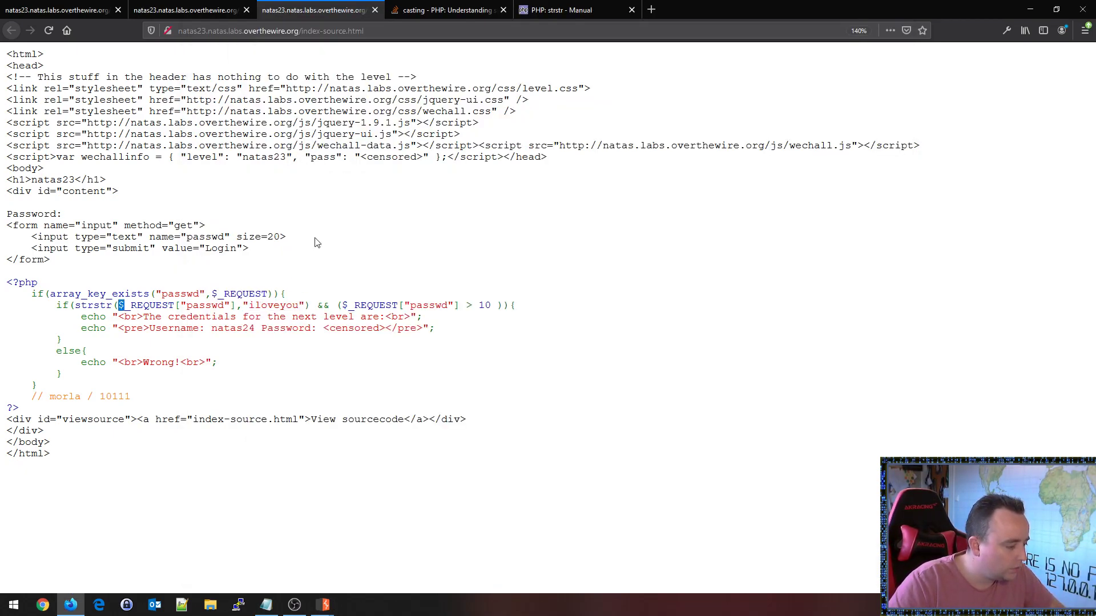
click(574, 11)
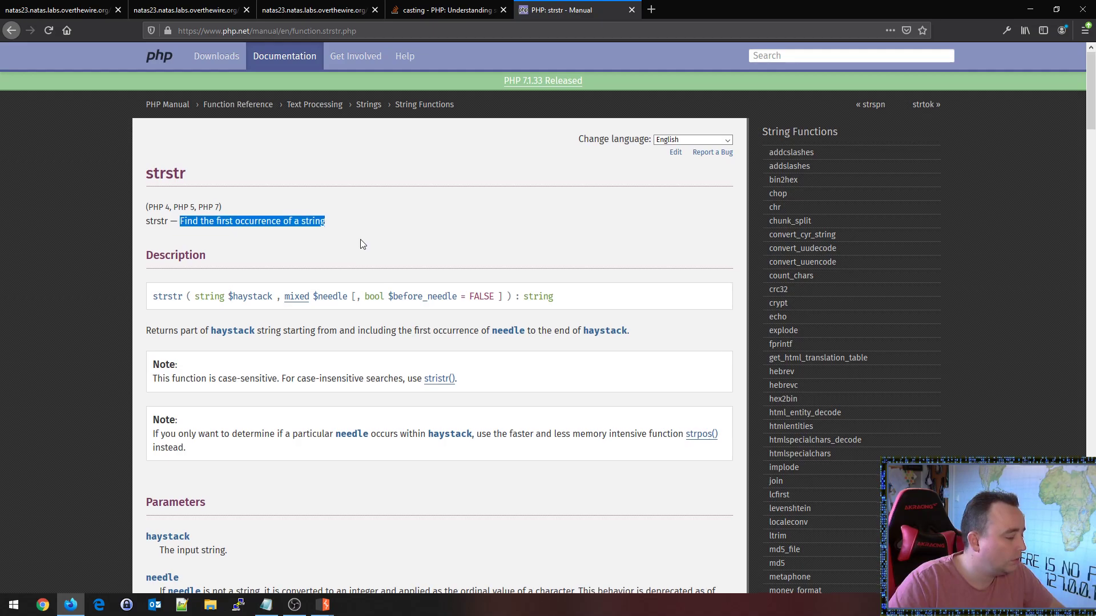
click(322, 605)
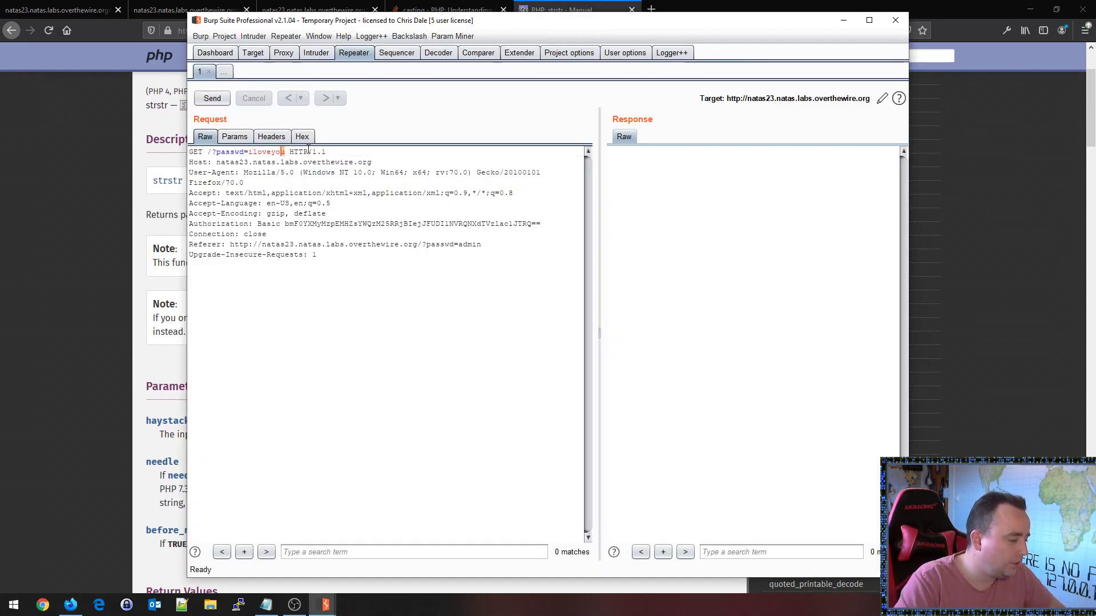
text(aaaaaaaaaaaaaaaaaaa)
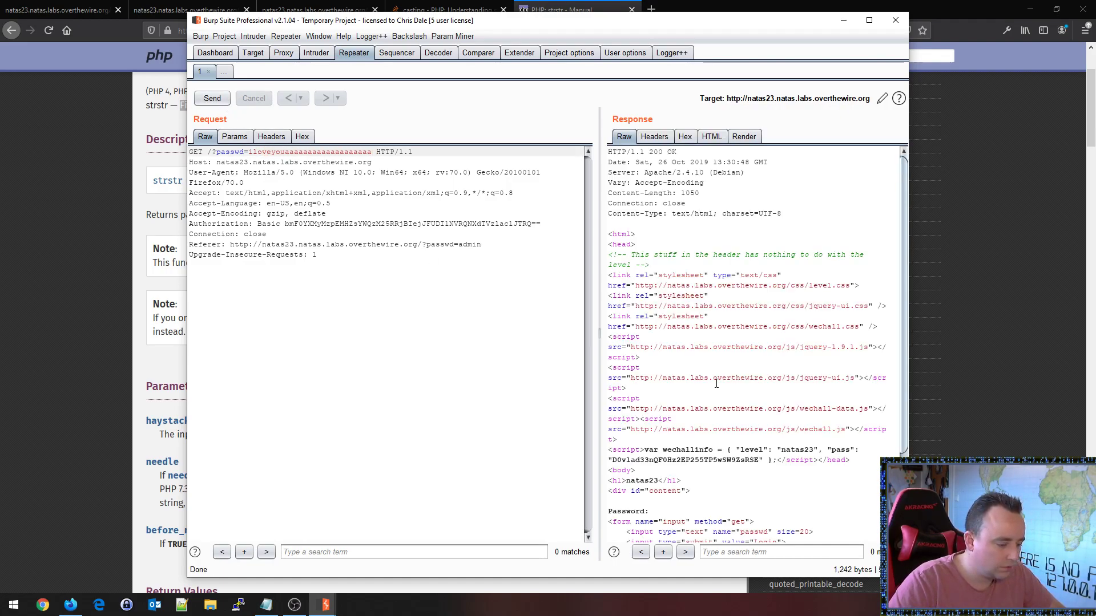
scroll(down, 3)
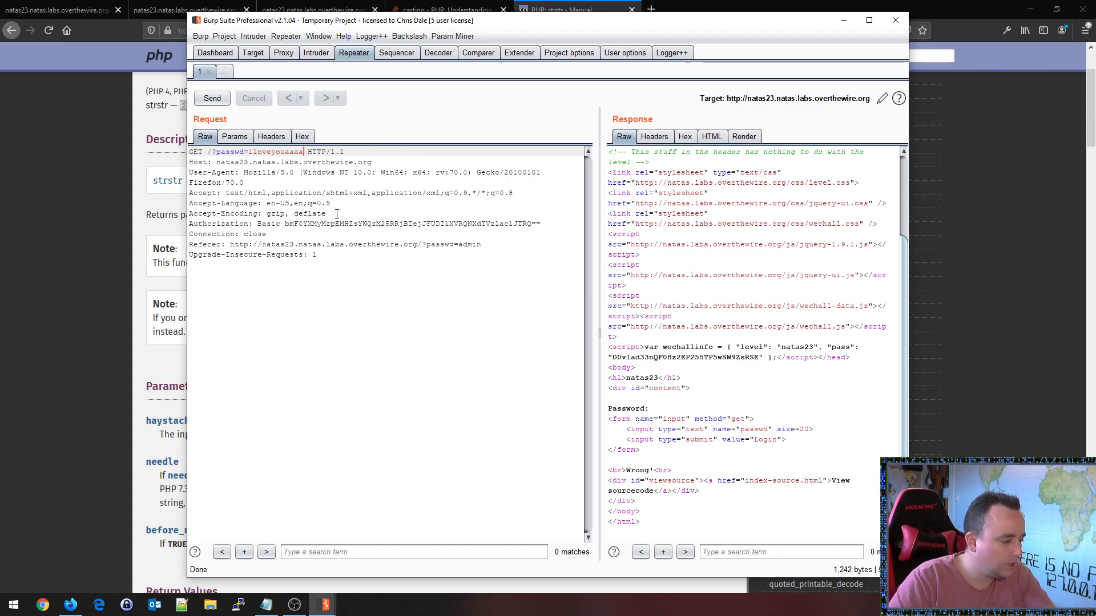
click(212, 99)
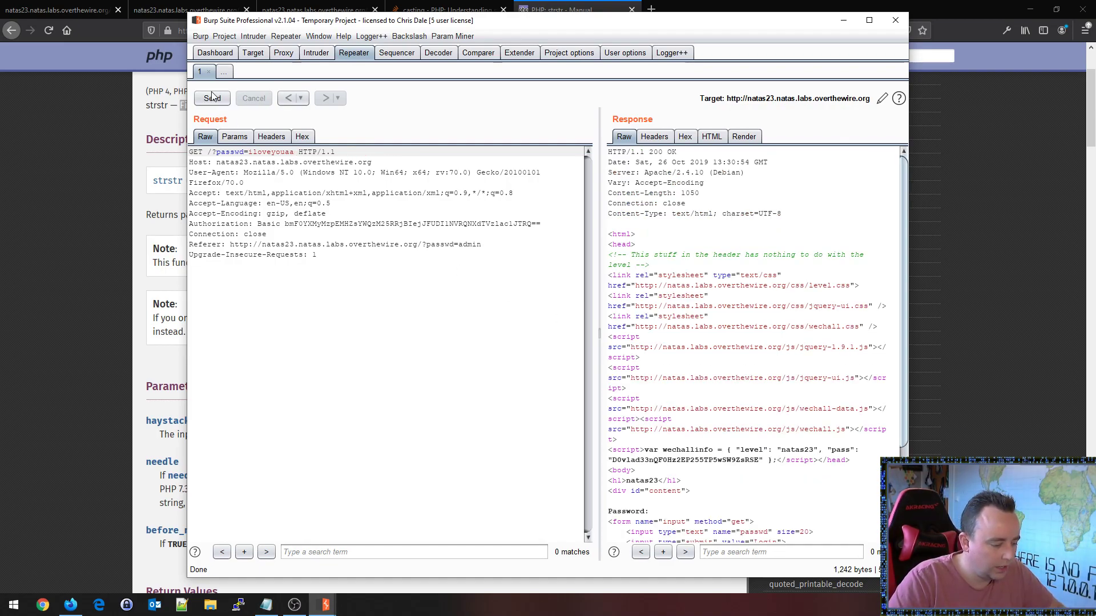
text(aaaaaa)
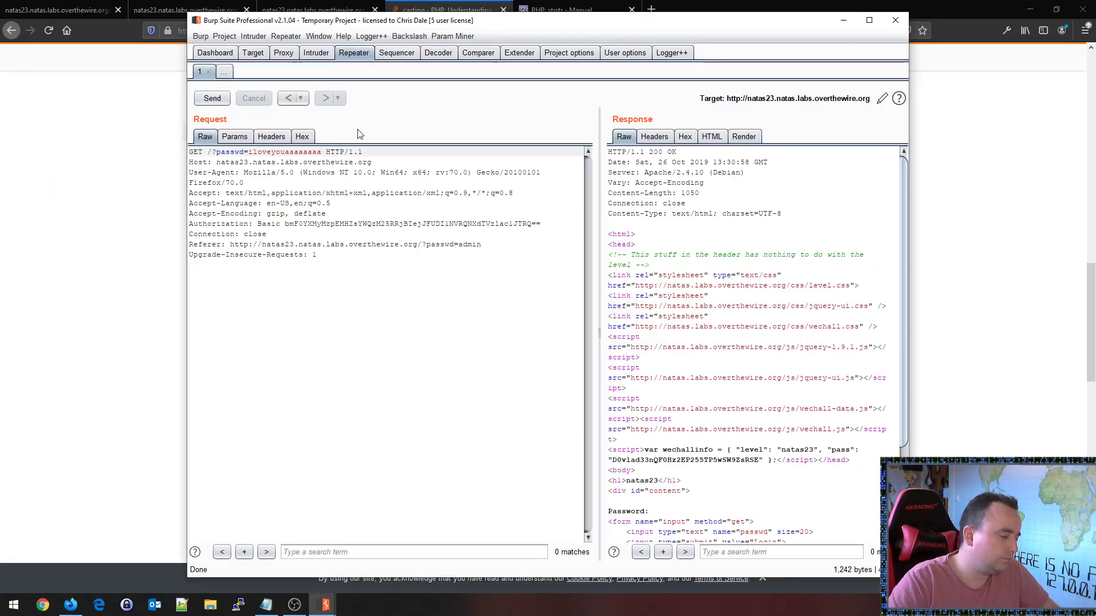
click(315, 9)
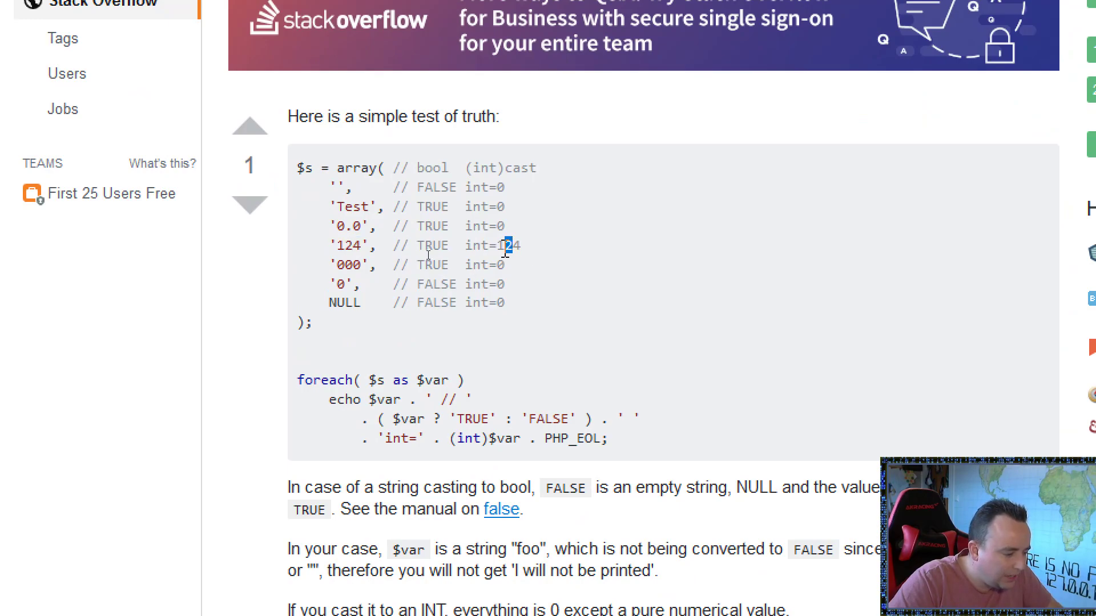
click(313, 11)
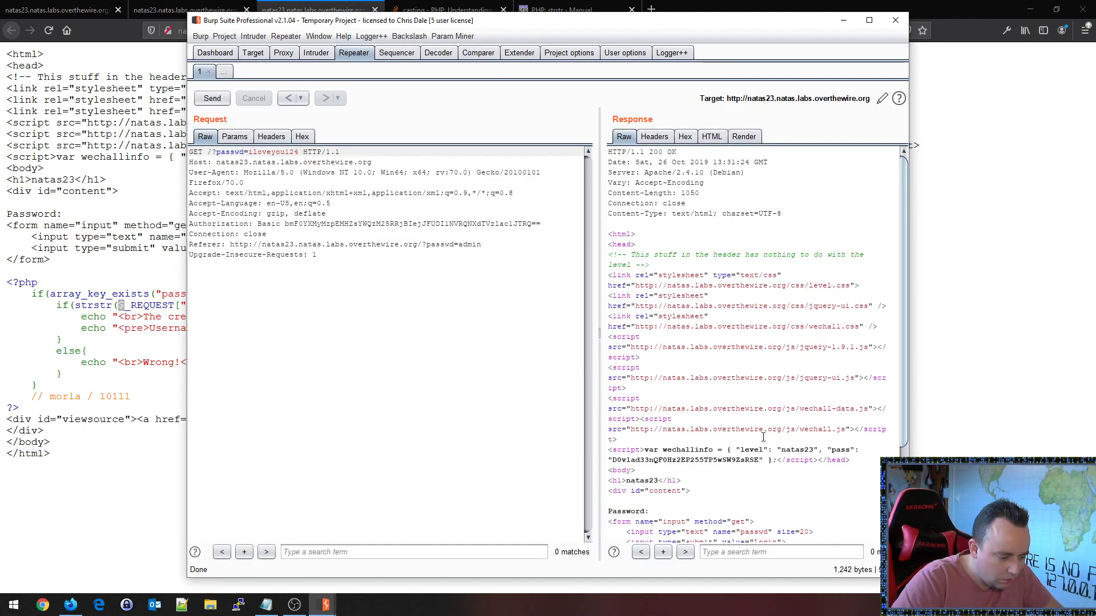
scroll(down, 3)
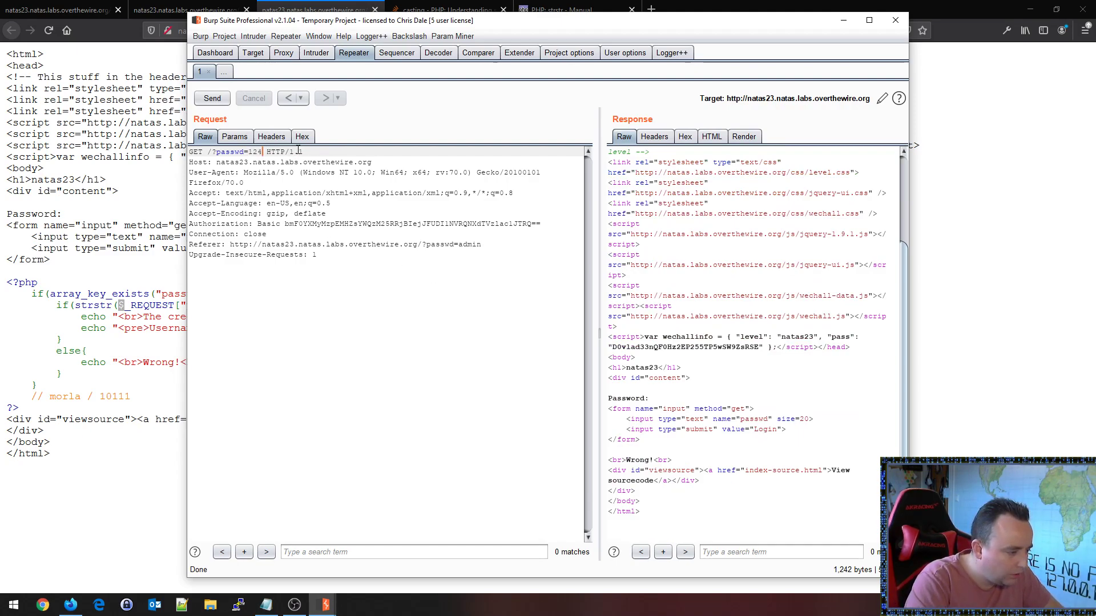
text(ive1)
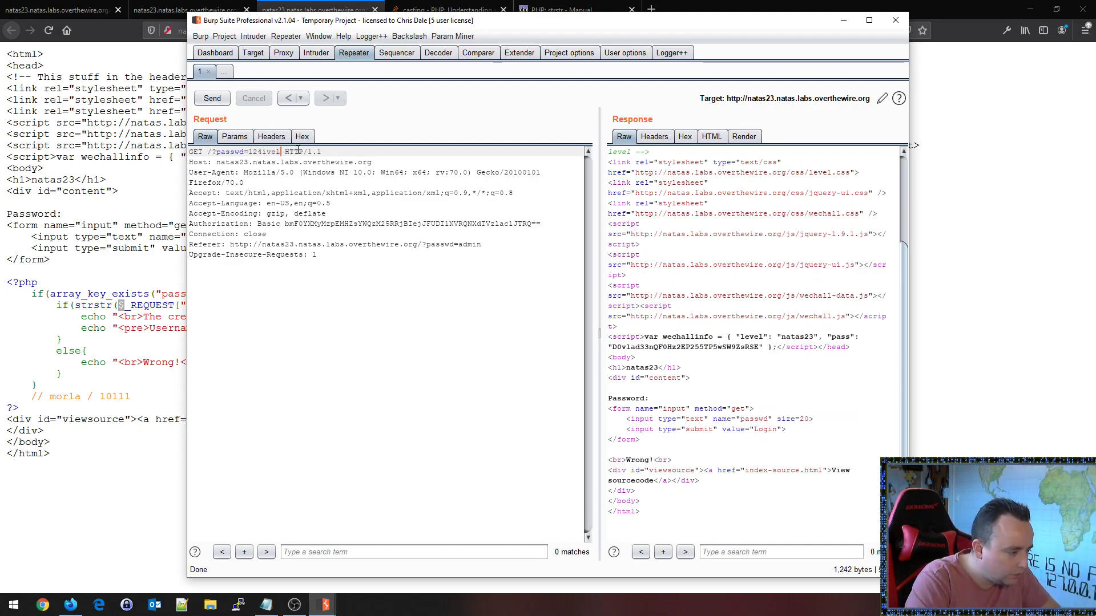
click(211, 98)
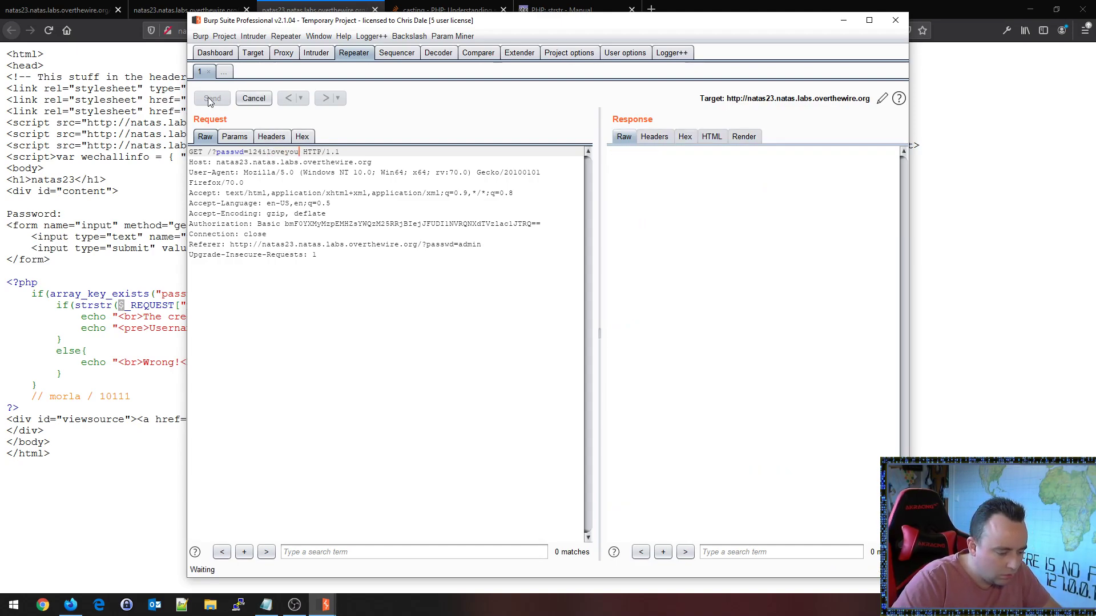
click(213, 98)
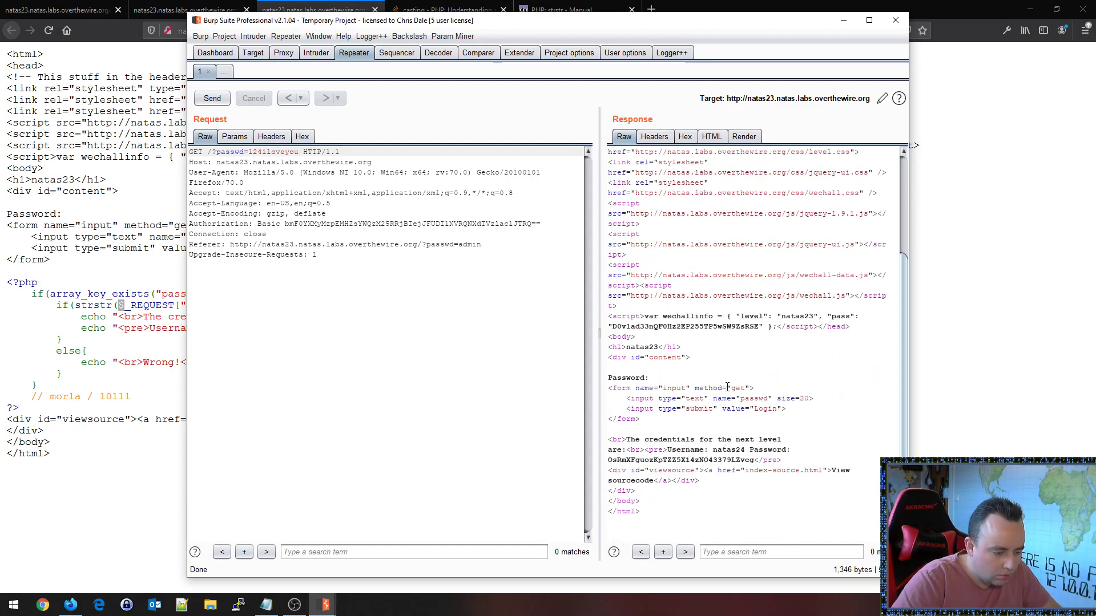
click(189, 9)
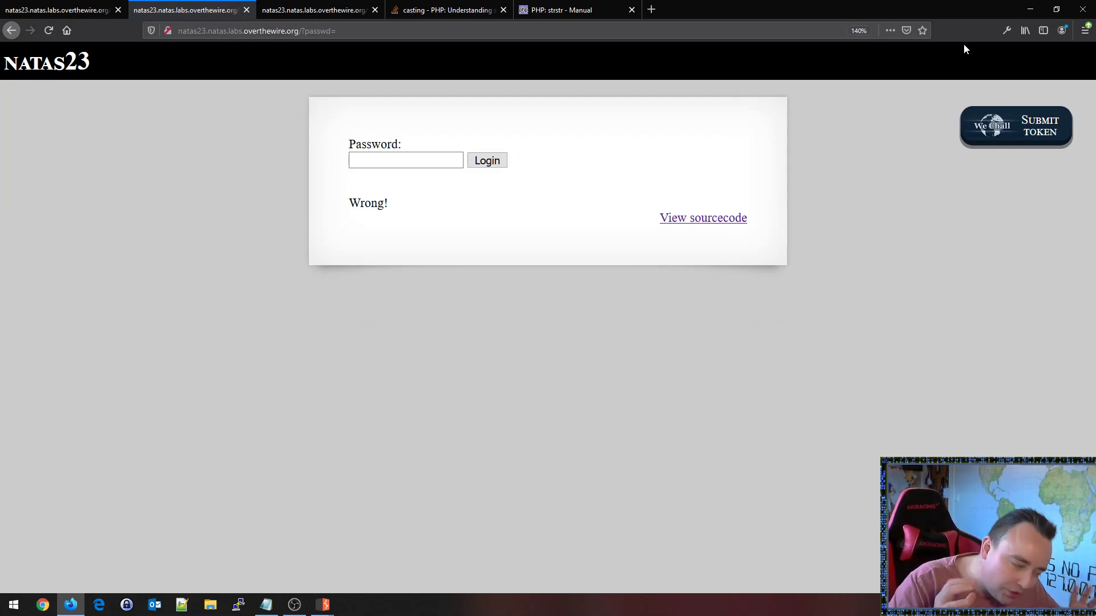
click(405, 159)
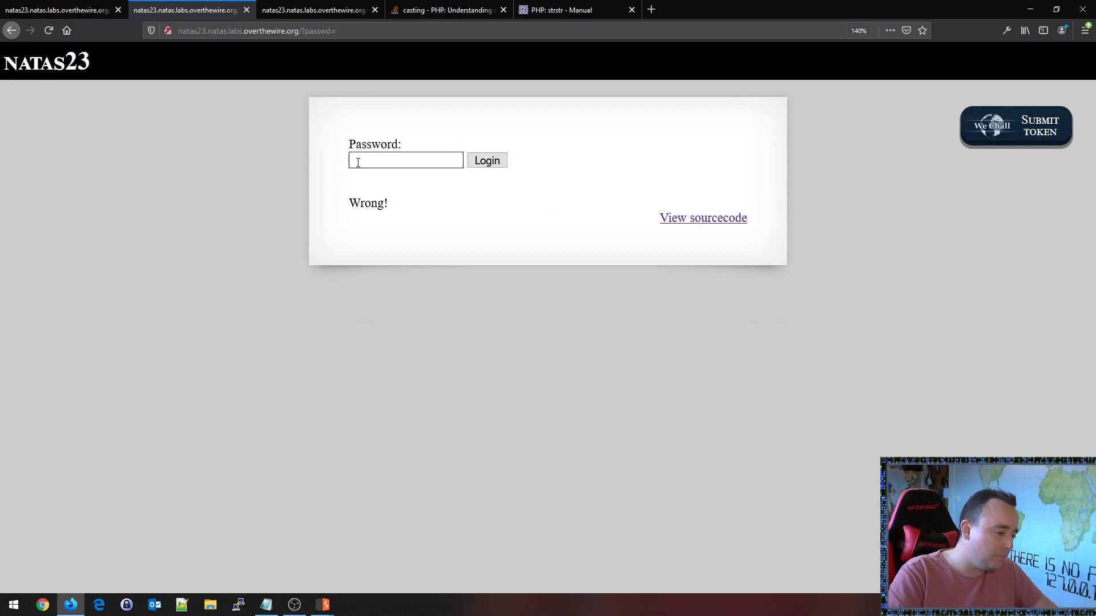
text(124ilovey)
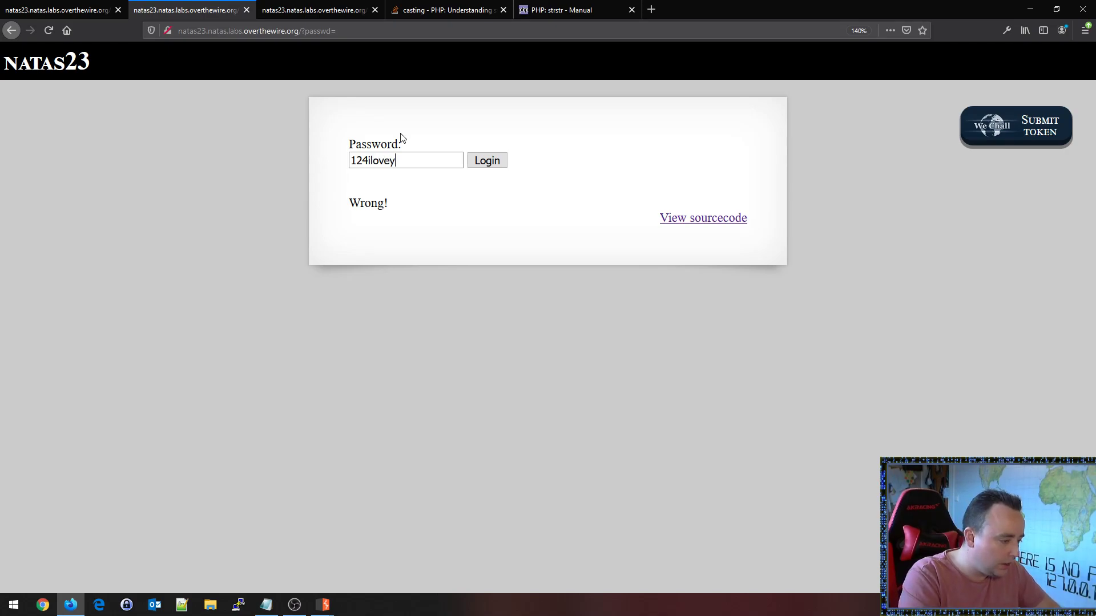
click(486, 160)
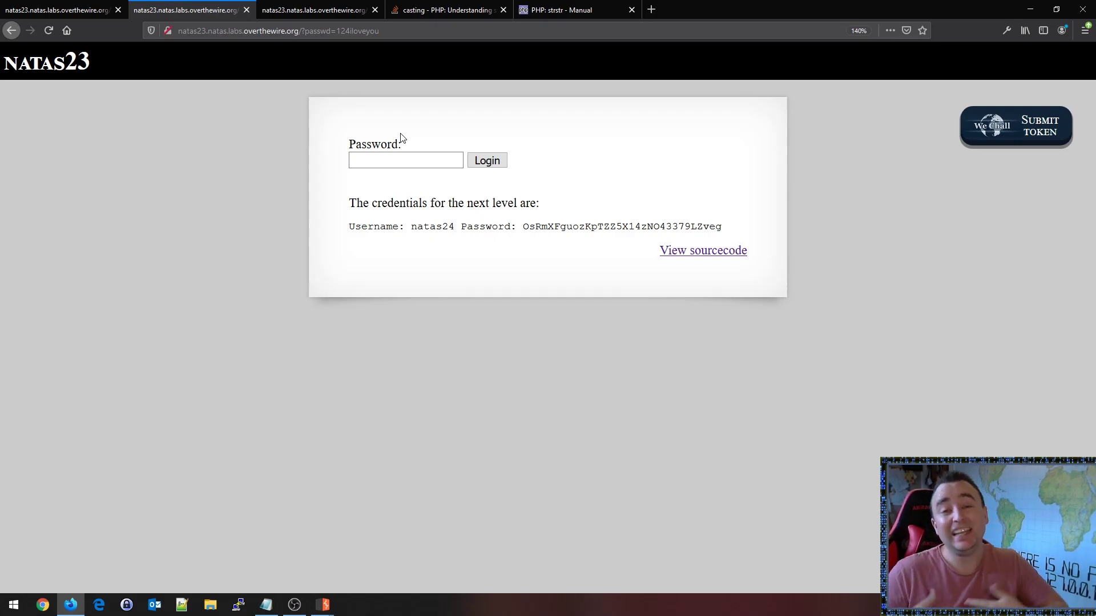
click(448, 11)
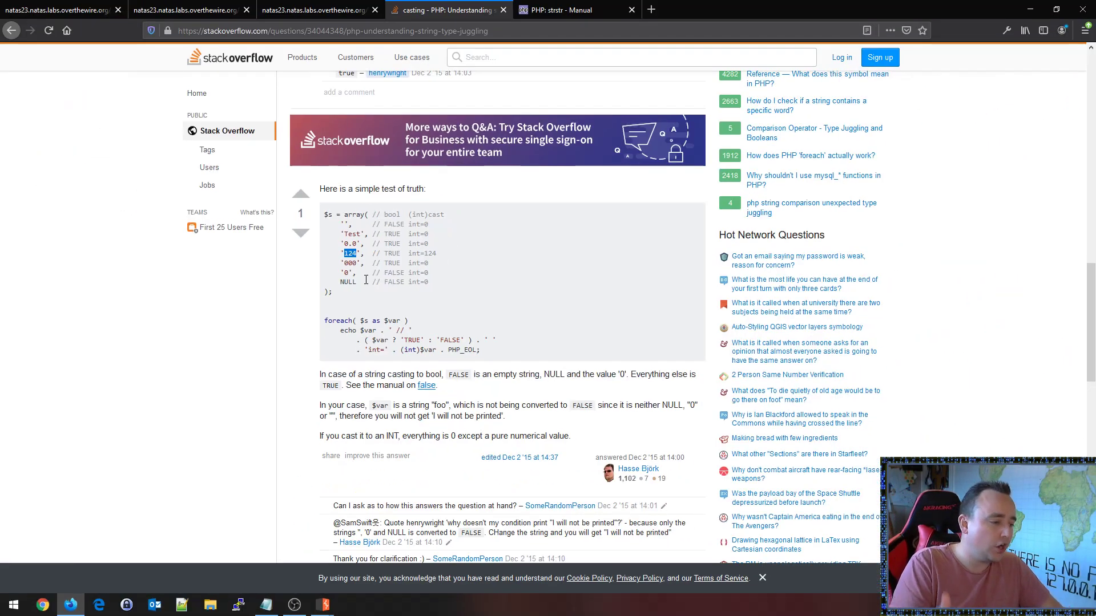
click(315, 10)
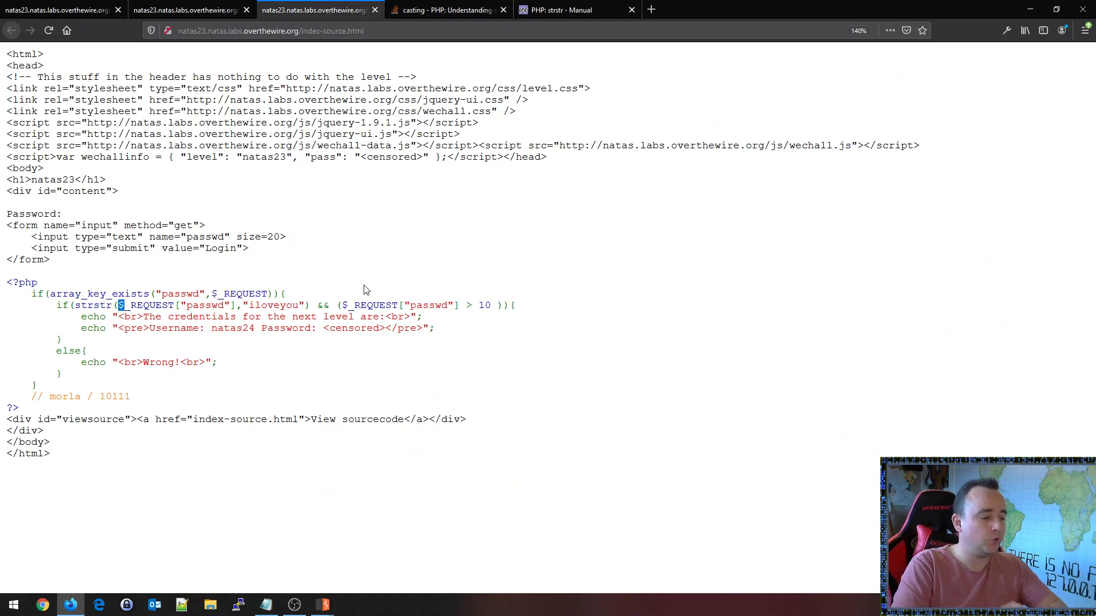
mouse_move(375, 285)
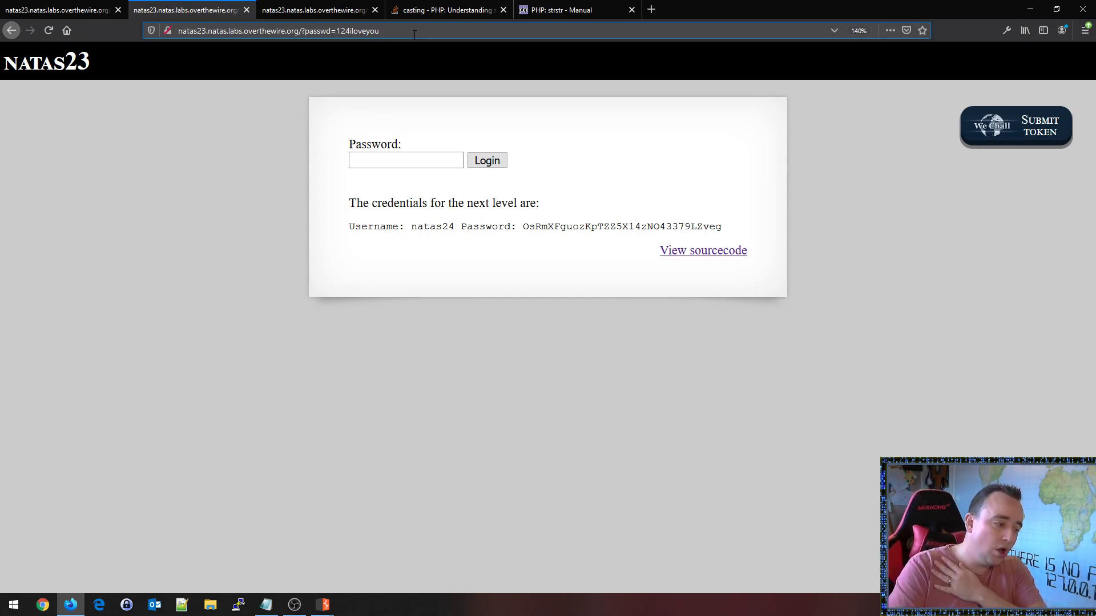
double_click(358, 30)
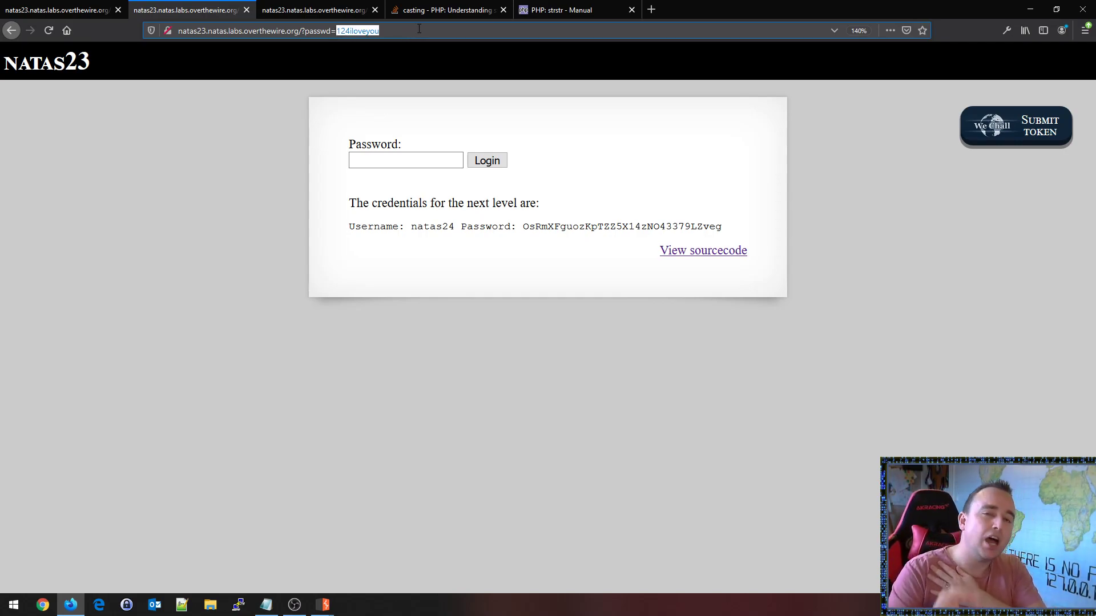